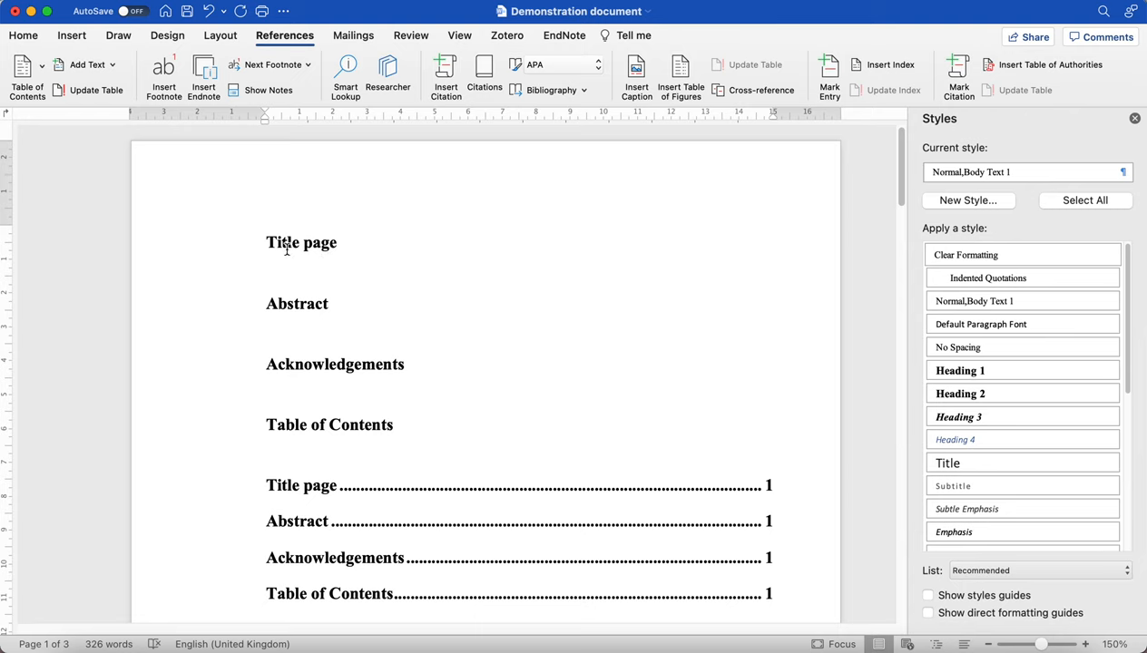
# Place the cursor in the front matter and scroll through the headings and table of contents.
pyautogui.click(267, 451)
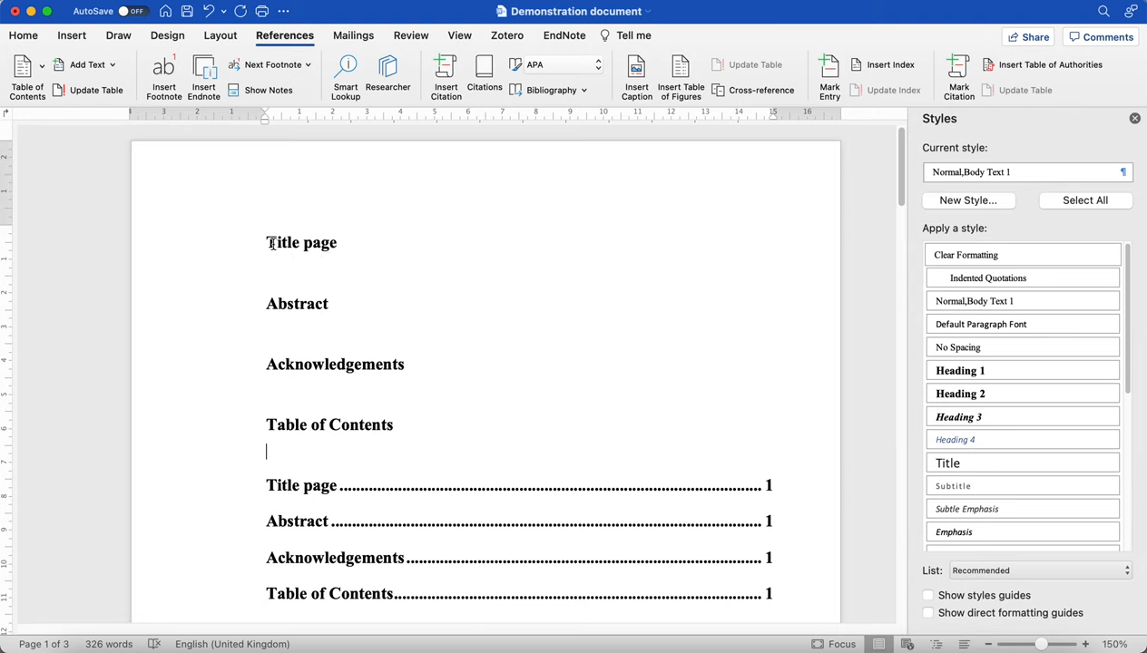
pyautogui.scroll(-3)
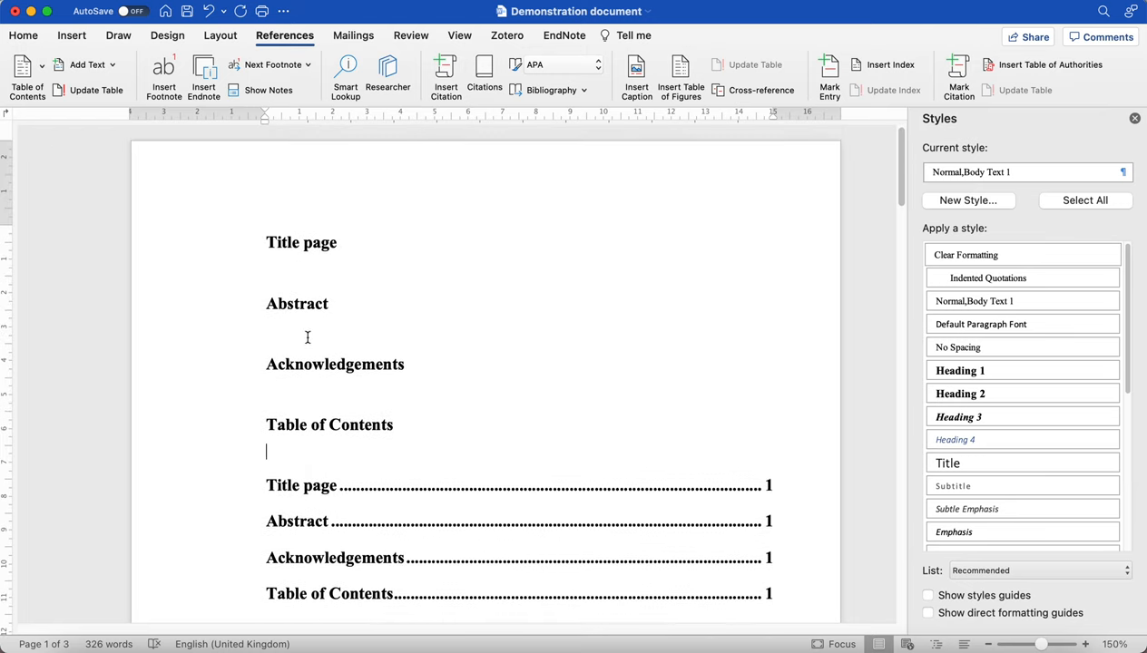
pyautogui.moveTo(319, 243)
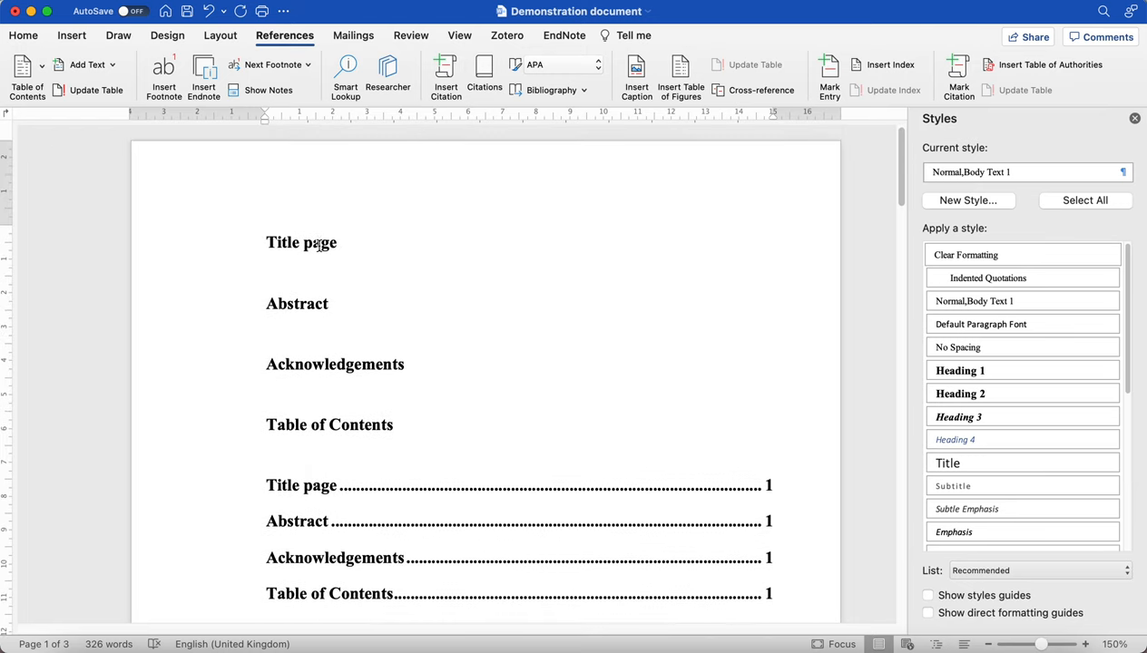
pyautogui.scroll(-3)
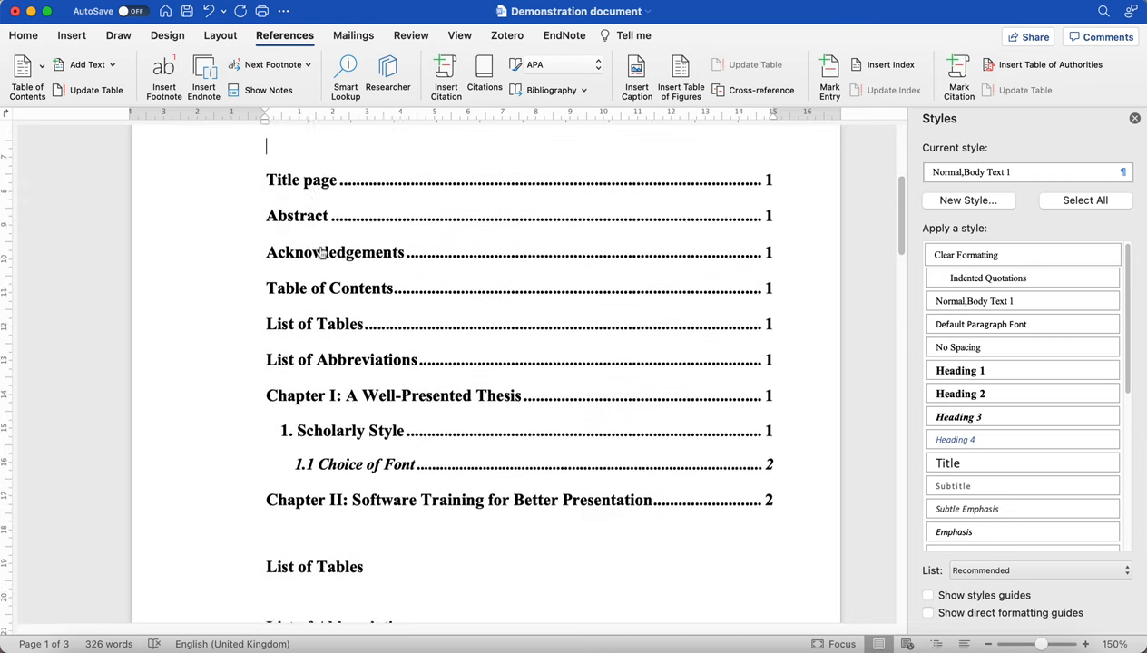
pyautogui.scroll(-3)
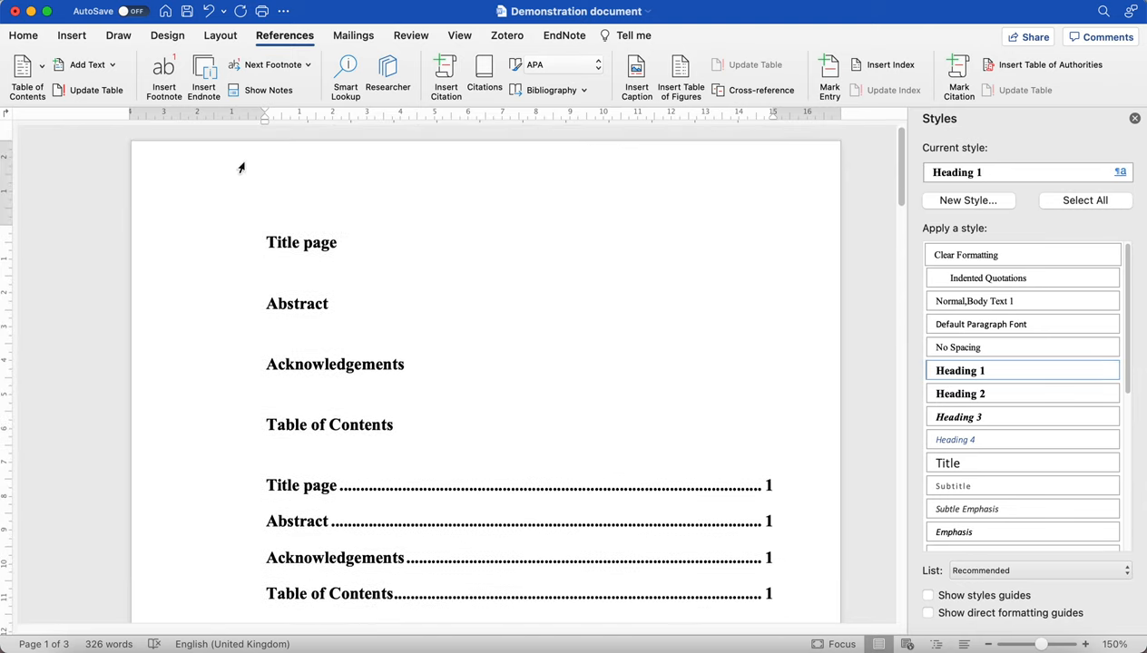
pyautogui.moveTo(253, 177)
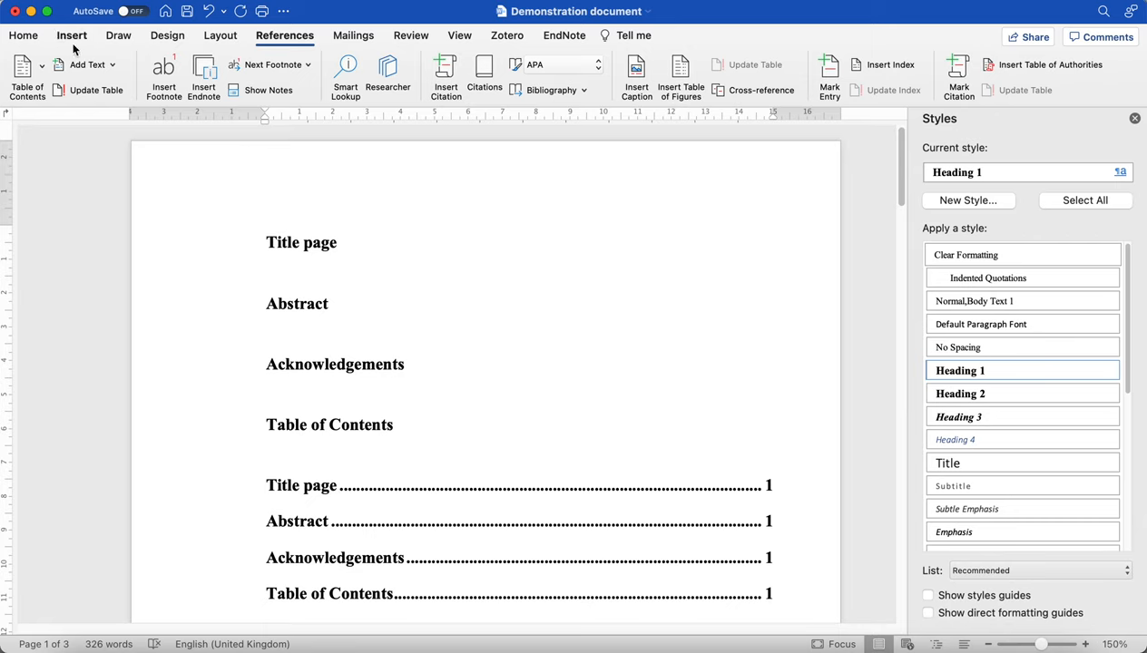
# Review the Insert tab's Page Break near Chapter I, then the Layout tab's break options.
pyautogui.click(72, 35)
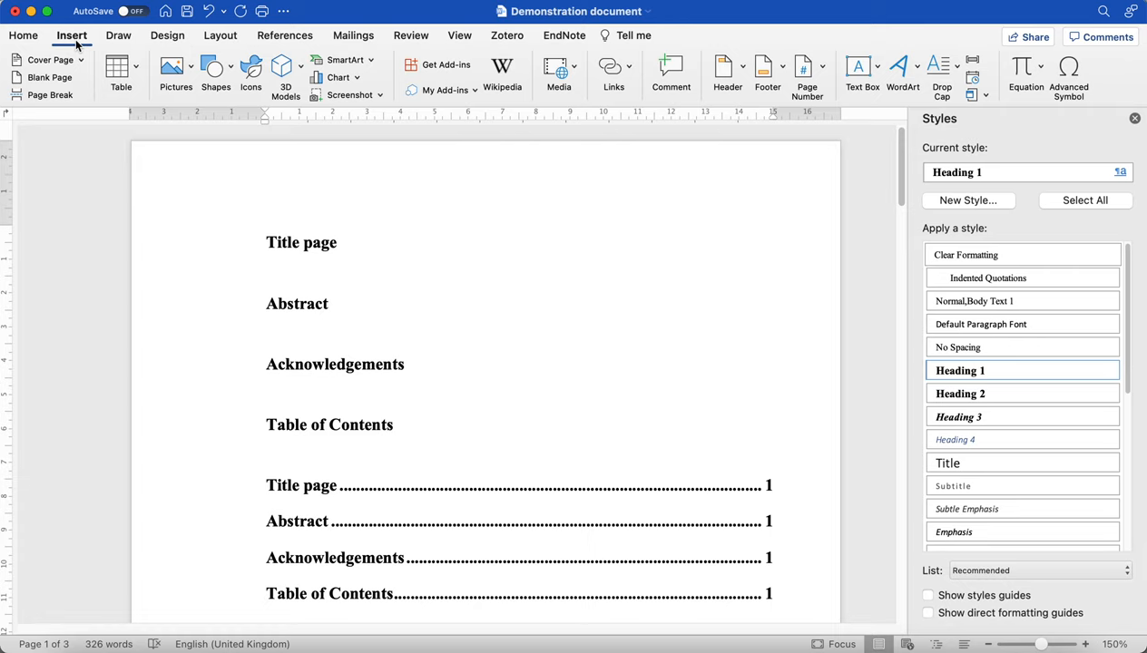
pyautogui.moveTo(281, 53)
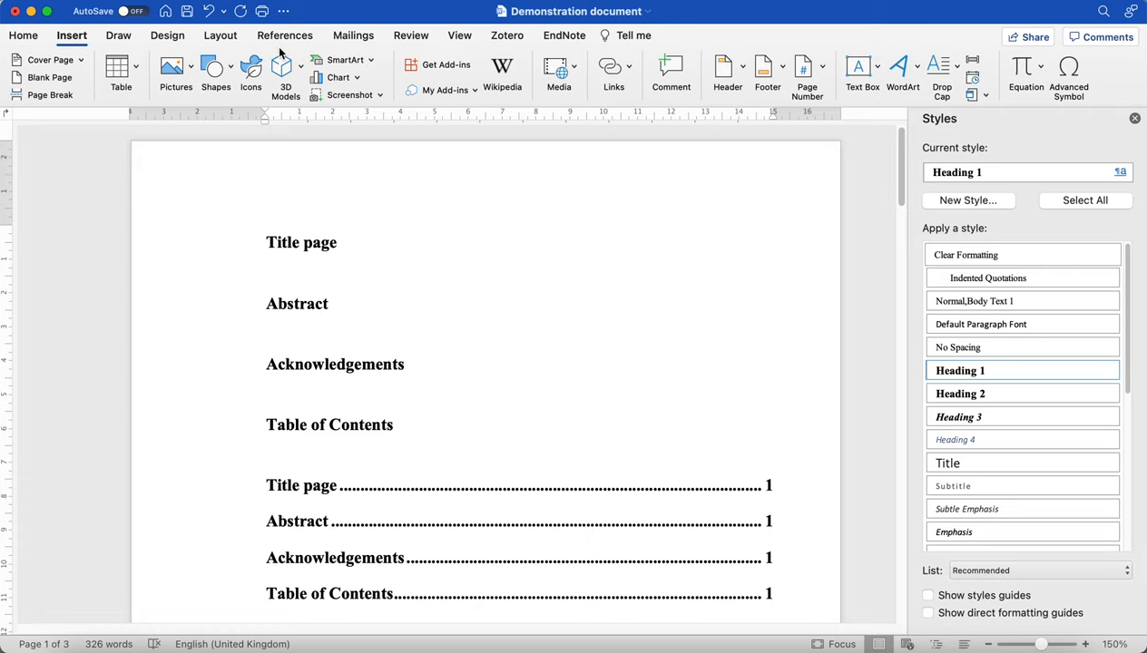
pyautogui.scroll(-3)
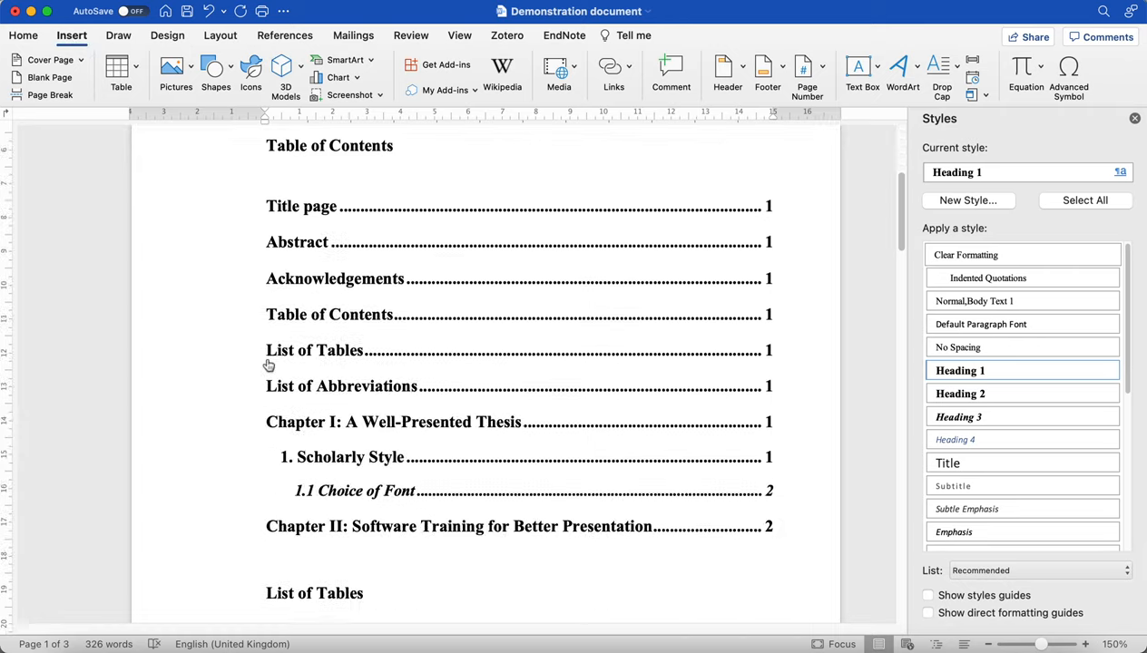
pyautogui.scroll(-3)
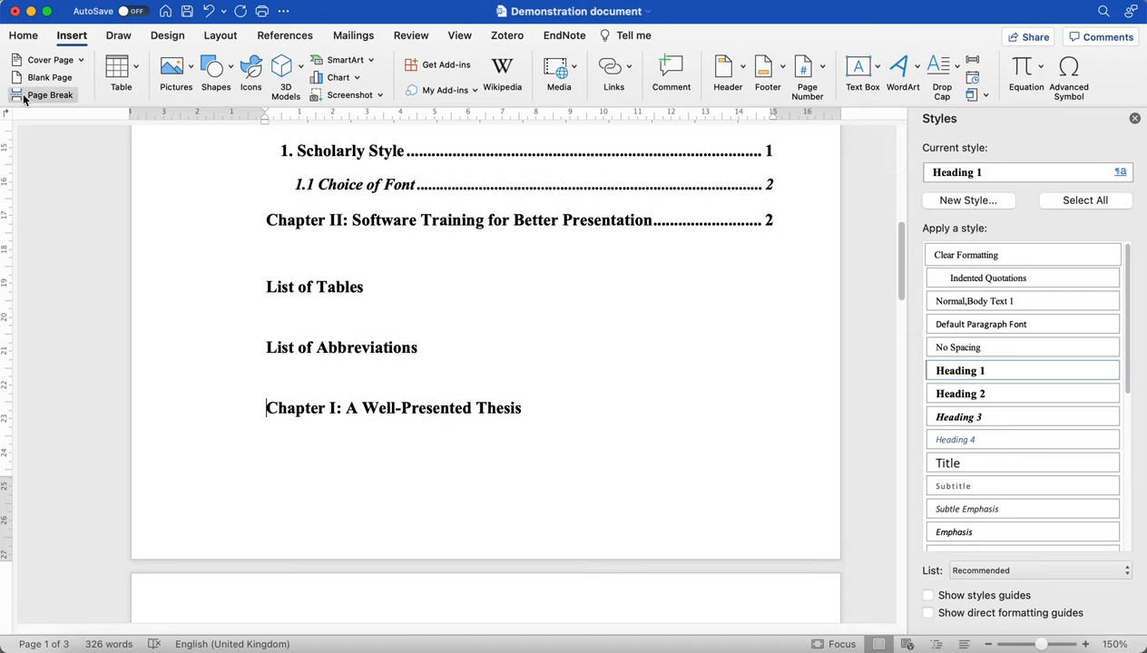
pyautogui.moveTo(49, 94)
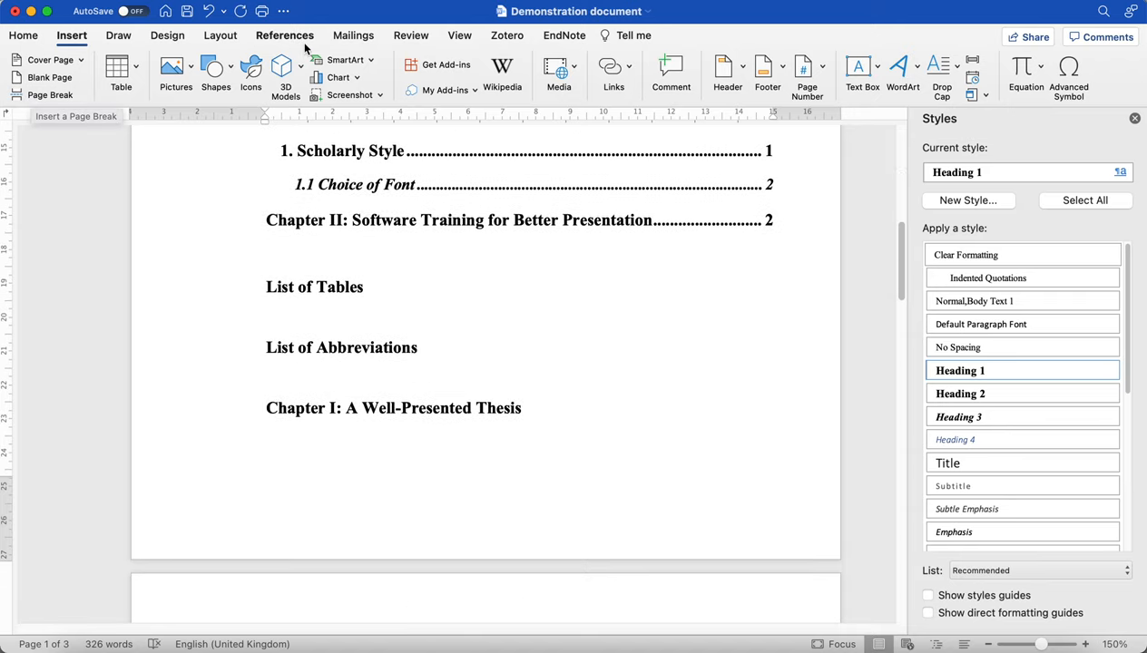
pyautogui.click(268, 407)
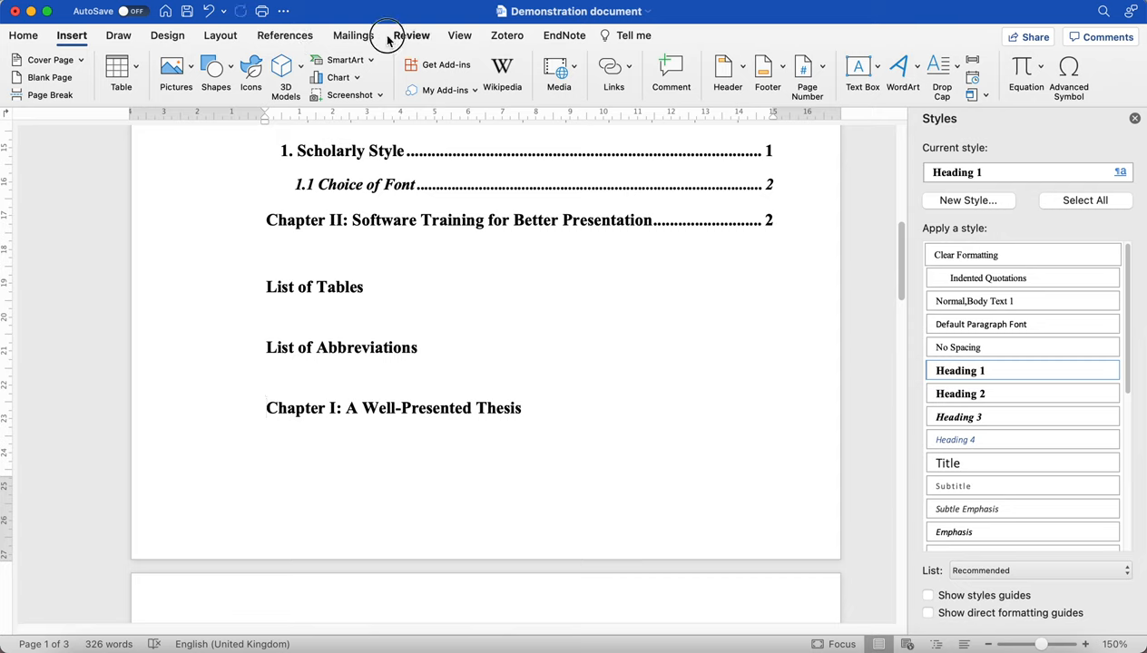
pyautogui.click(221, 34)
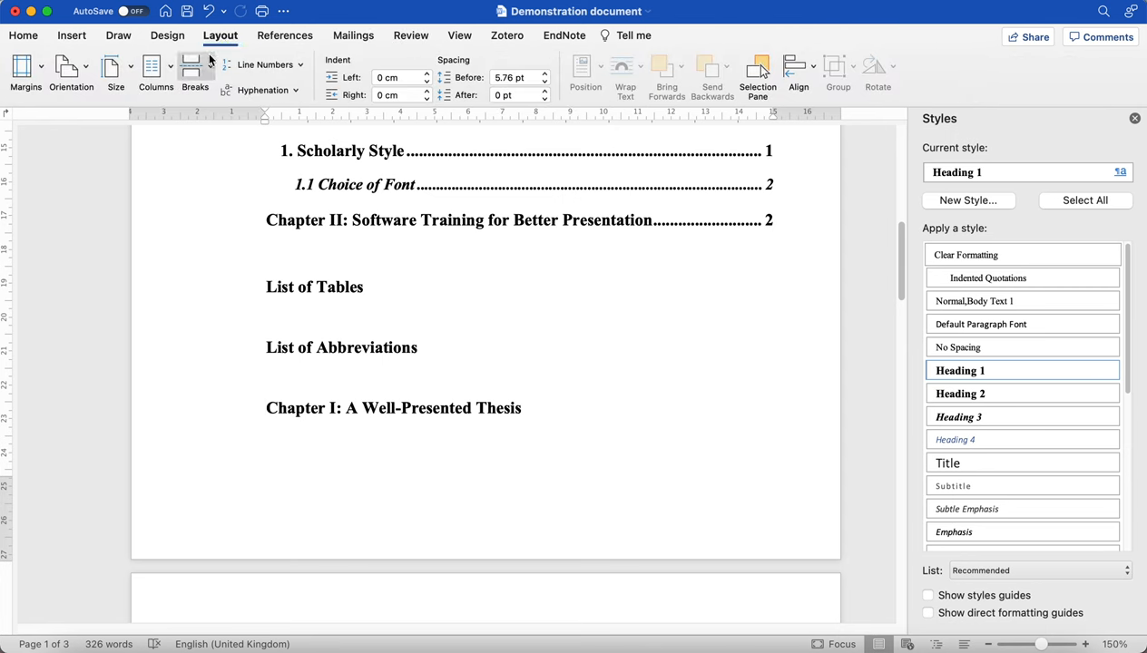
pyautogui.click(195, 73)
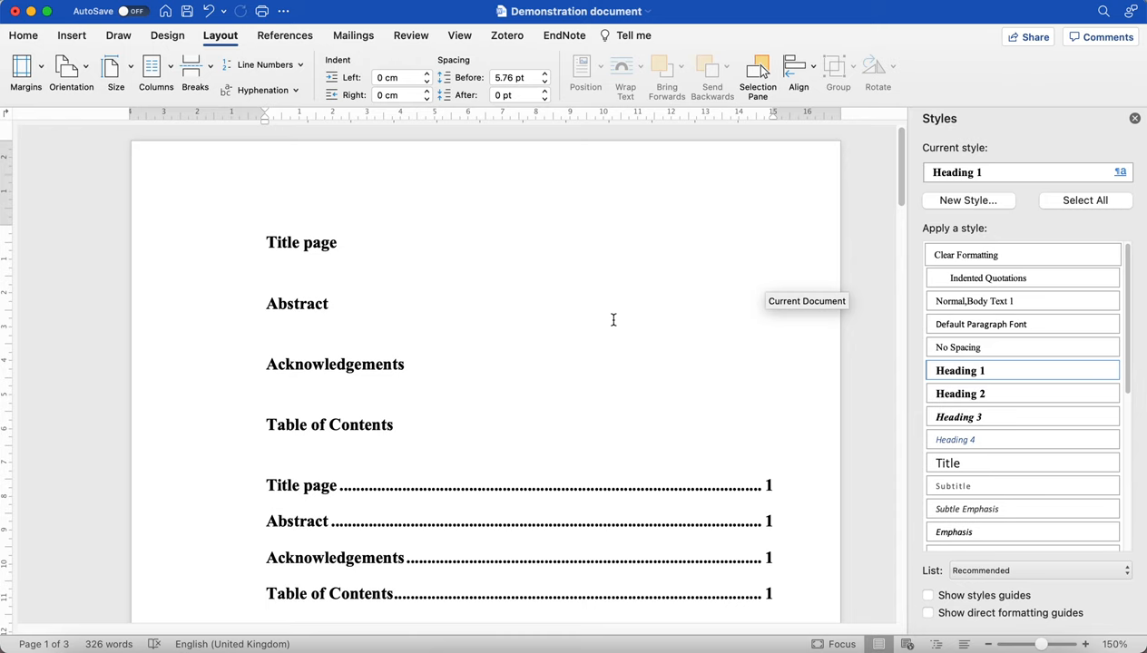
# Insert page breaks before Table of Contents, List of Tables and List of Abbreviations, giving seven pages.
pyautogui.scroll(-3)
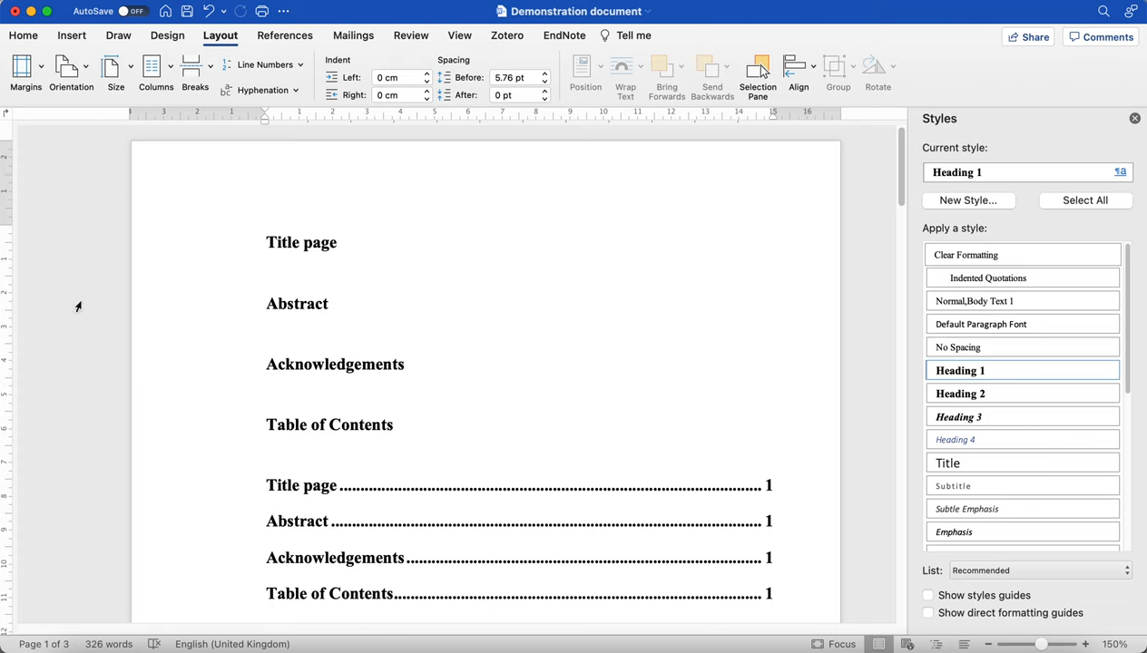
pyautogui.click(267, 304)
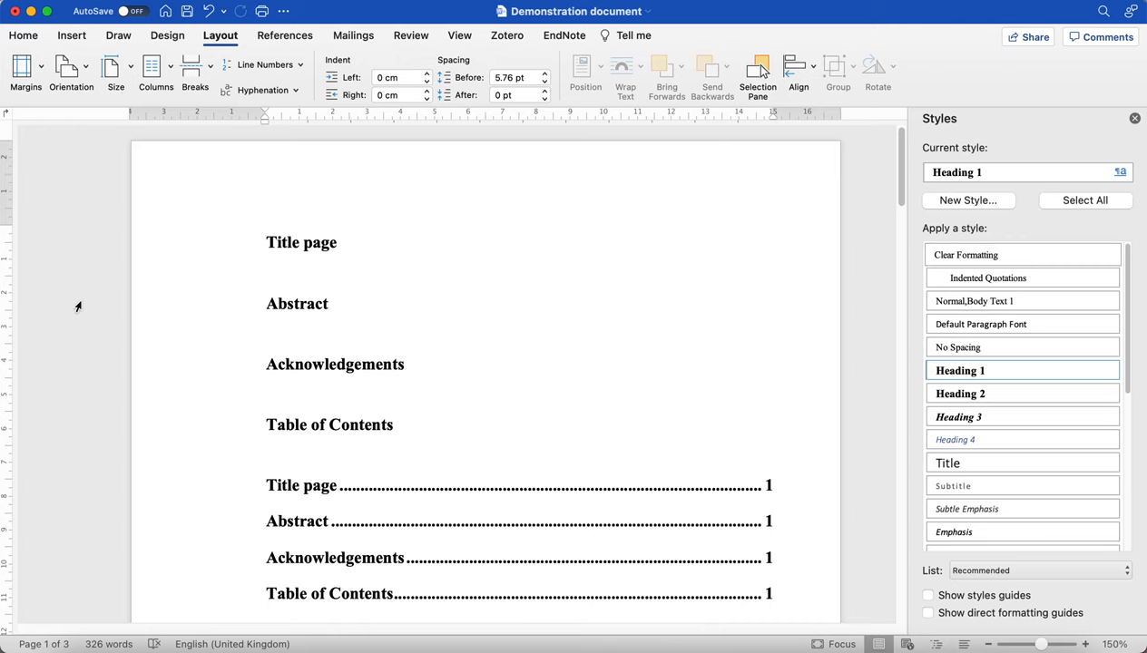
pyautogui.click(267, 304)
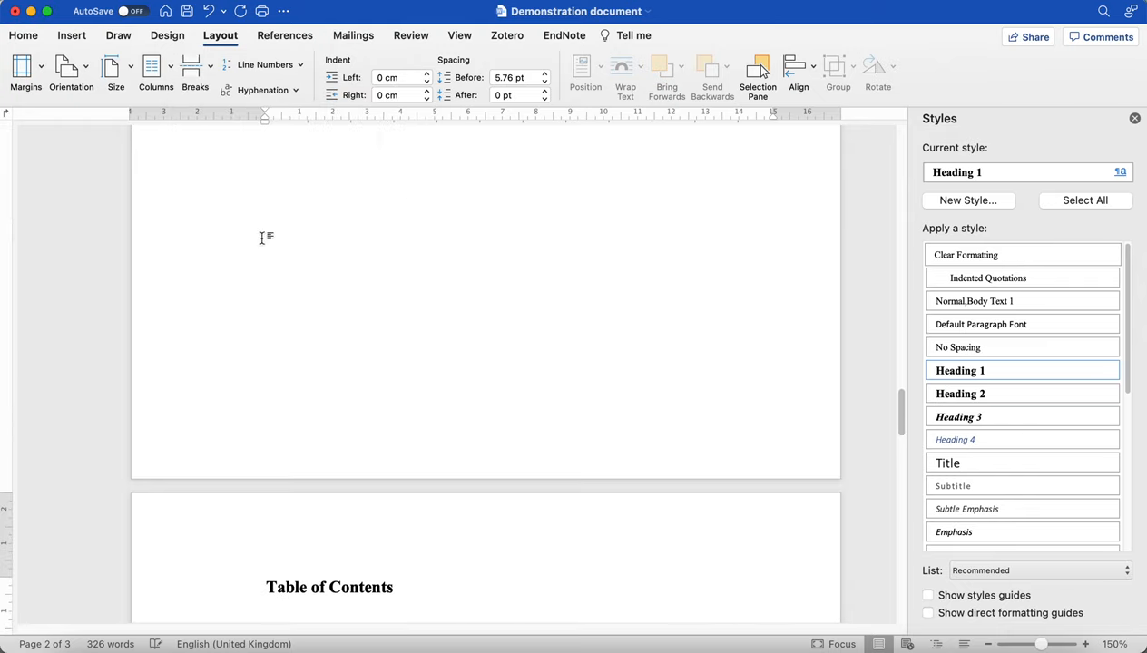
pyautogui.scroll(-3)
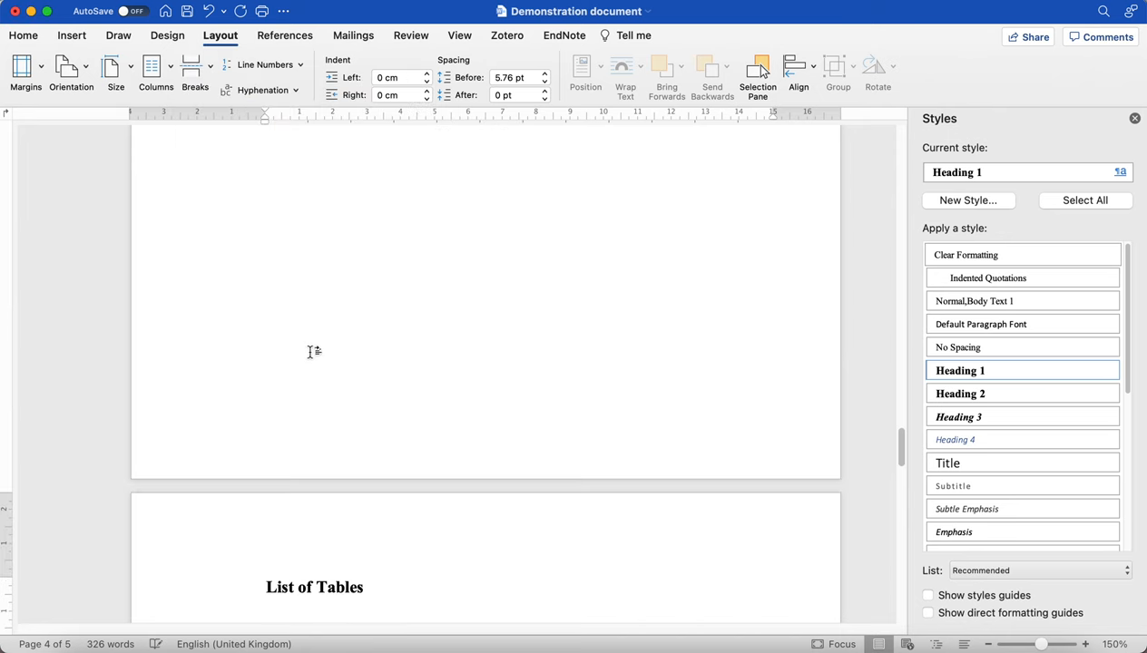
pyautogui.scroll(-3)
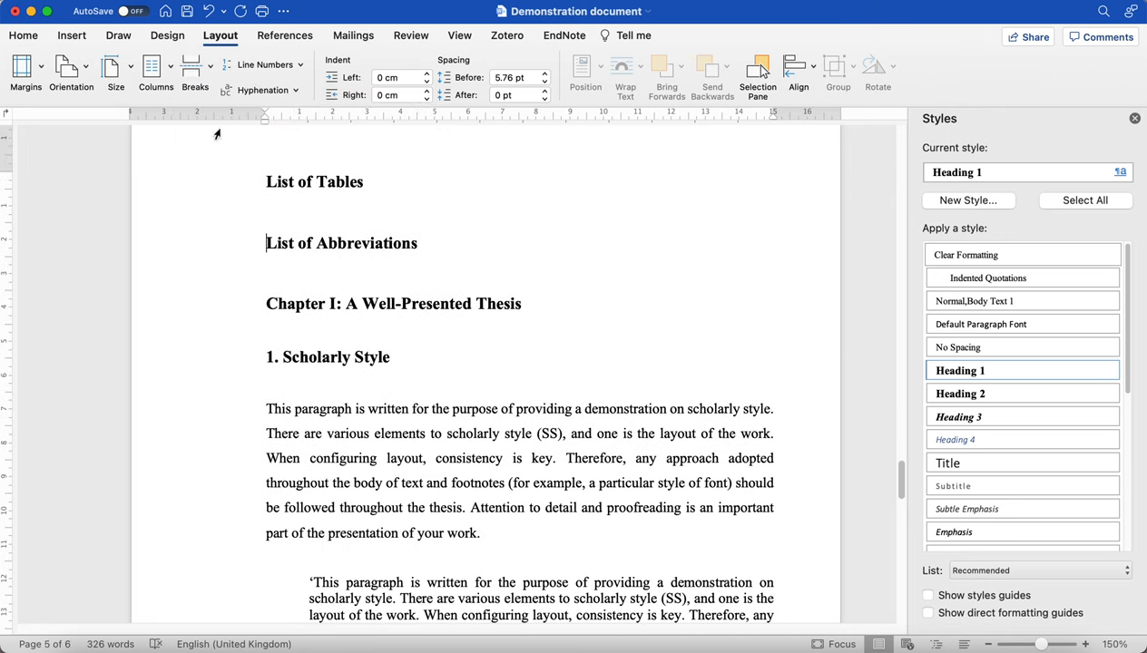
pyautogui.scroll(-3)
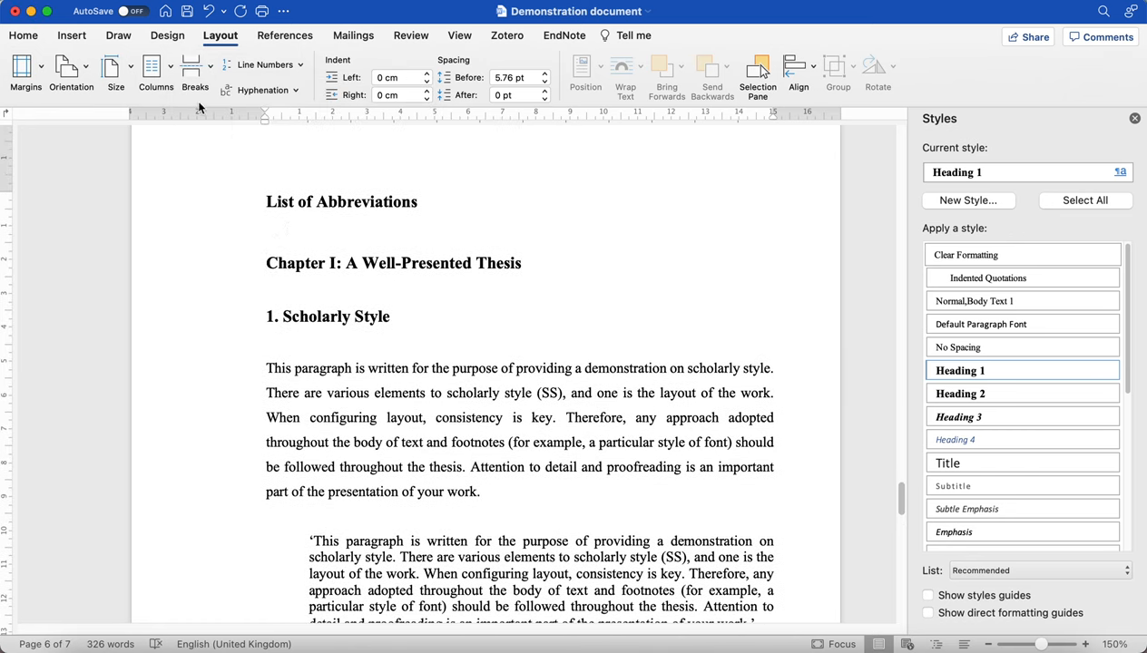
# Insert a Next Page section break so Chapter I starts on its own page, making eight pages.
pyautogui.click(195, 73)
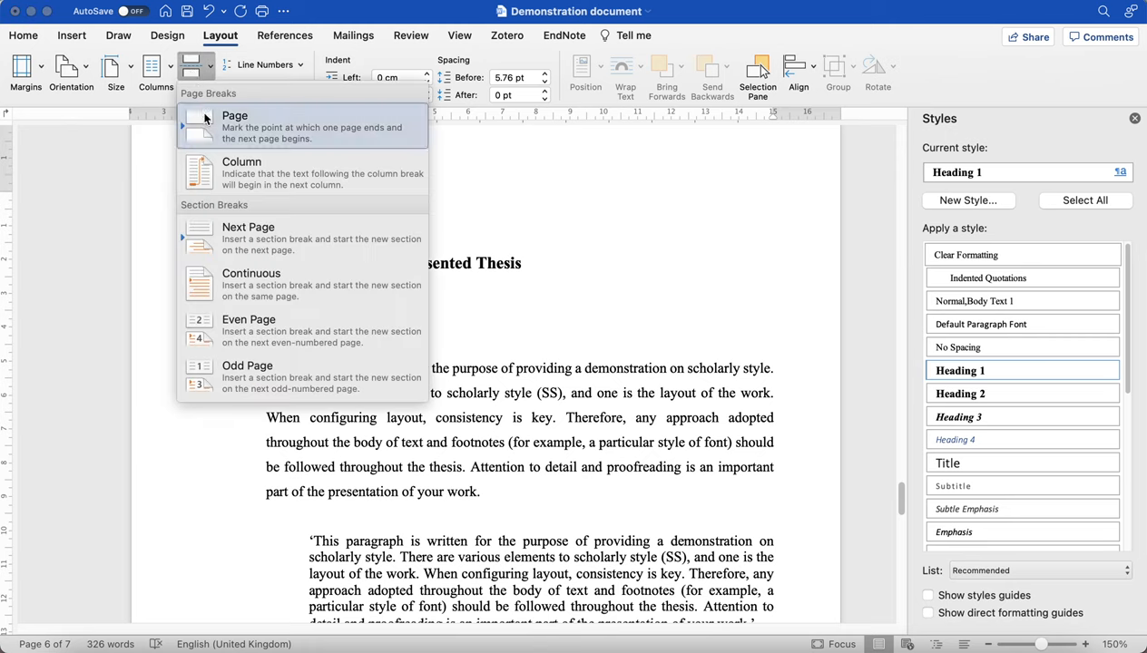
pyautogui.moveTo(242, 238)
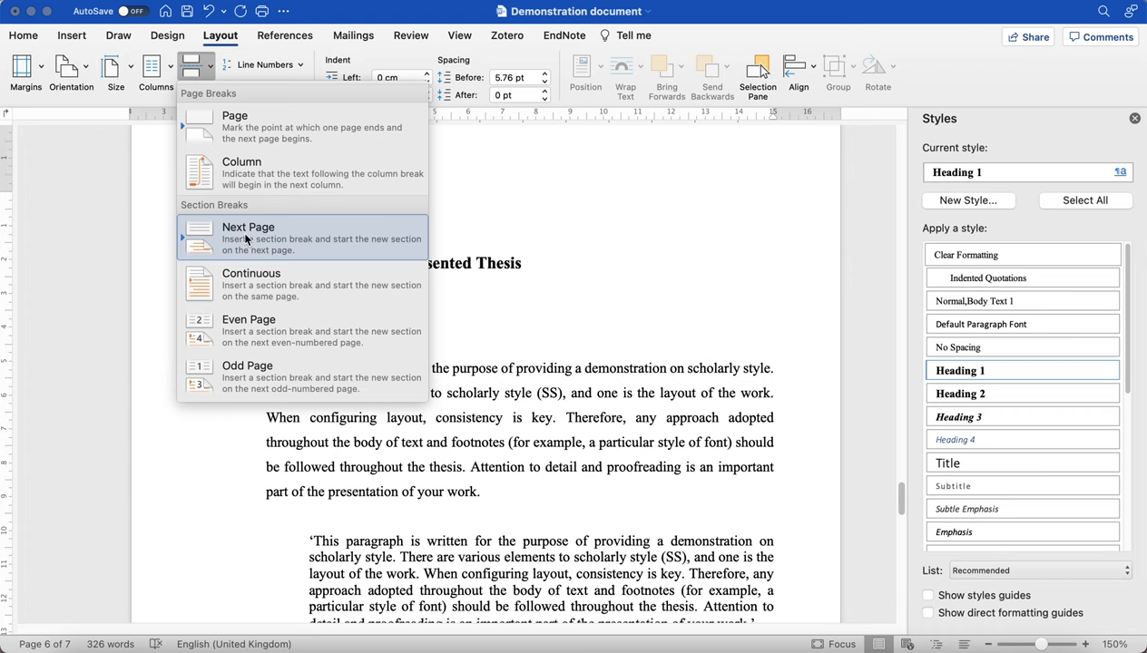
pyautogui.click(247, 237)
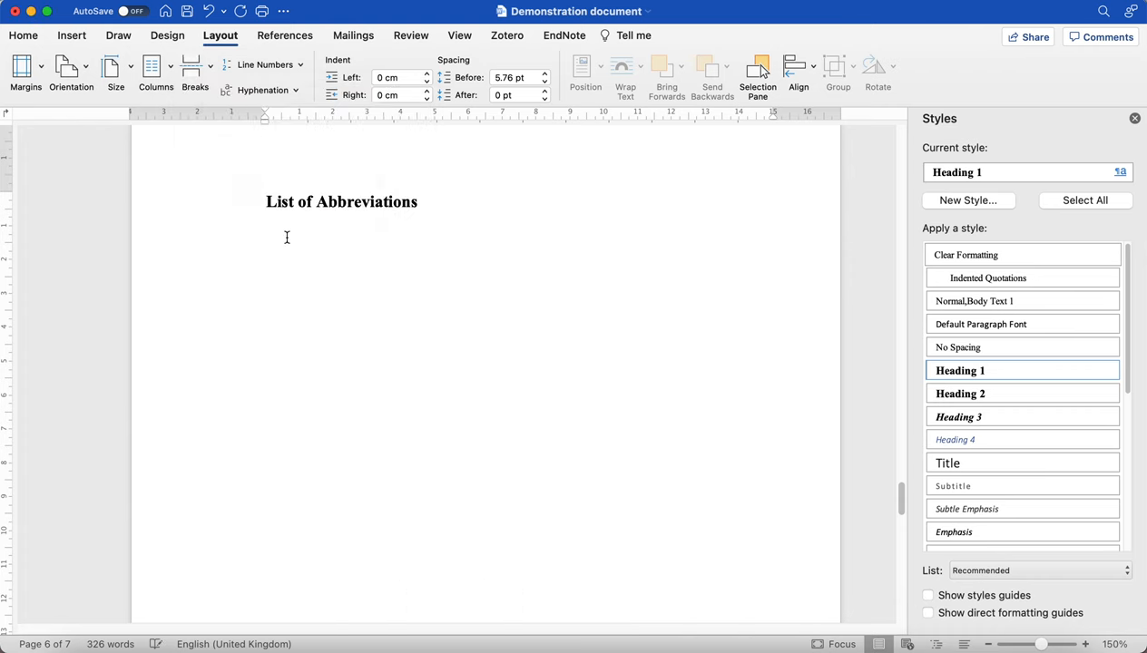
pyautogui.scroll(-3)
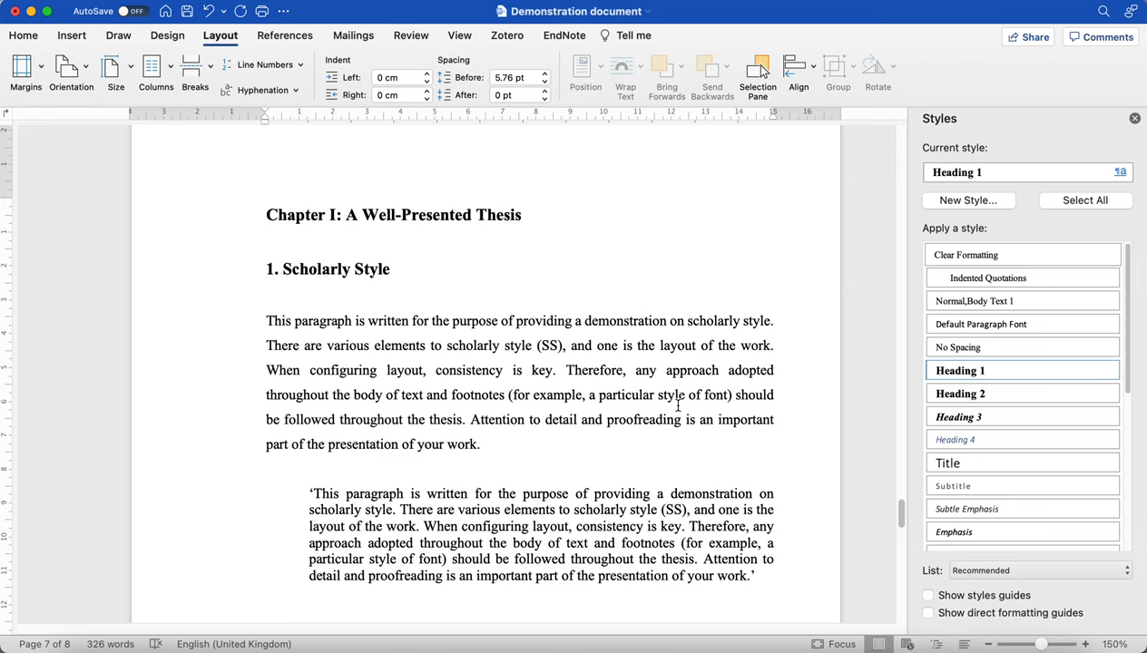
pyautogui.click(266, 215)
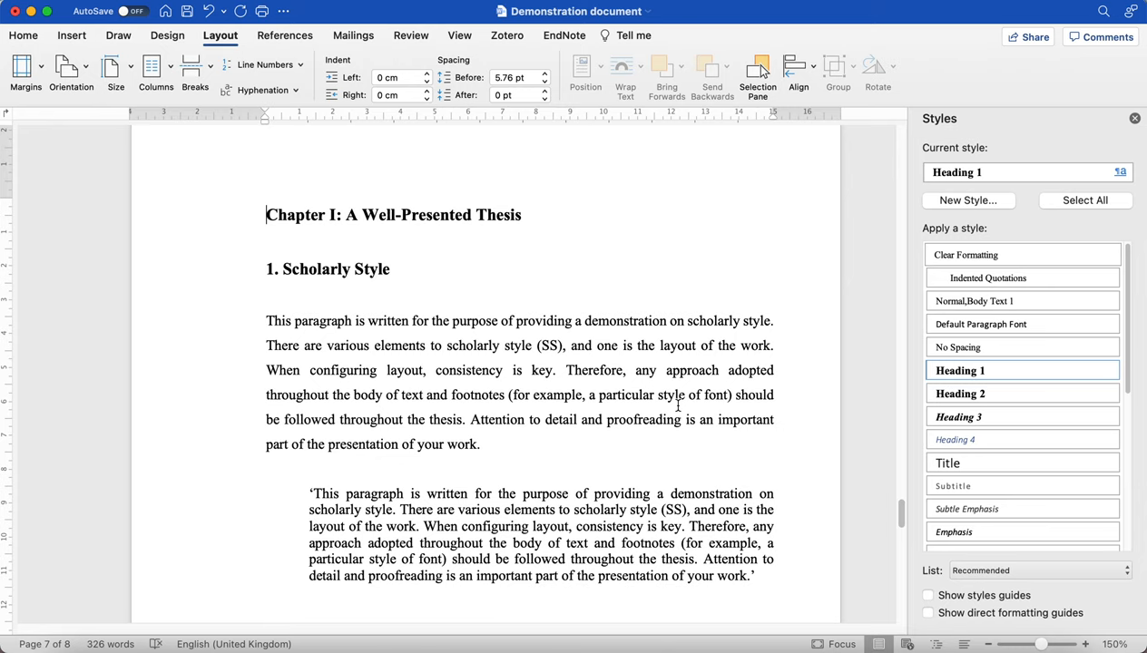
pyautogui.moveTo(702, 327)
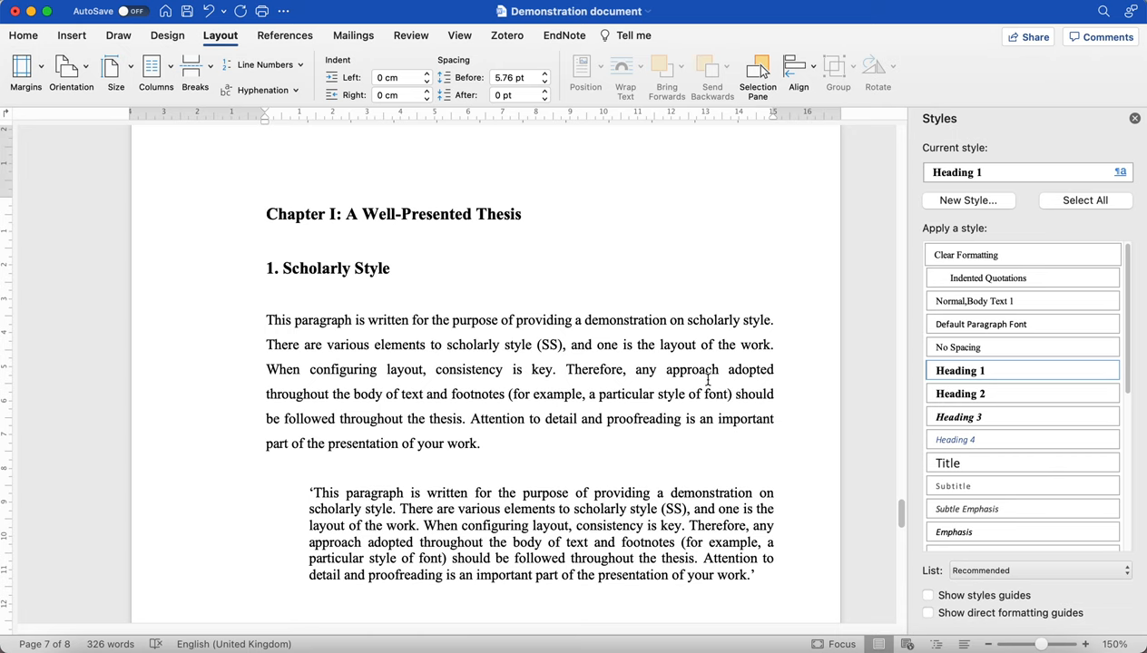
pyautogui.scroll(-3)
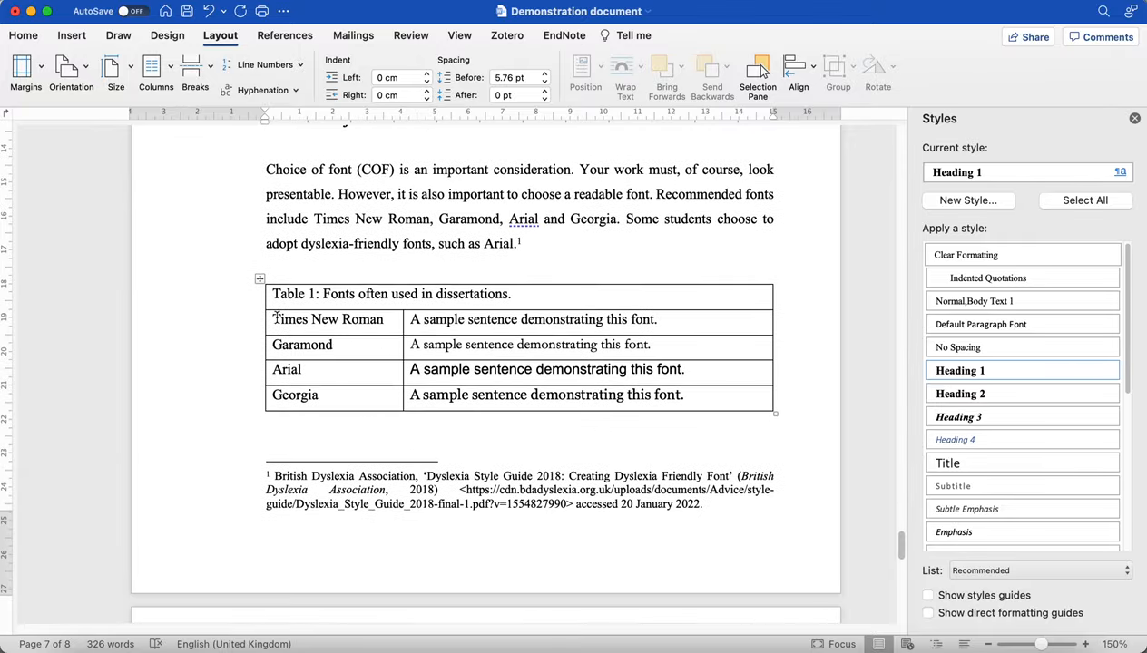
pyautogui.scroll(-3)
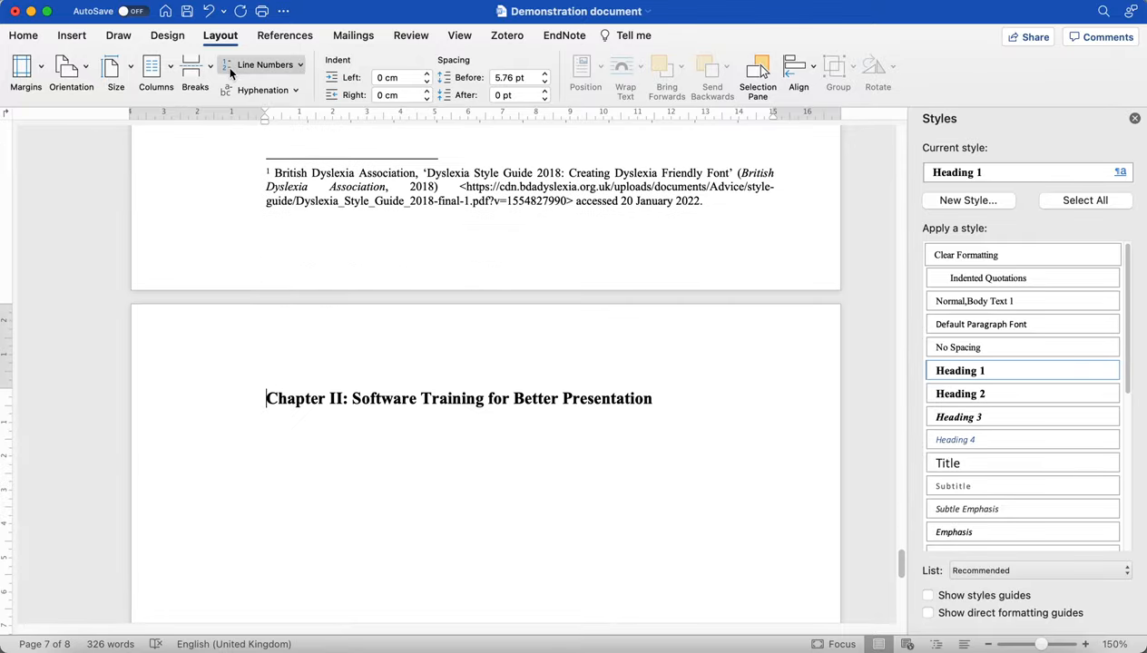
pyautogui.click(196, 72)
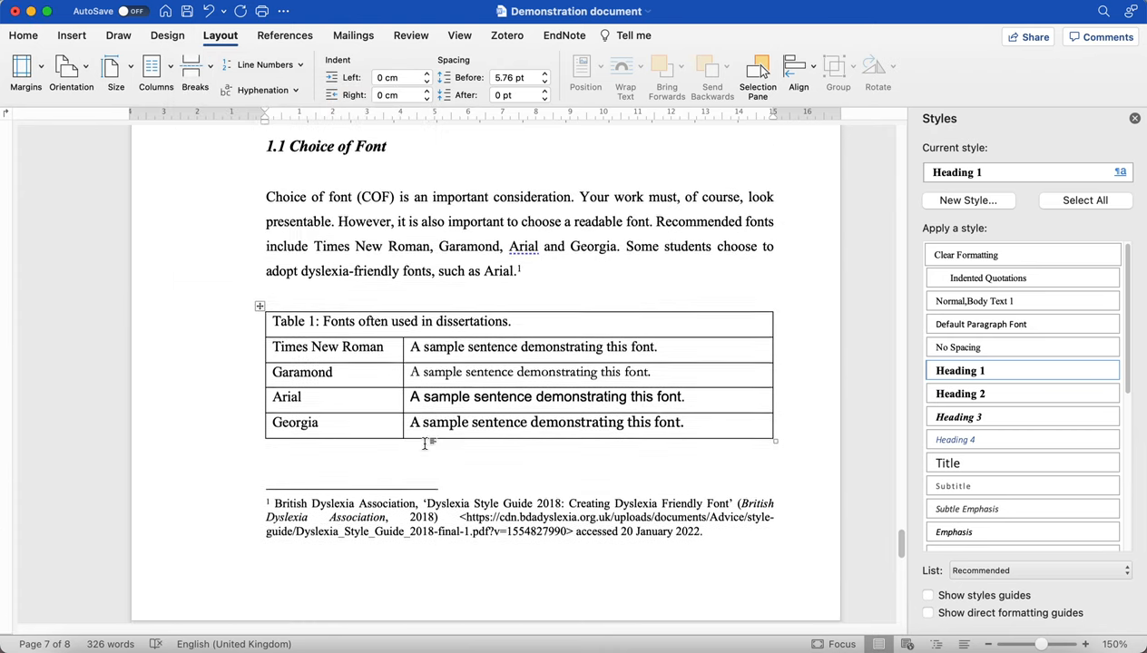
pyautogui.scroll(-3)
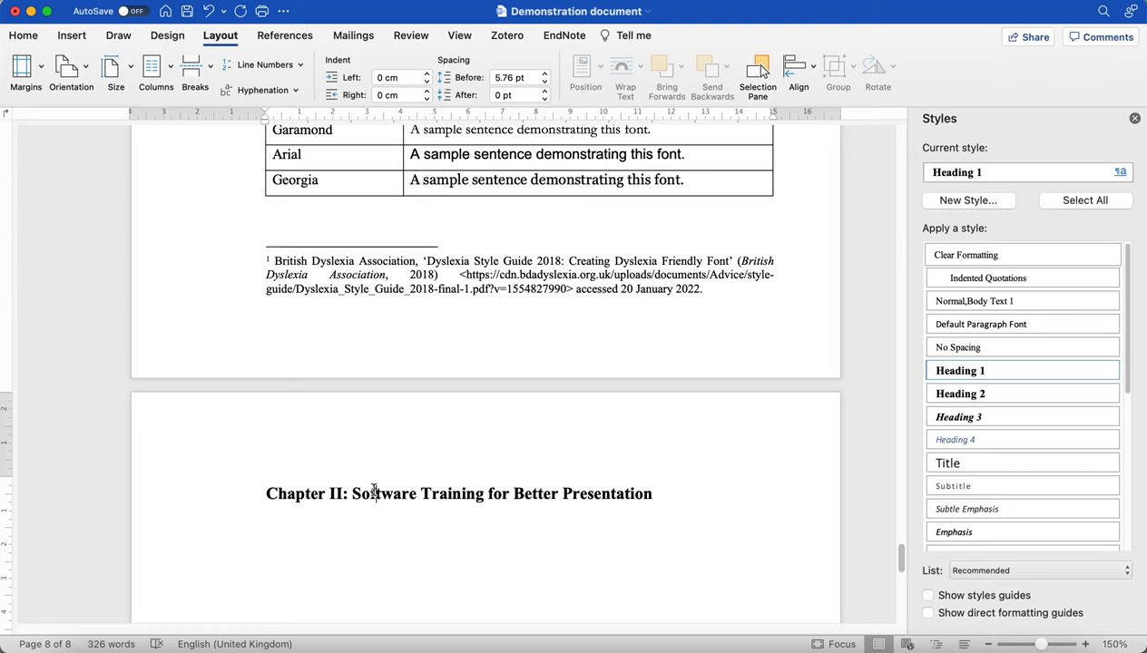
# Copy the Choice of Font section with its font table under Chapter II as '2. Choice of Font'.
pyautogui.tripleClick(459, 494)
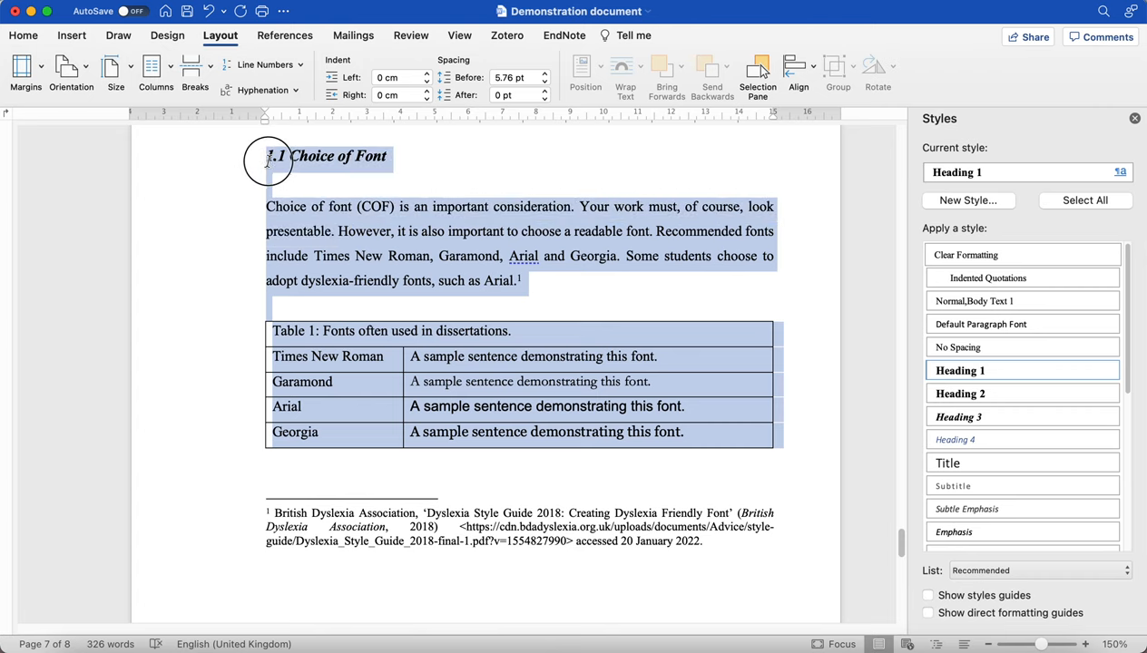
pyautogui.scroll(-3)
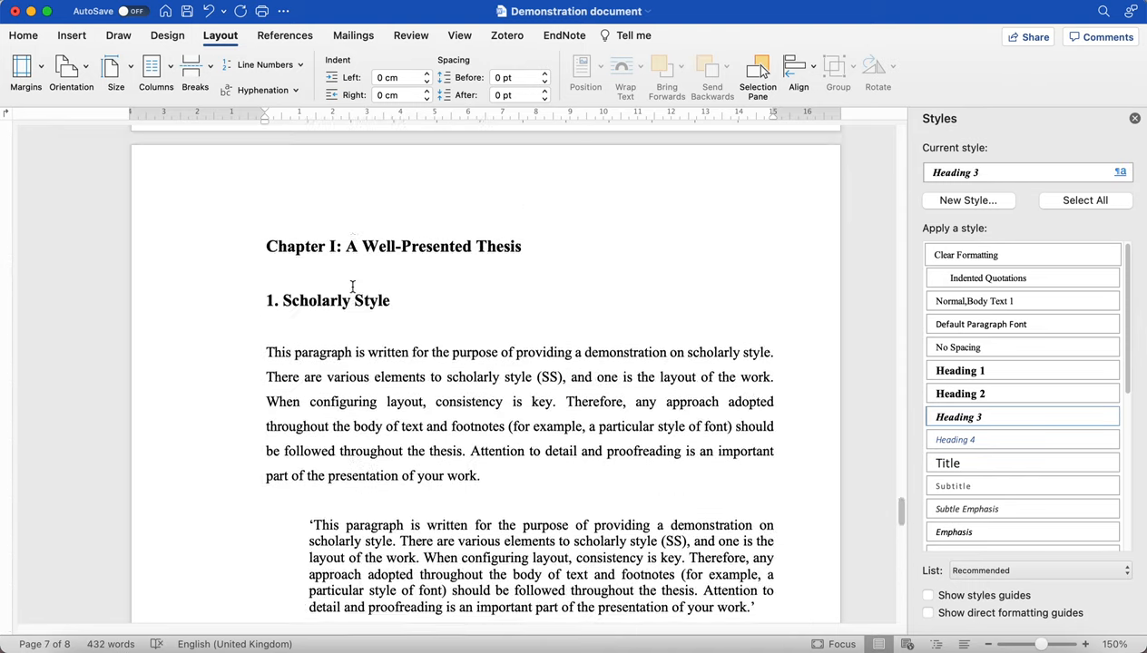
pyautogui.scroll(-3)
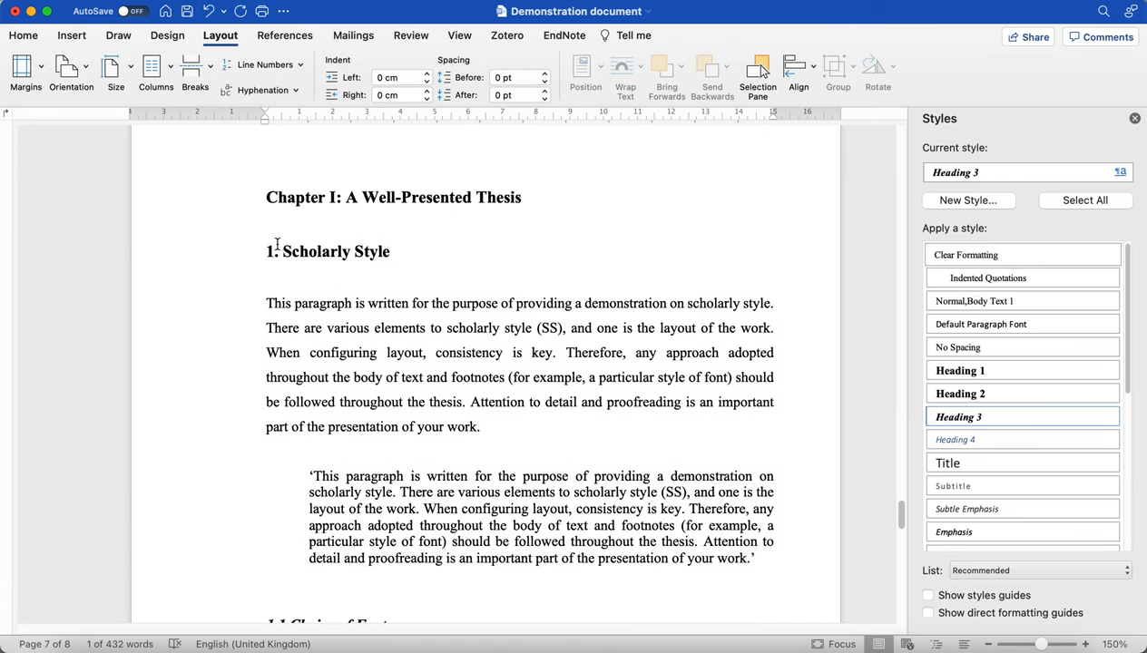
pyautogui.scroll(-3)
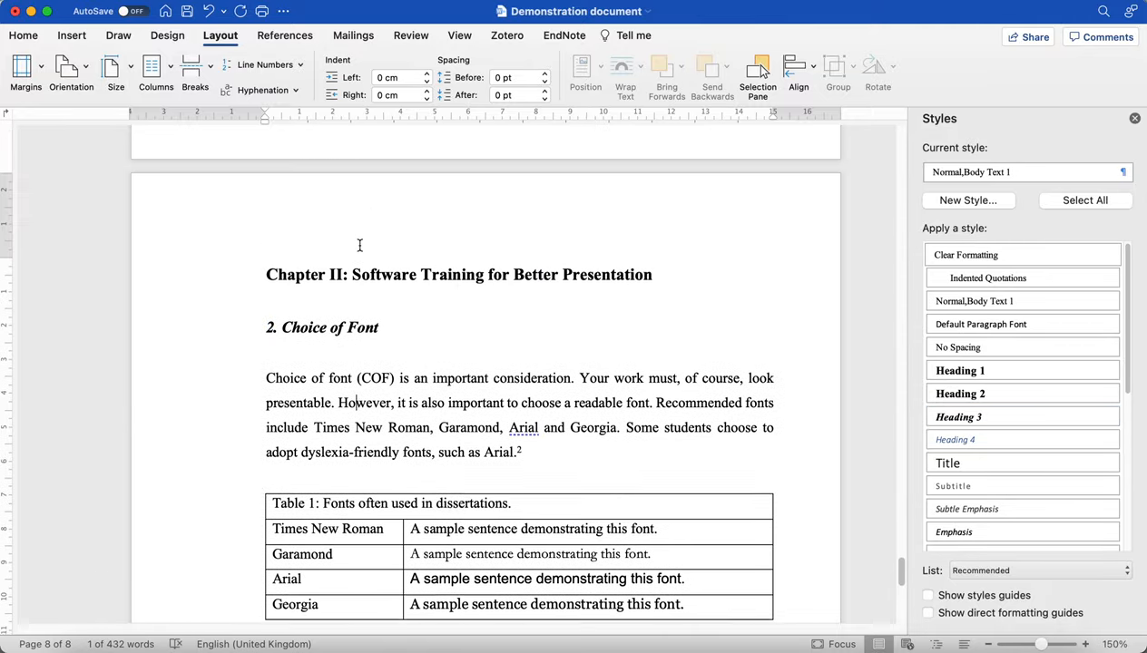
# Apply the Heading 2 style to the '2. Choice of Font' heading under Chapter II.
pyautogui.click(322, 328)
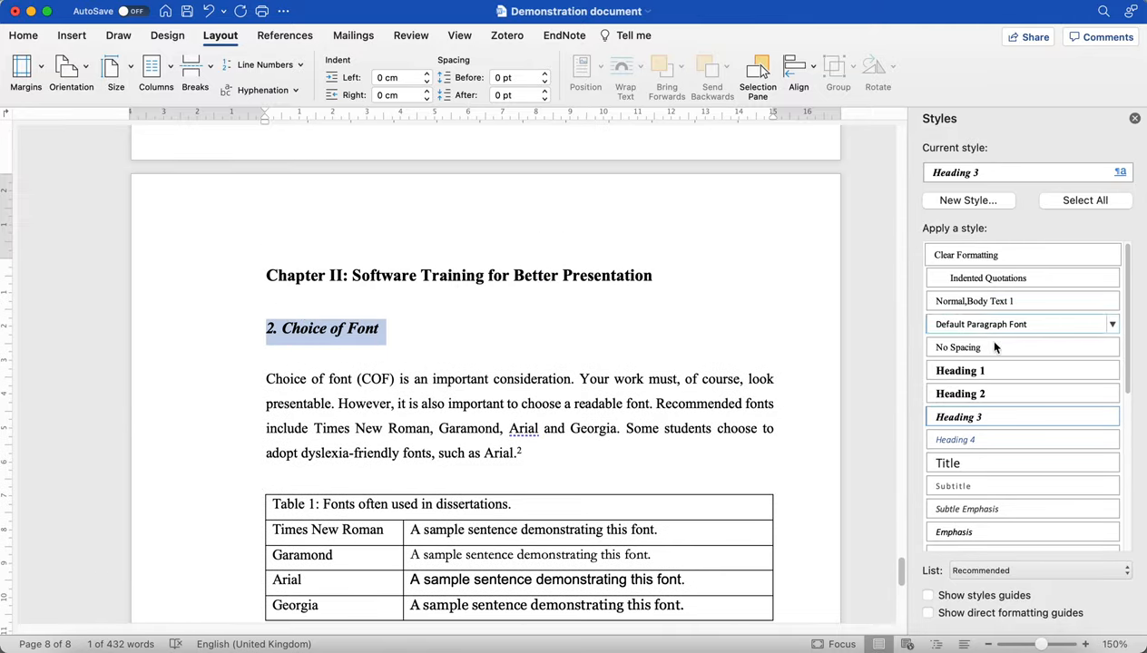
pyautogui.click(960, 393)
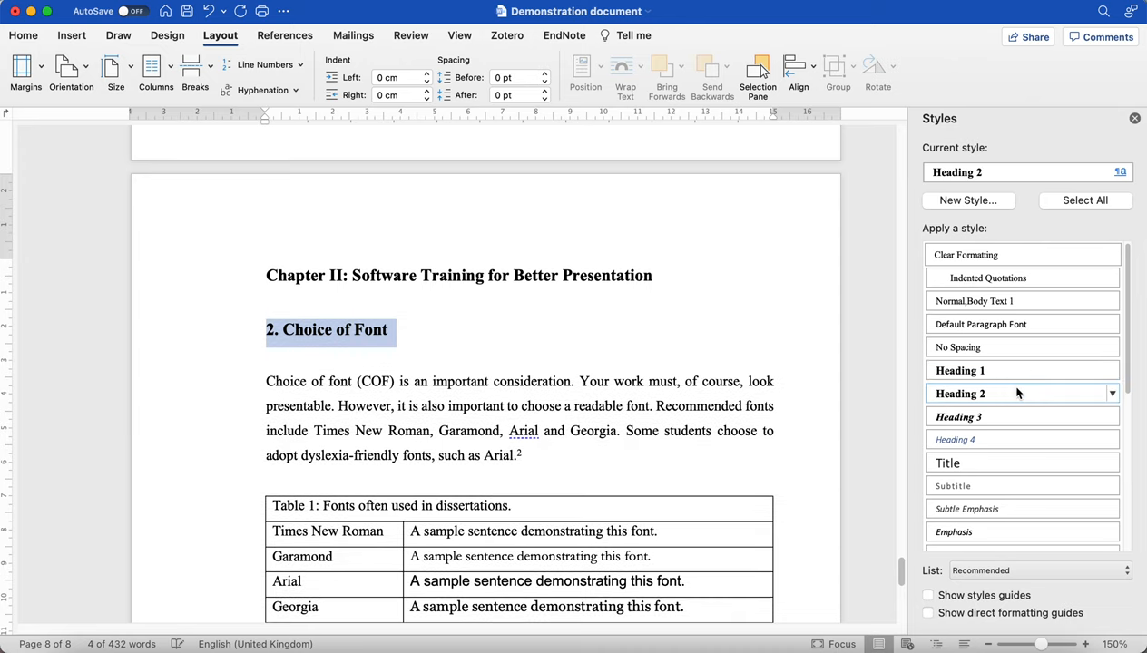
pyautogui.click(959, 371)
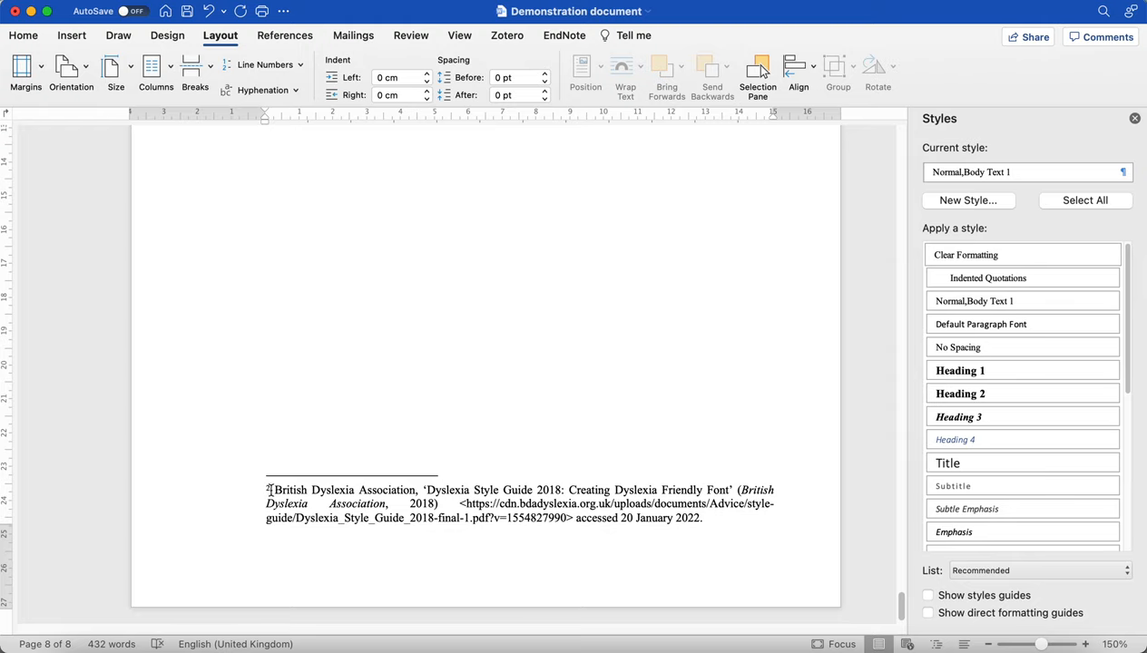
pyautogui.scroll(3)
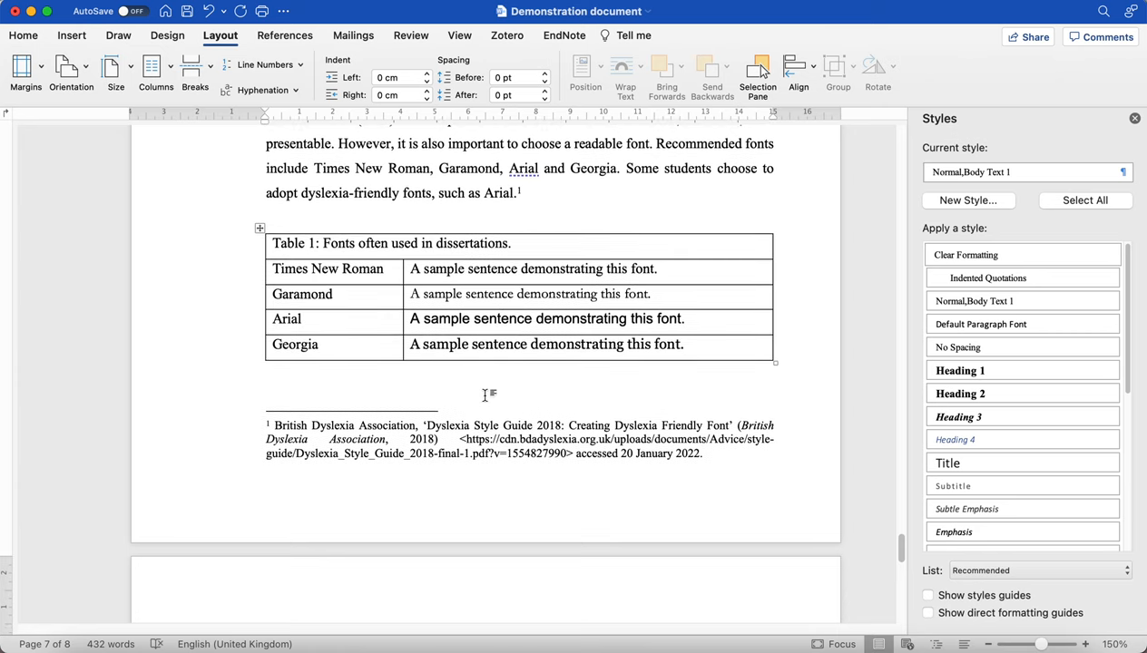
pyautogui.moveTo(168, 52)
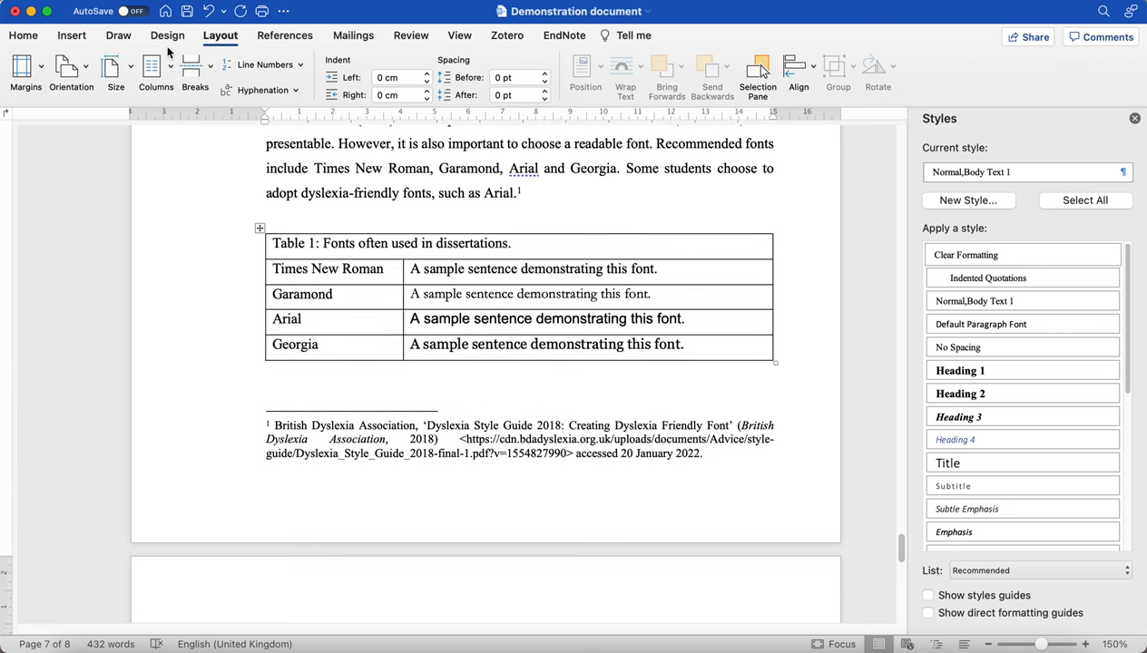
pyautogui.scroll(-3)
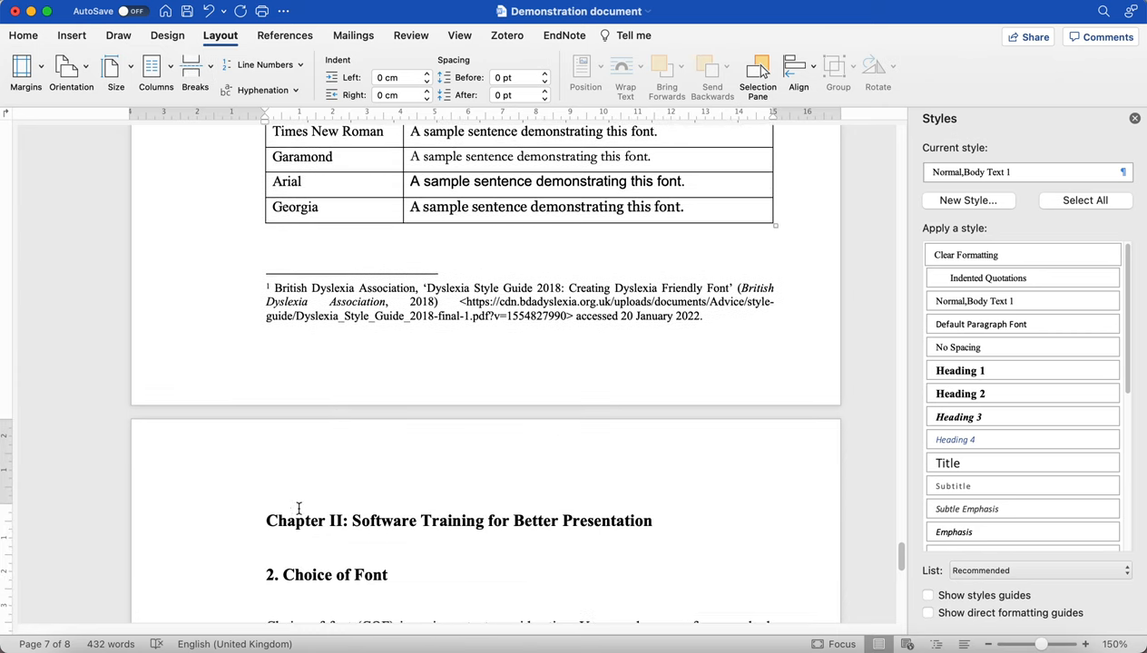
pyautogui.click(286, 520)
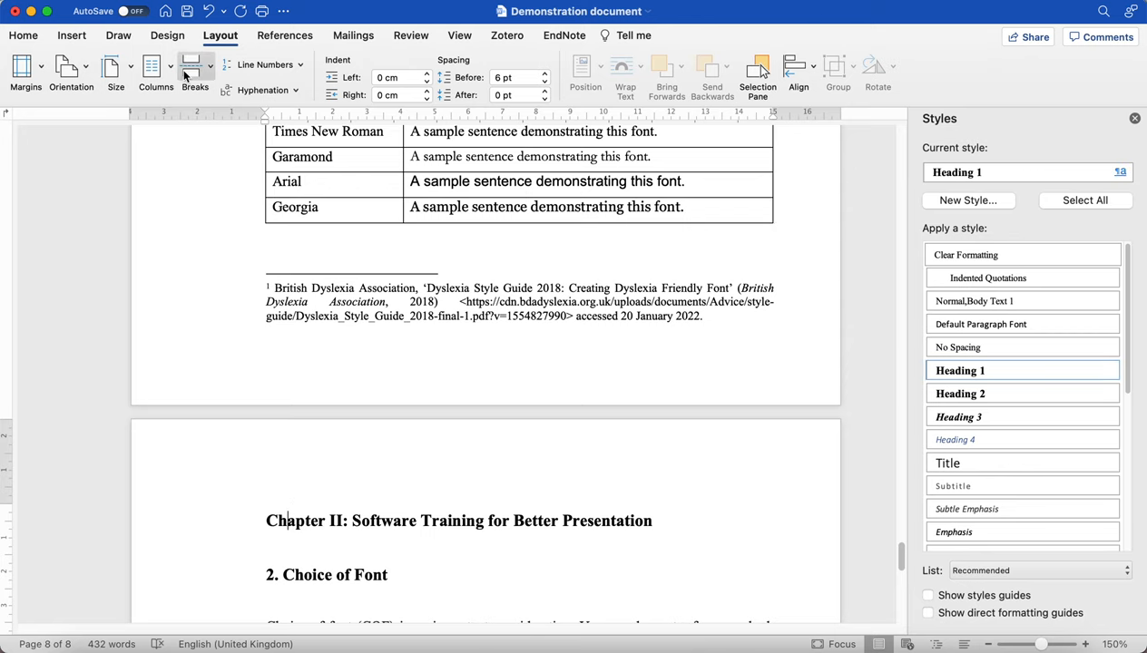
pyautogui.click(194, 73)
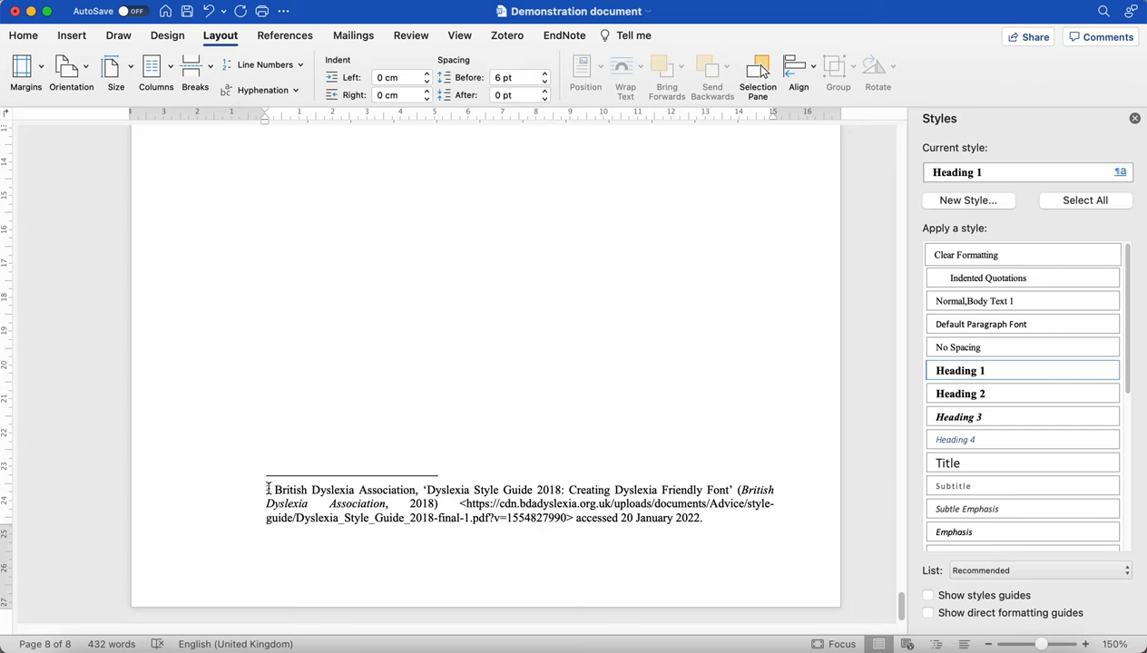
# Open the Footnote and Endnote settings from the Chapter II footnote's context menu.
pyautogui.rightClick(268, 489)
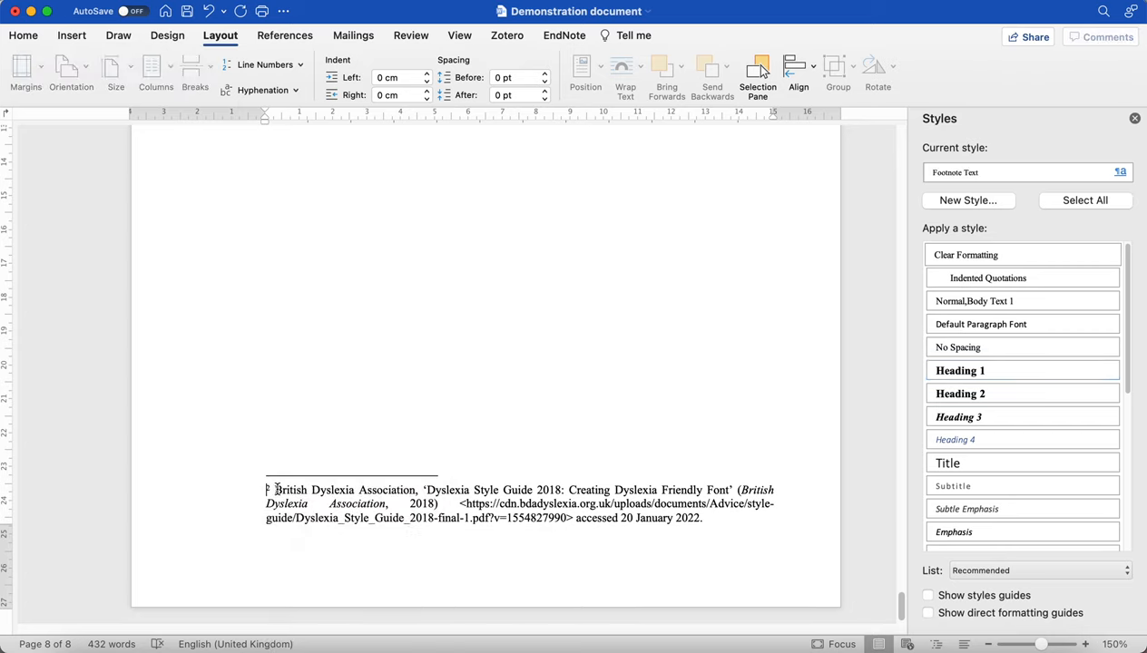
pyautogui.rightClick(290, 490)
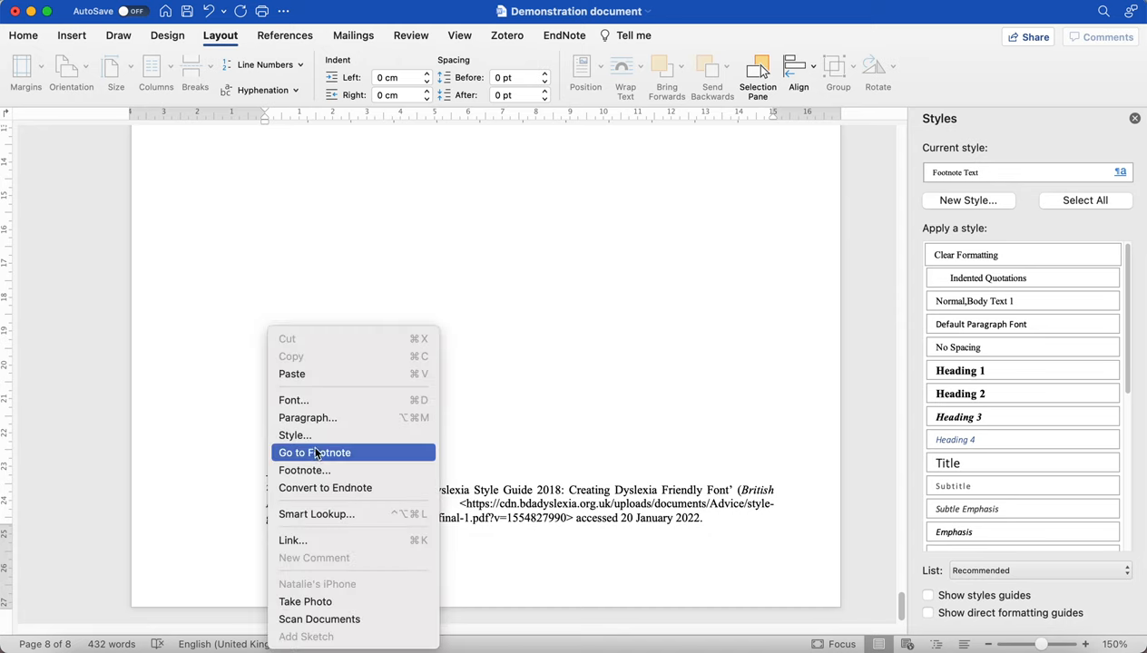
pyautogui.click(314, 452)
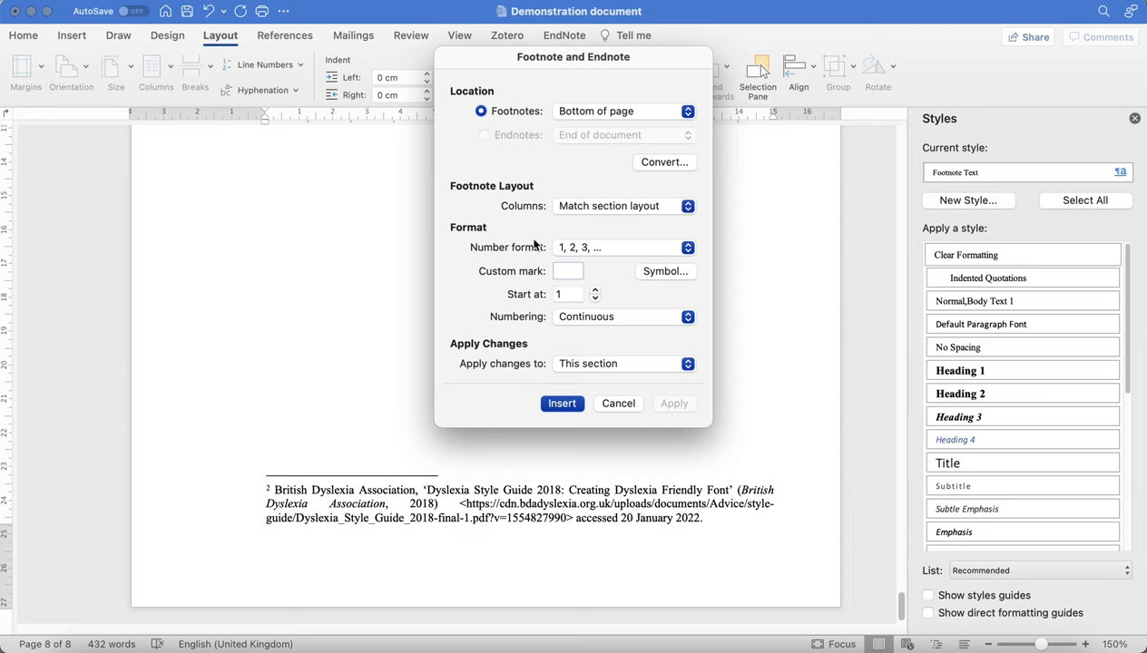
pyautogui.moveTo(537, 306)
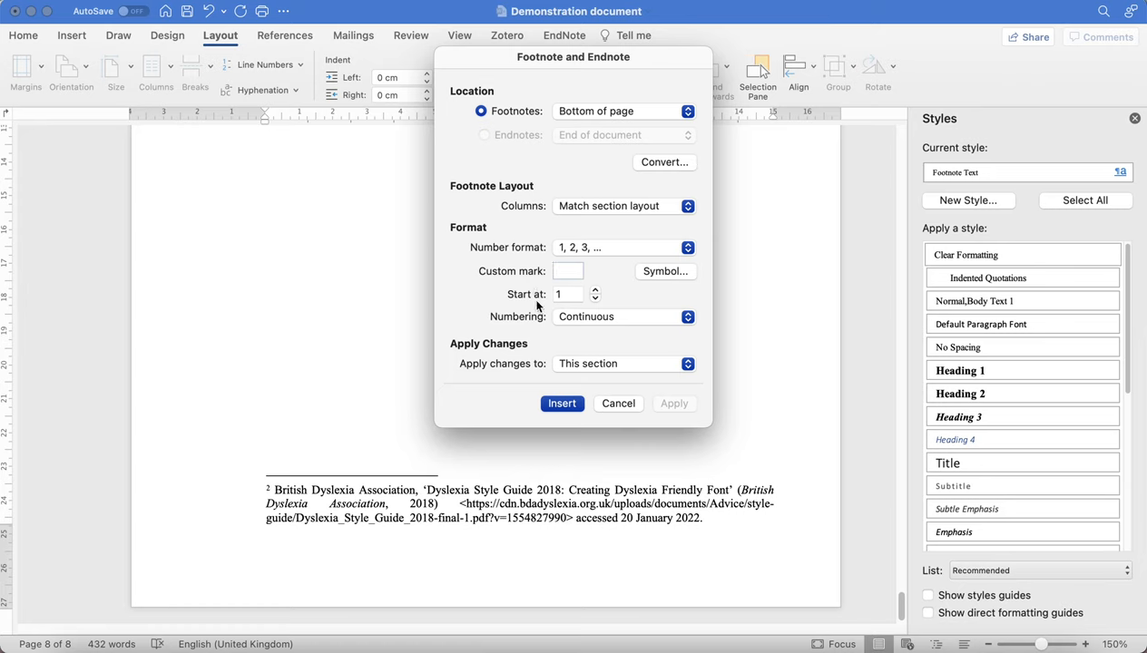
pyautogui.moveTo(557, 317)
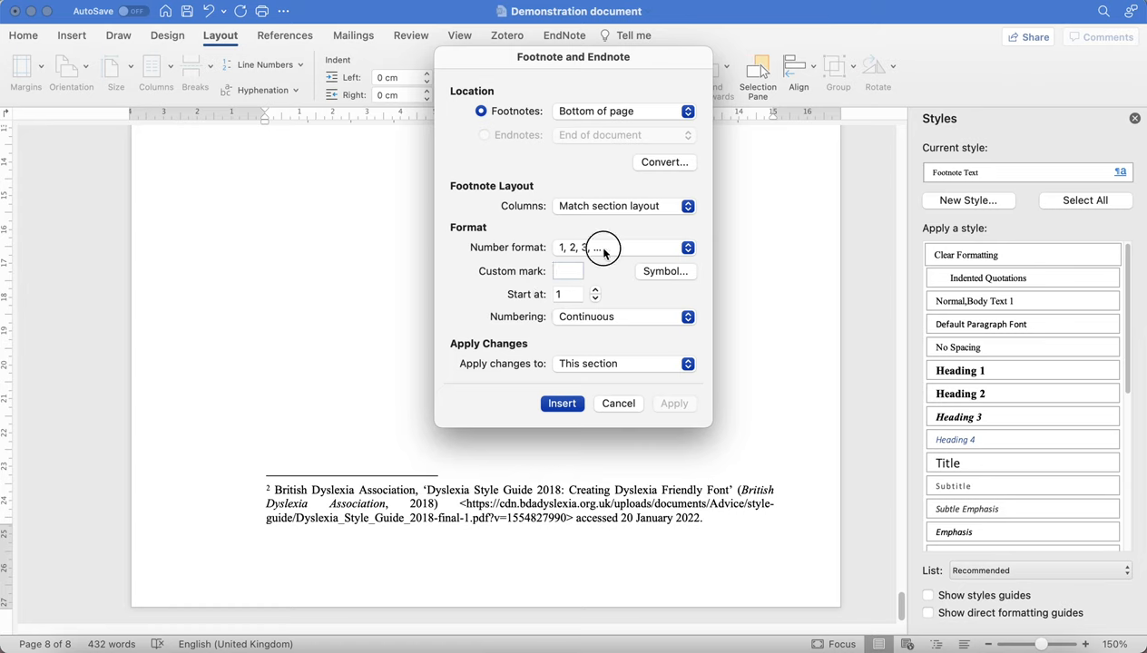
pyautogui.moveTo(615, 216)
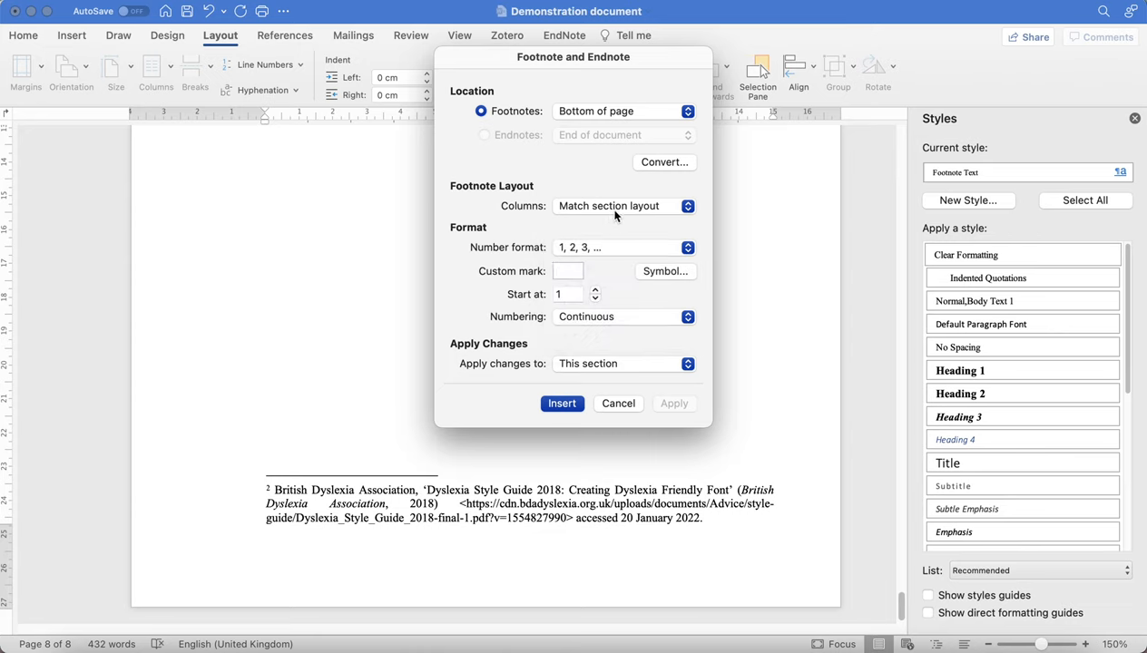
# Set footnotes at bottom of page, numbering Restart each section, applied to the whole document.
pyautogui.click(624, 206)
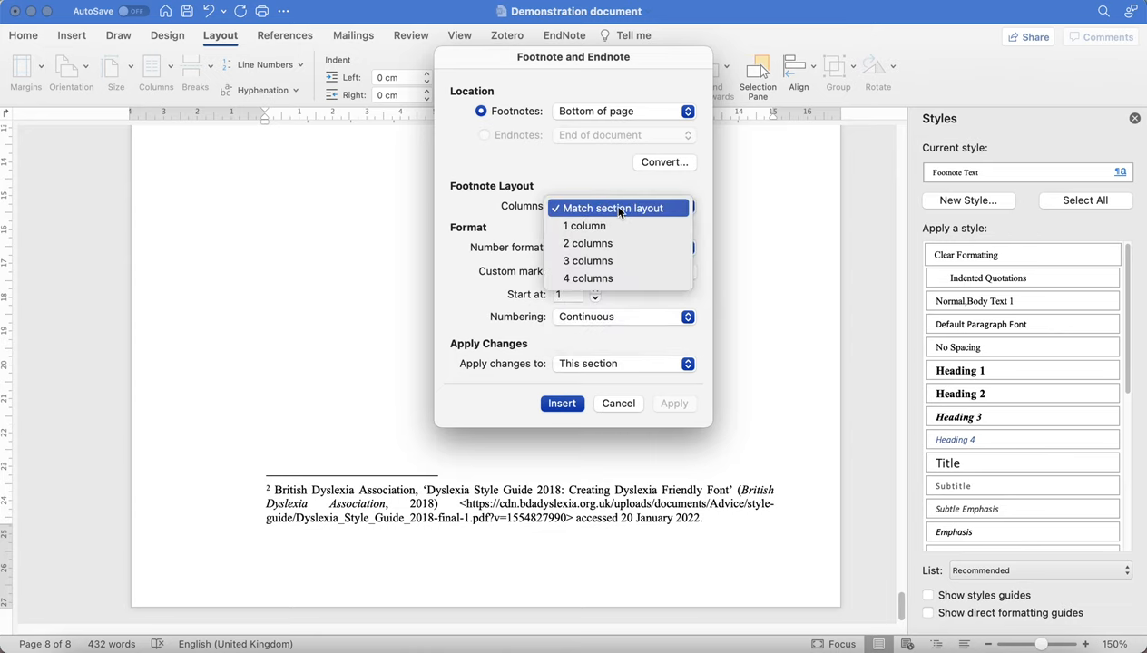
pyautogui.click(624, 111)
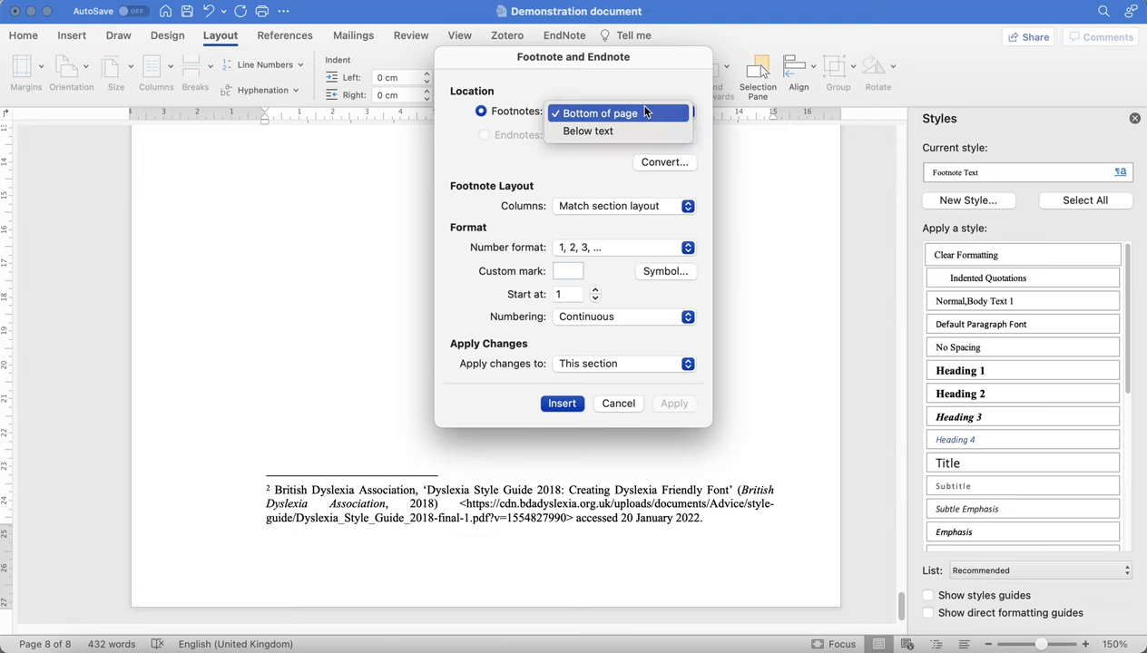
pyautogui.click(601, 112)
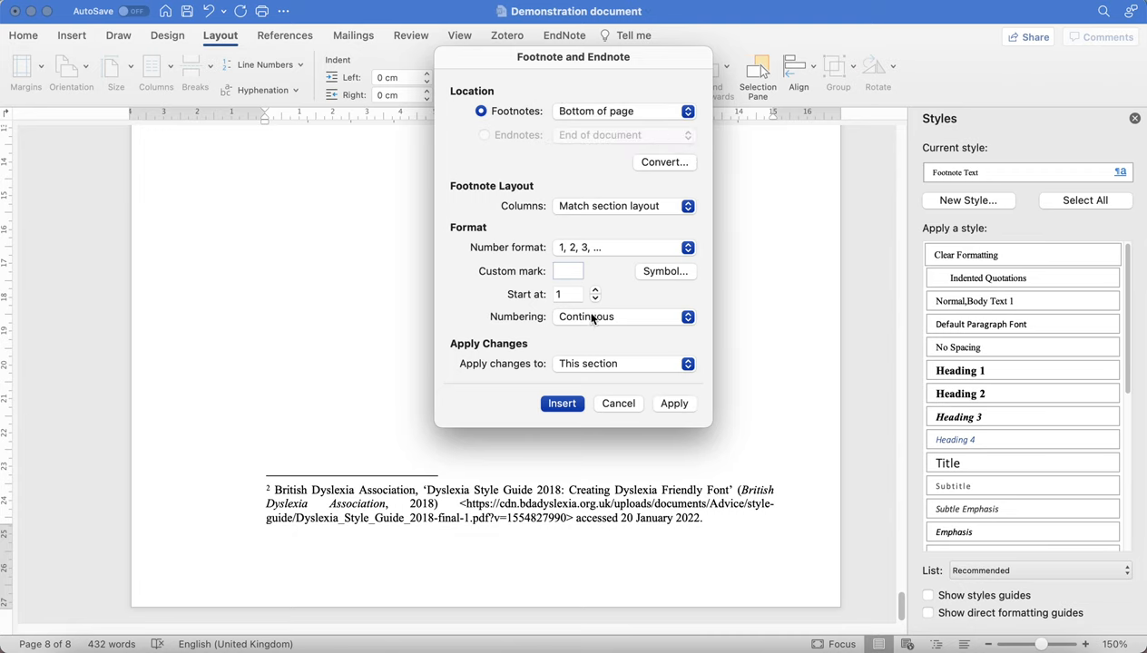
pyautogui.click(624, 316)
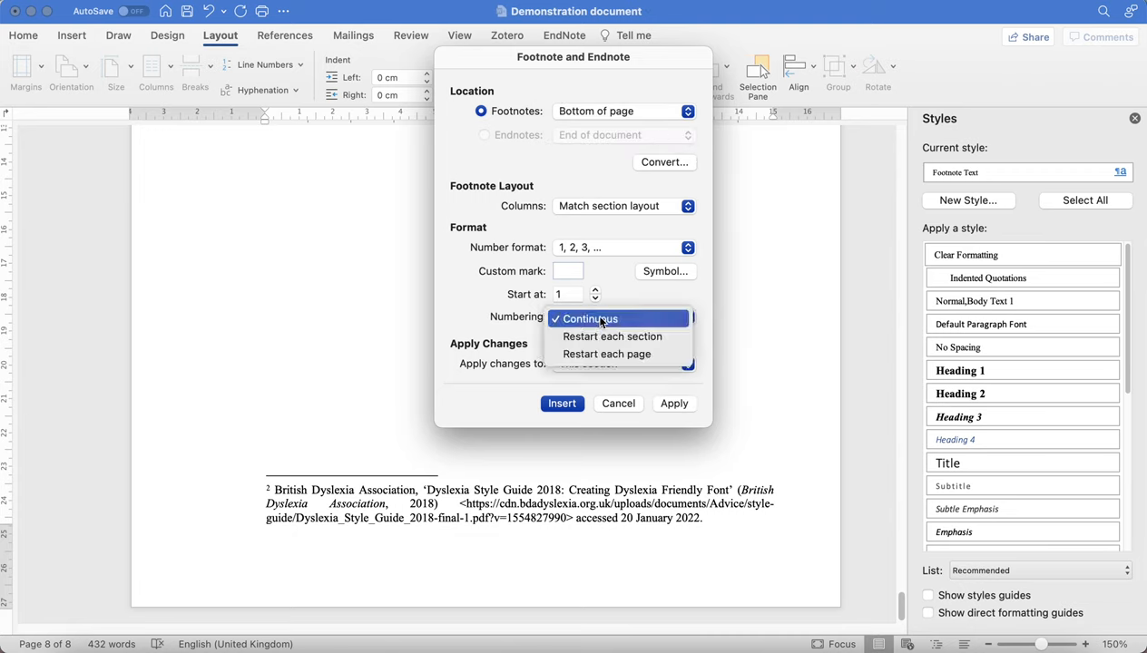
pyautogui.moveTo(612, 337)
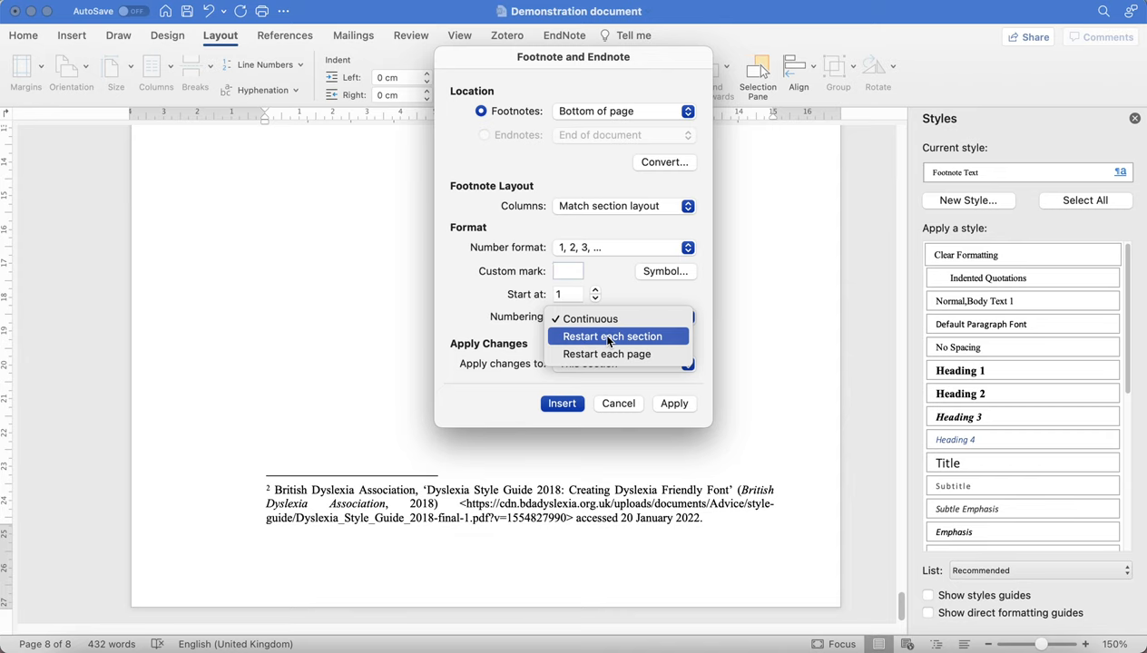
pyautogui.moveTo(606, 354)
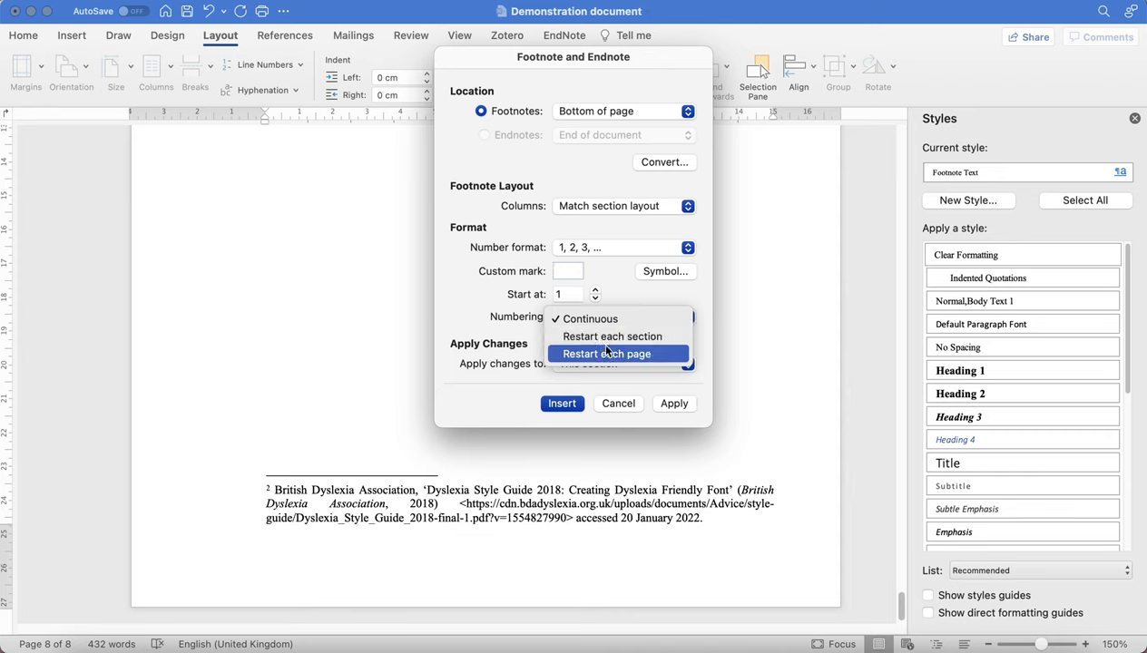
pyautogui.click(611, 336)
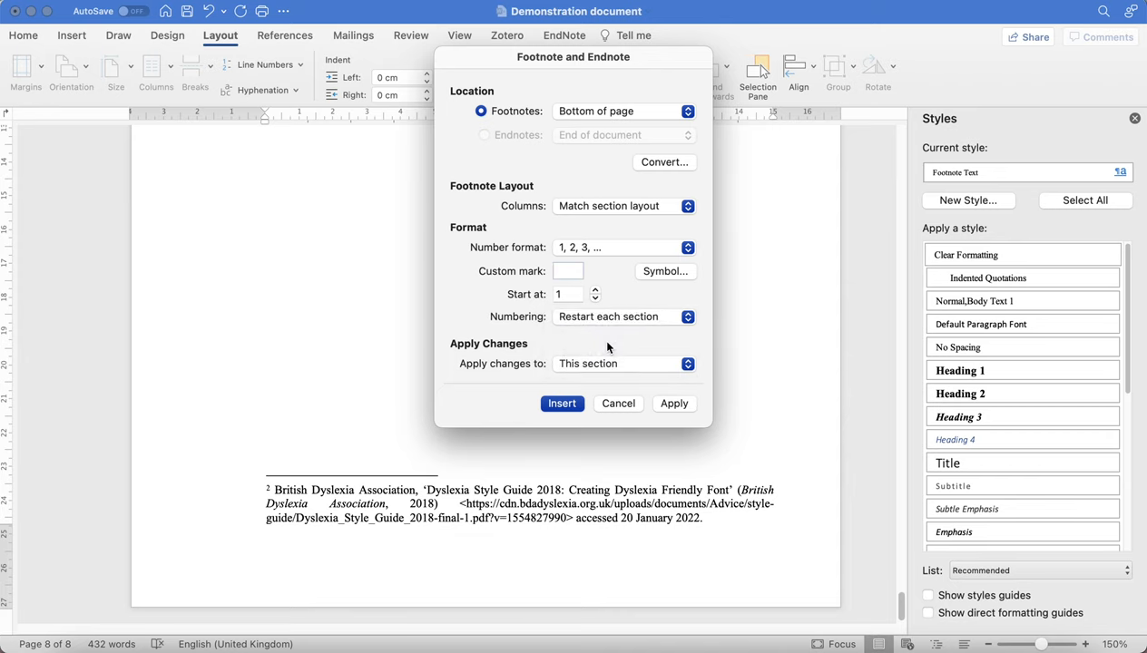
pyautogui.moveTo(610, 367)
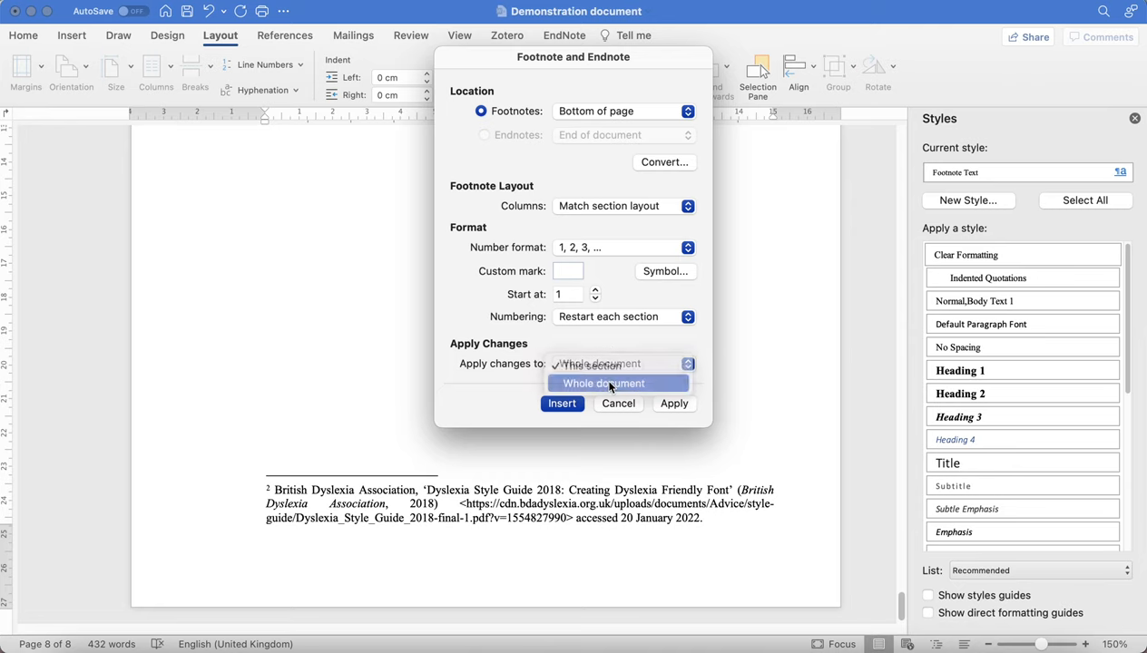
pyautogui.click(603, 382)
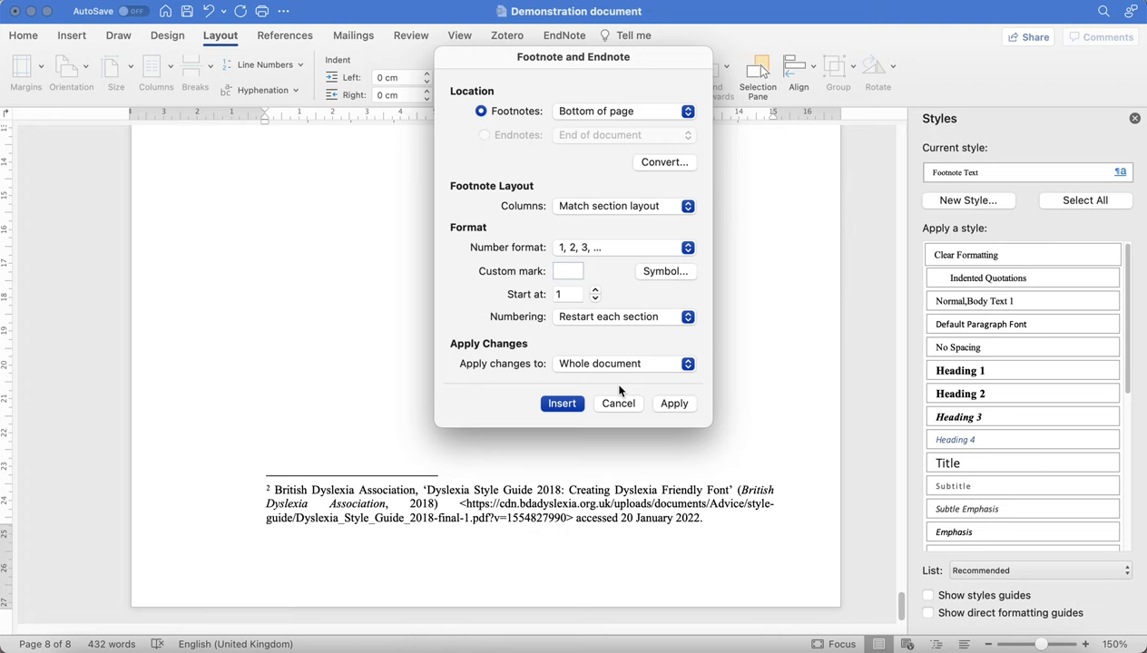
pyautogui.click(618, 403)
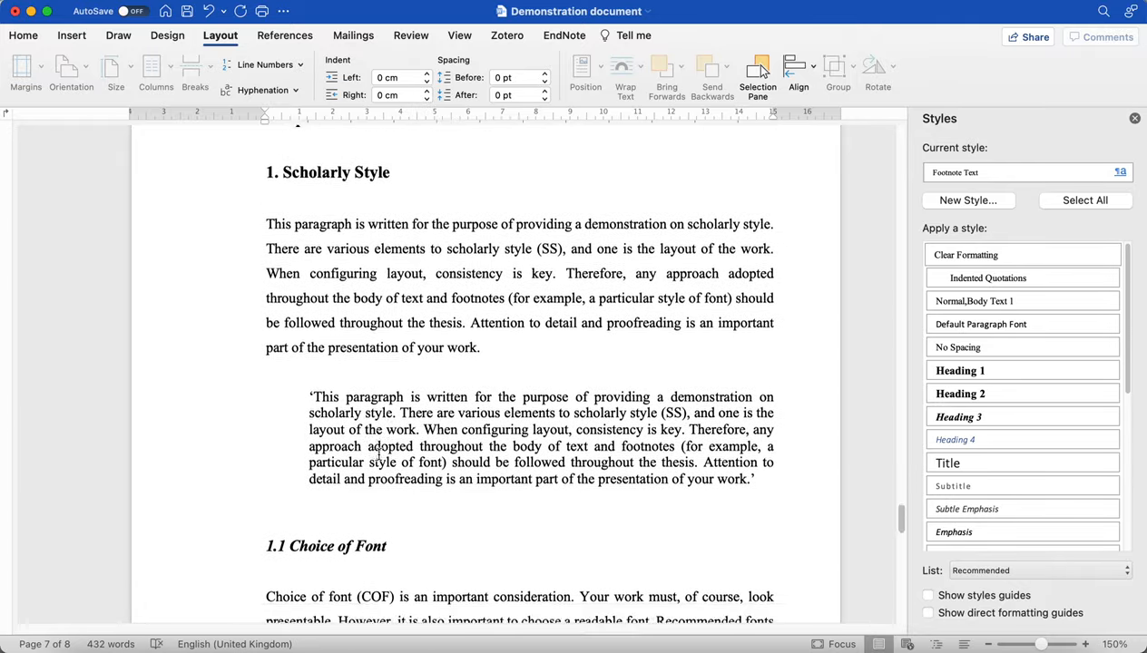
pyautogui.scroll(-3)
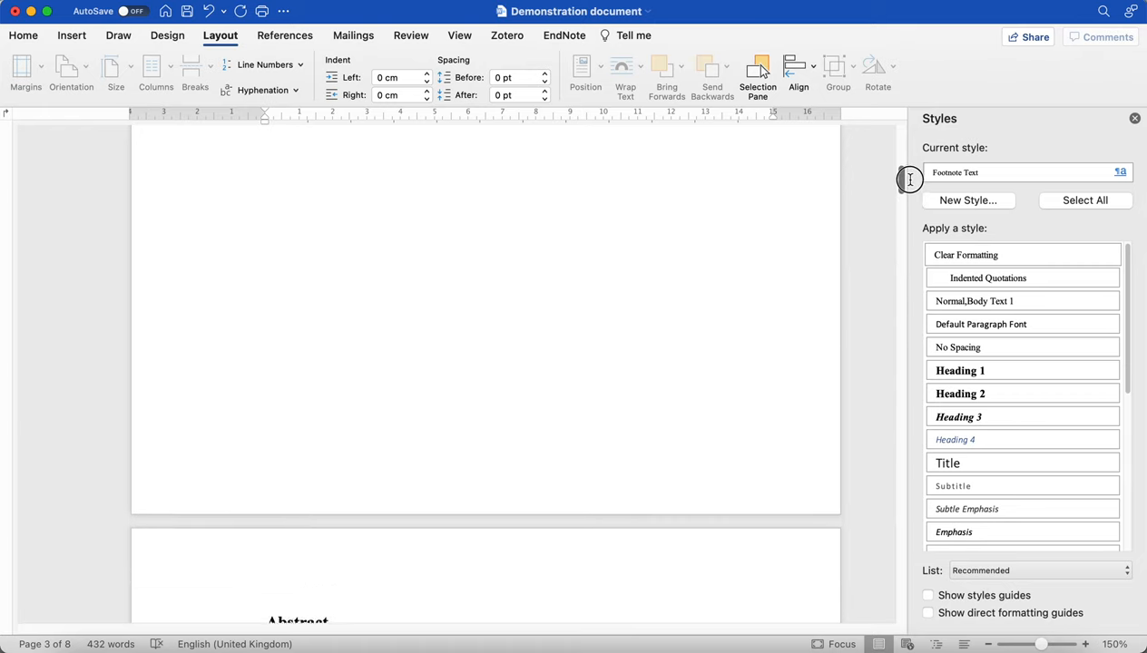
pyautogui.scroll(-3)
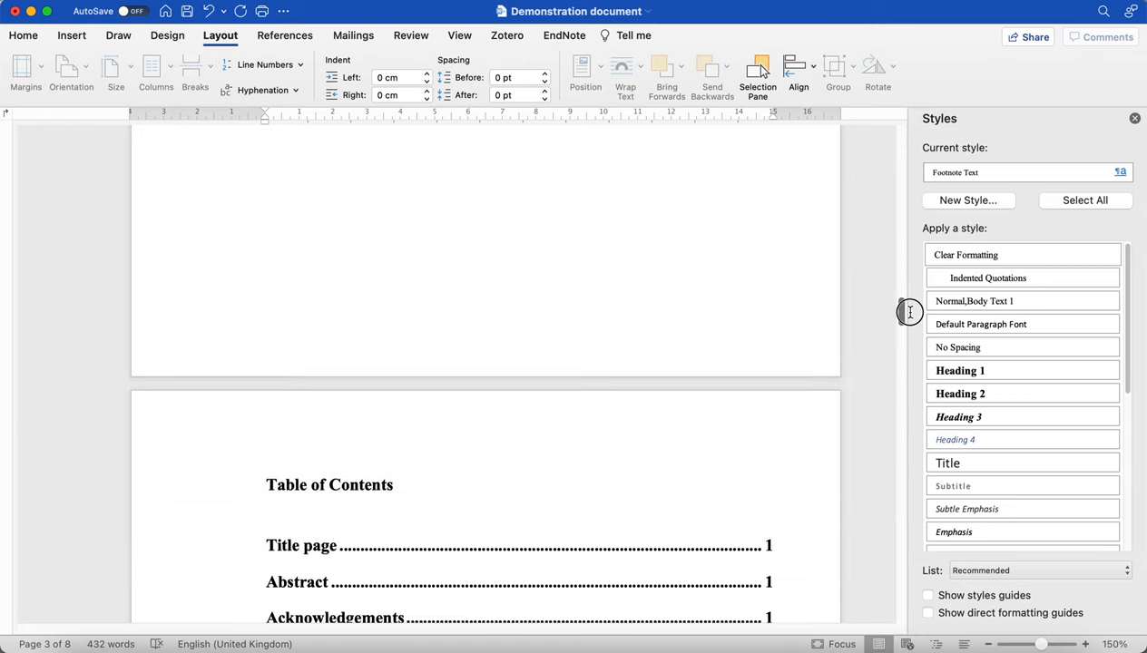
pyautogui.scroll(-3)
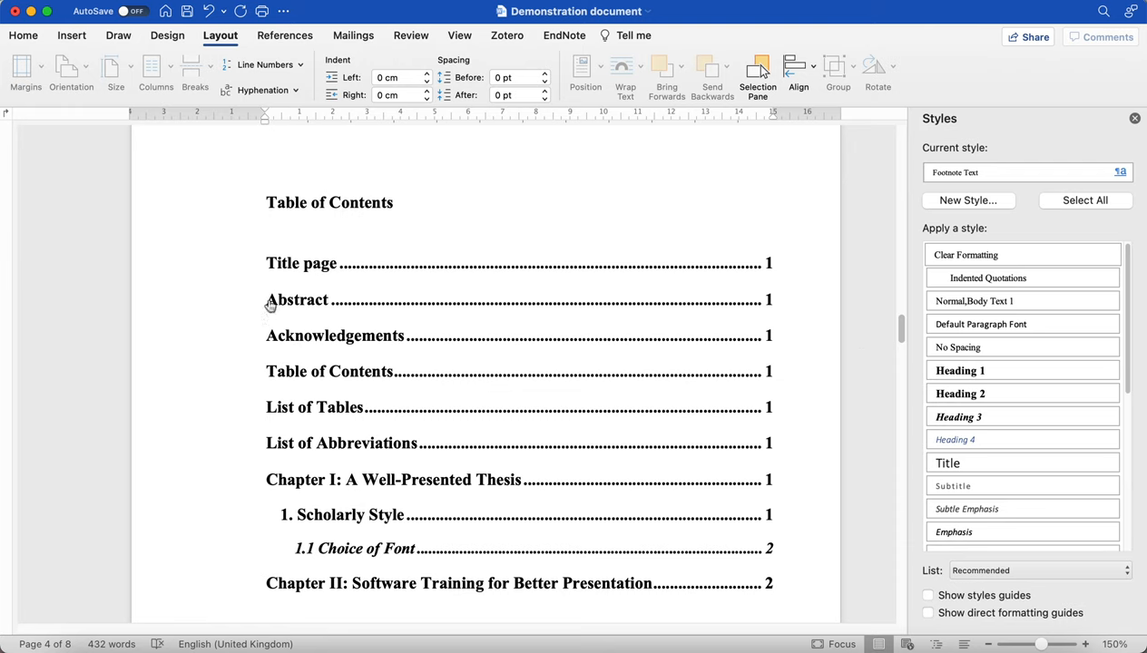
pyautogui.moveTo(572, 596)
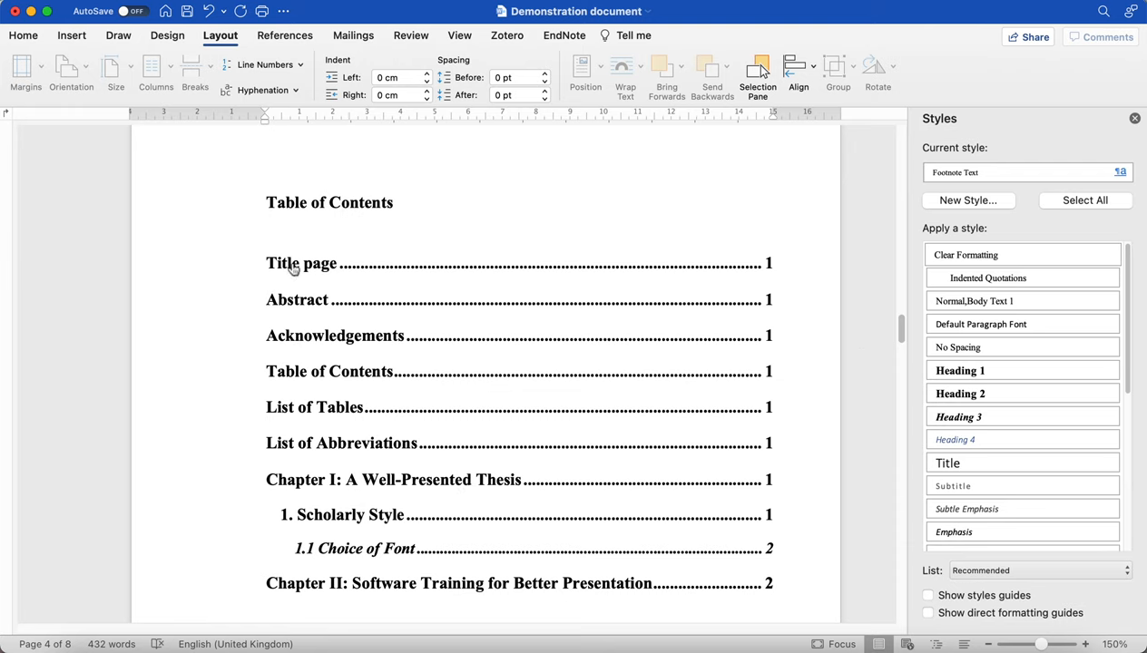
pyautogui.moveTo(392, 460)
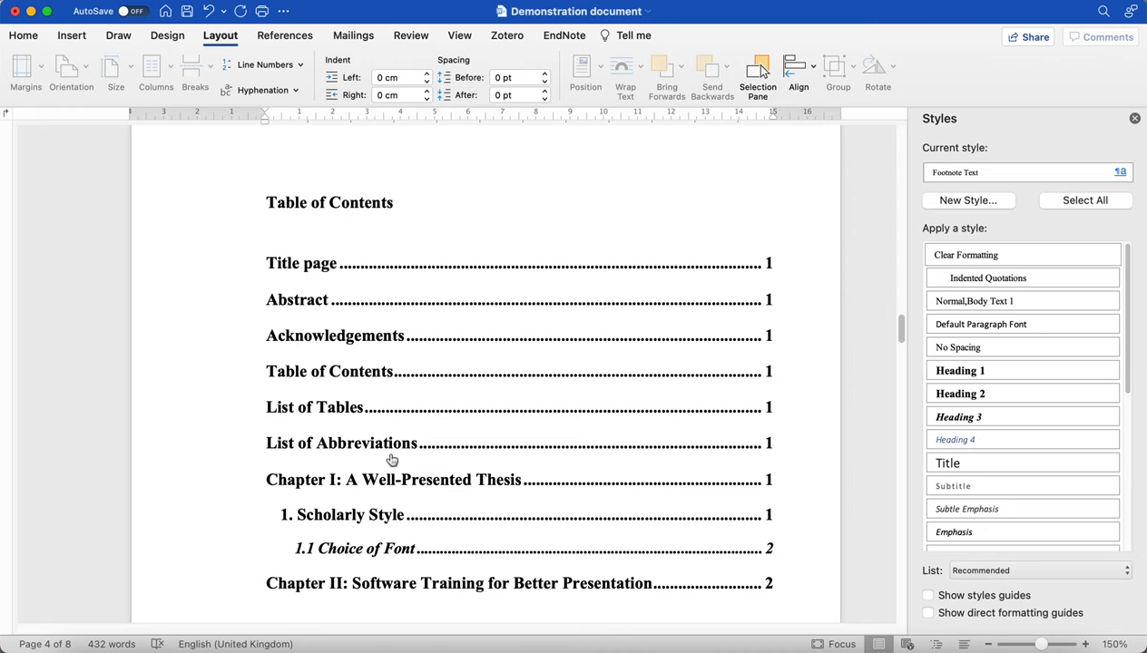
pyautogui.moveTo(395, 465)
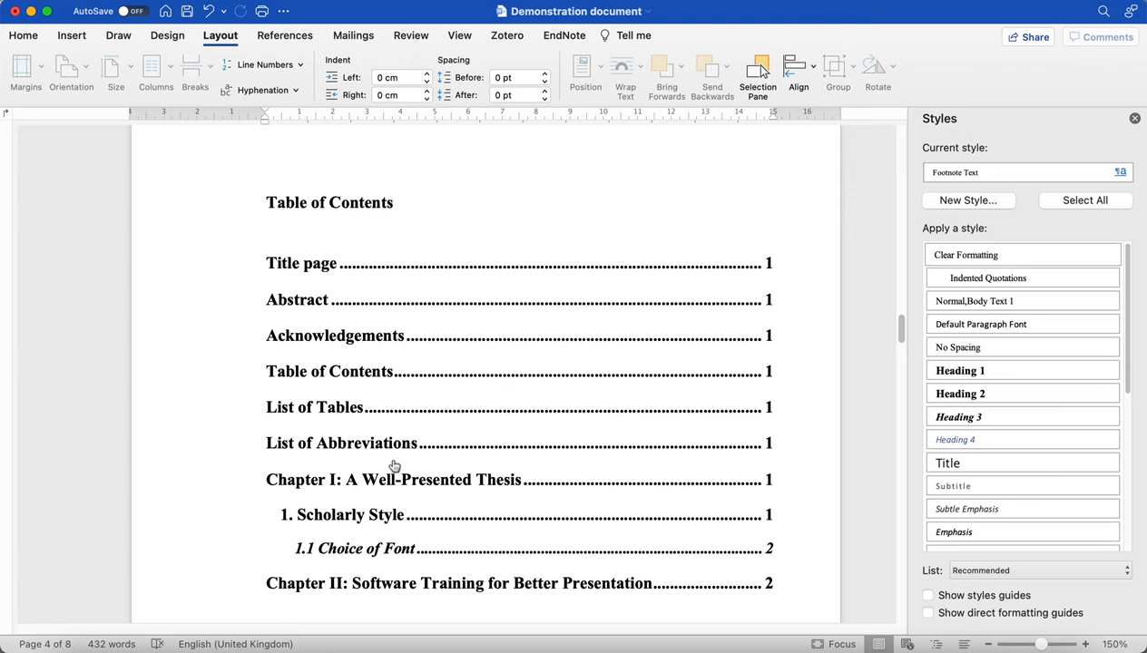
pyautogui.scroll(3)
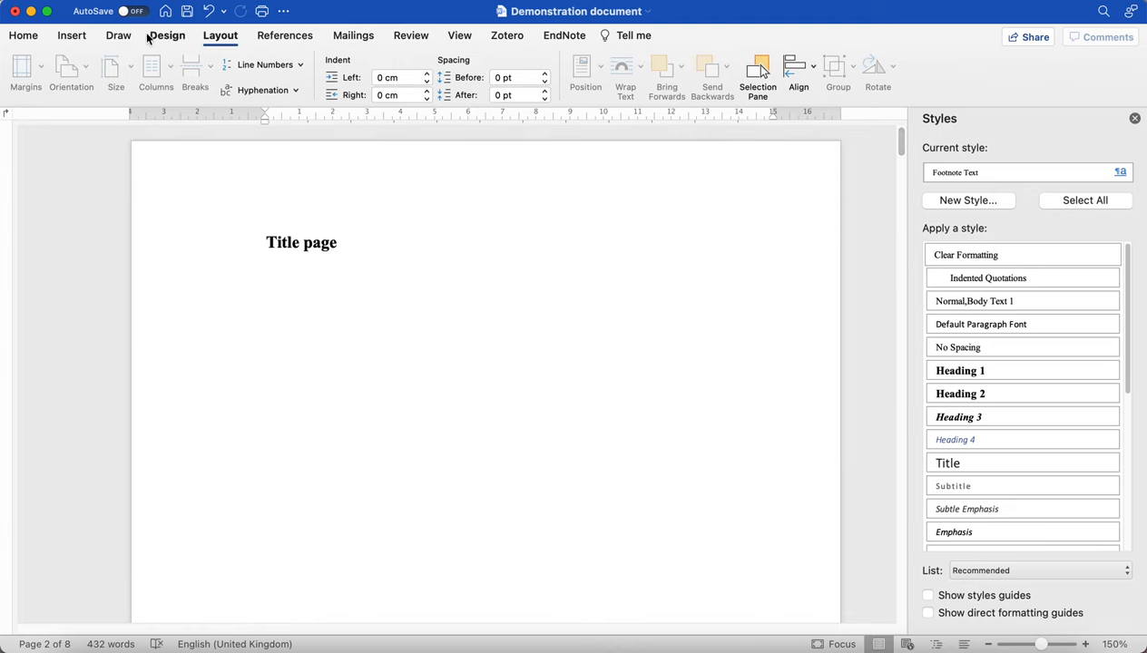
pyautogui.click(284, 35)
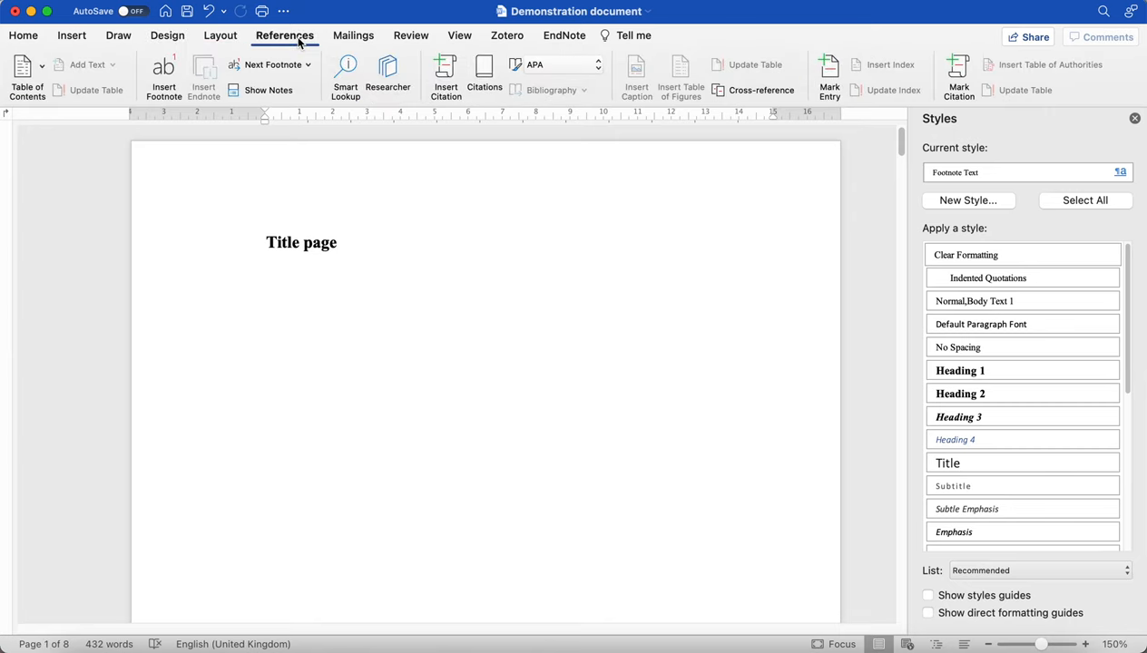
pyautogui.click(411, 36)
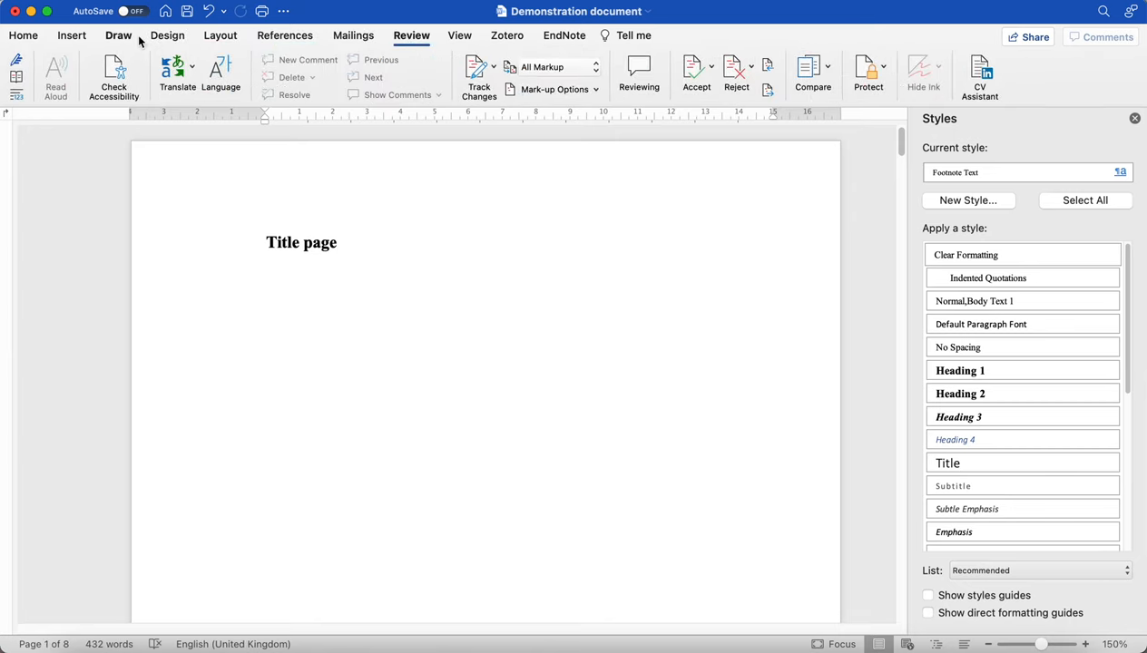
# Choose the lowercase Roman numeral format (i, ii, iii) in Format Page Numbers.
pyautogui.click(284, 35)
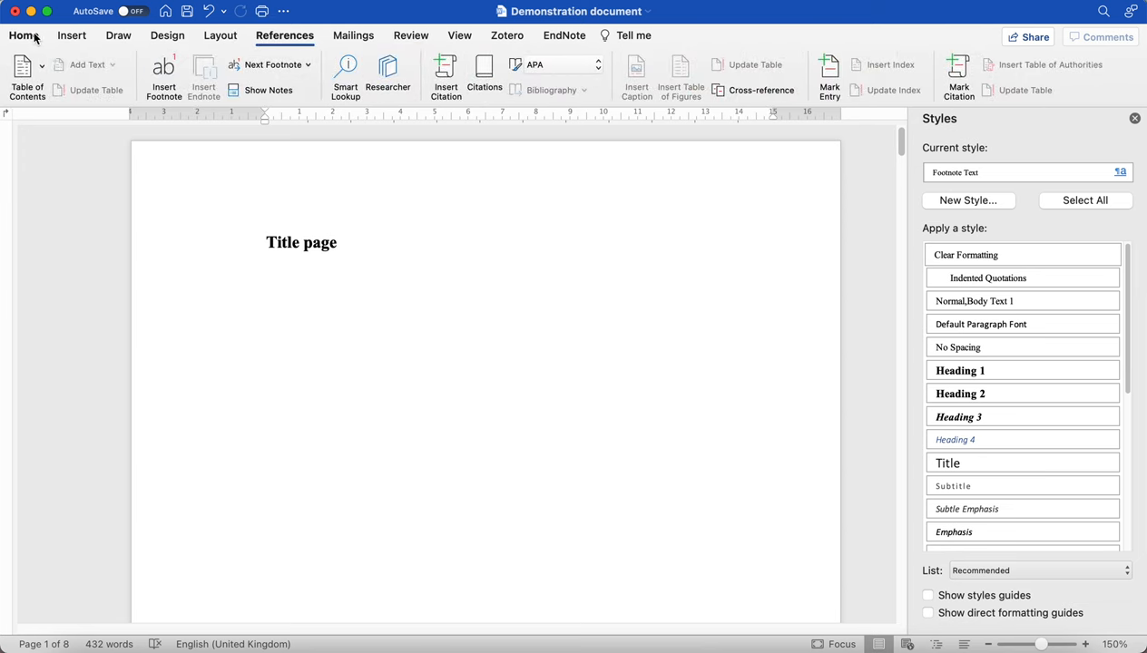
pyautogui.click(71, 35)
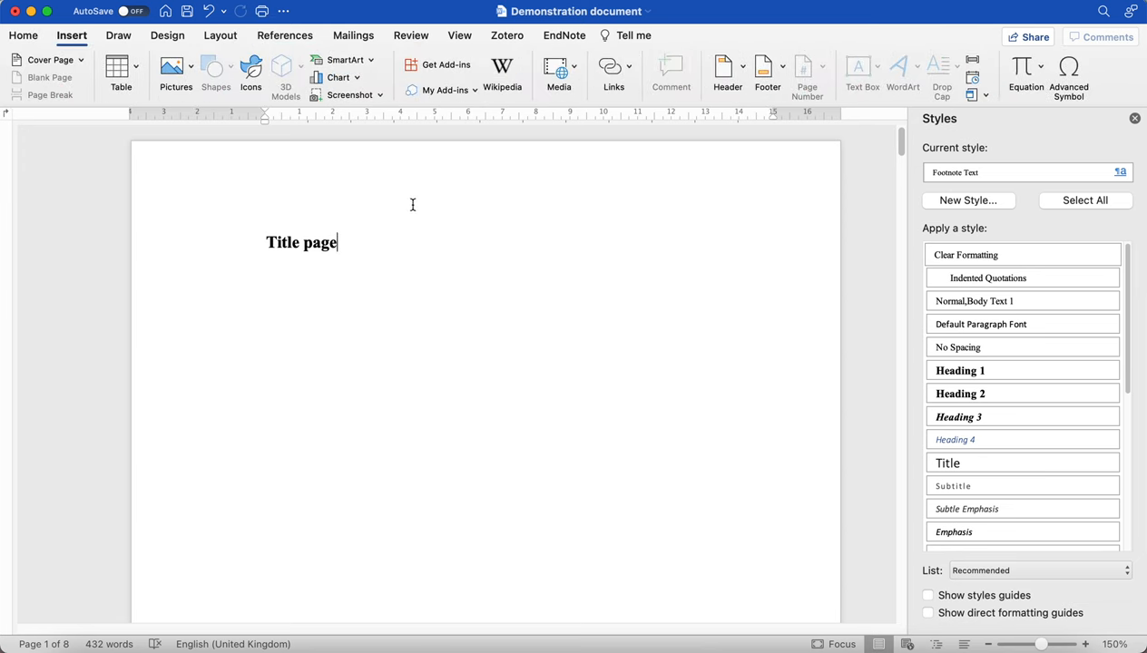
pyautogui.click(807, 72)
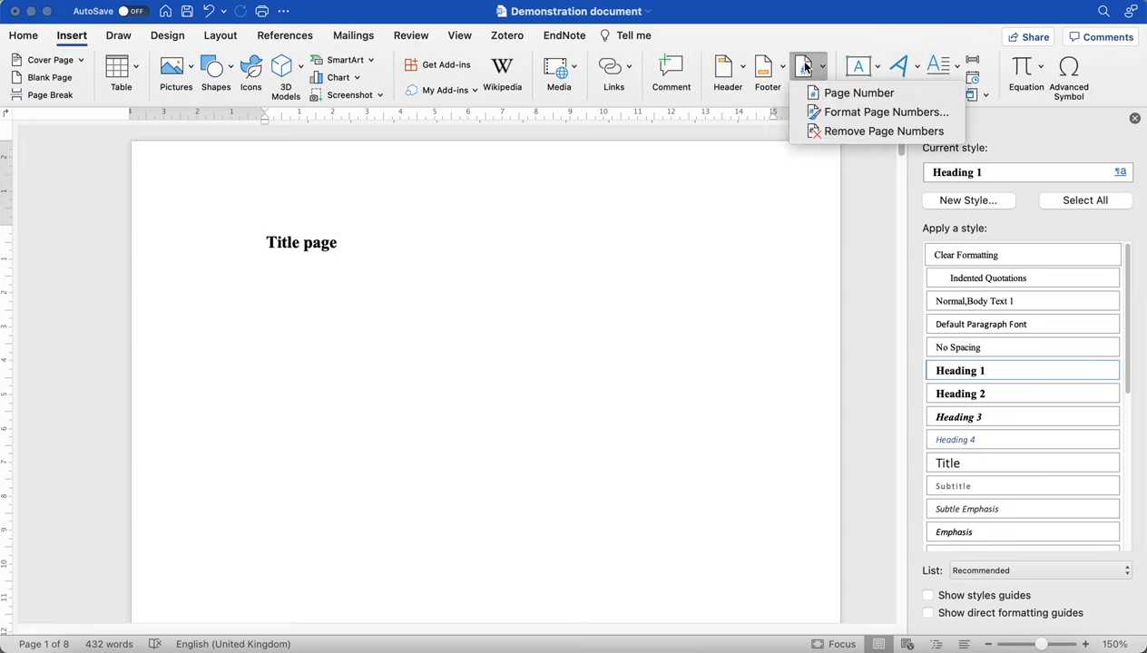
pyautogui.moveTo(858, 92)
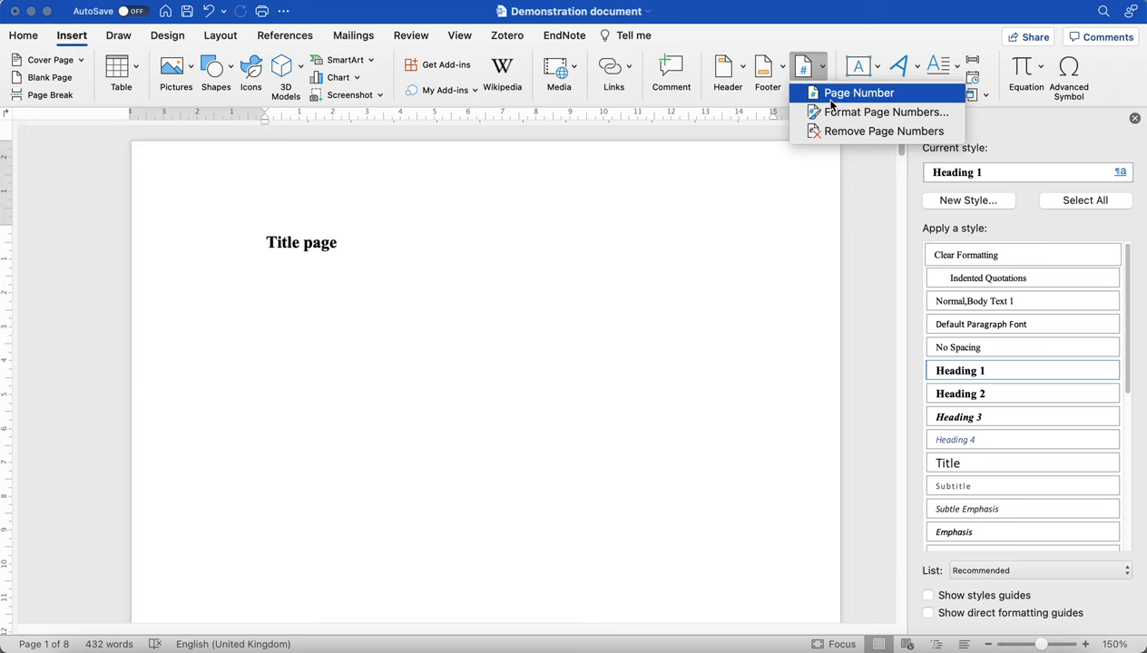
pyautogui.click(885, 112)
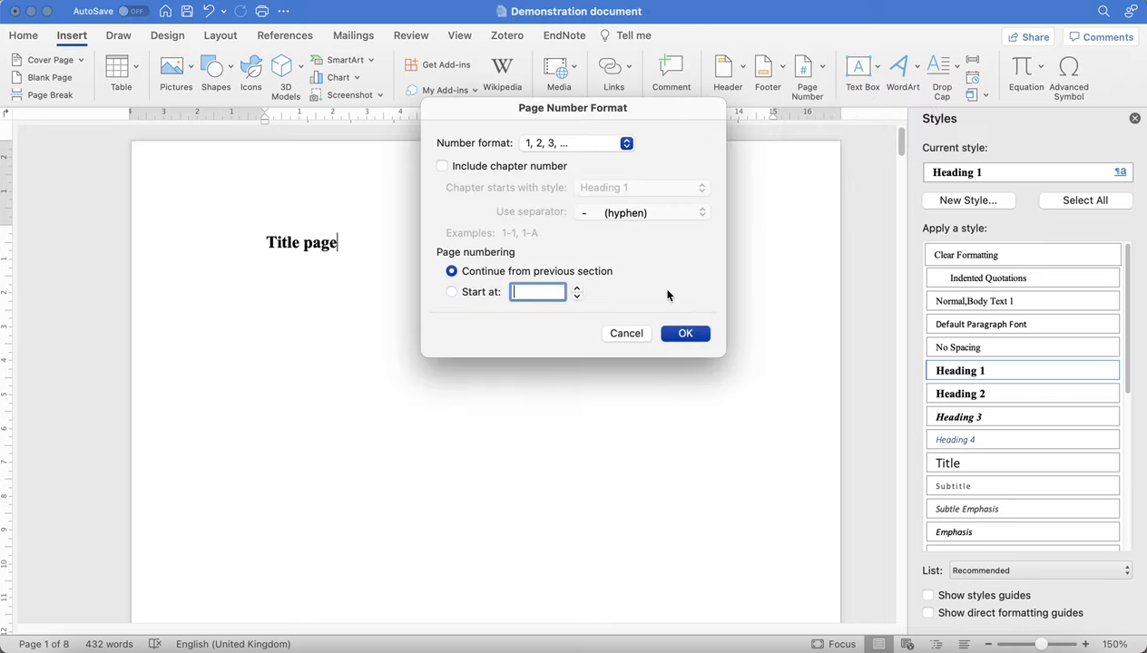
pyautogui.moveTo(578, 159)
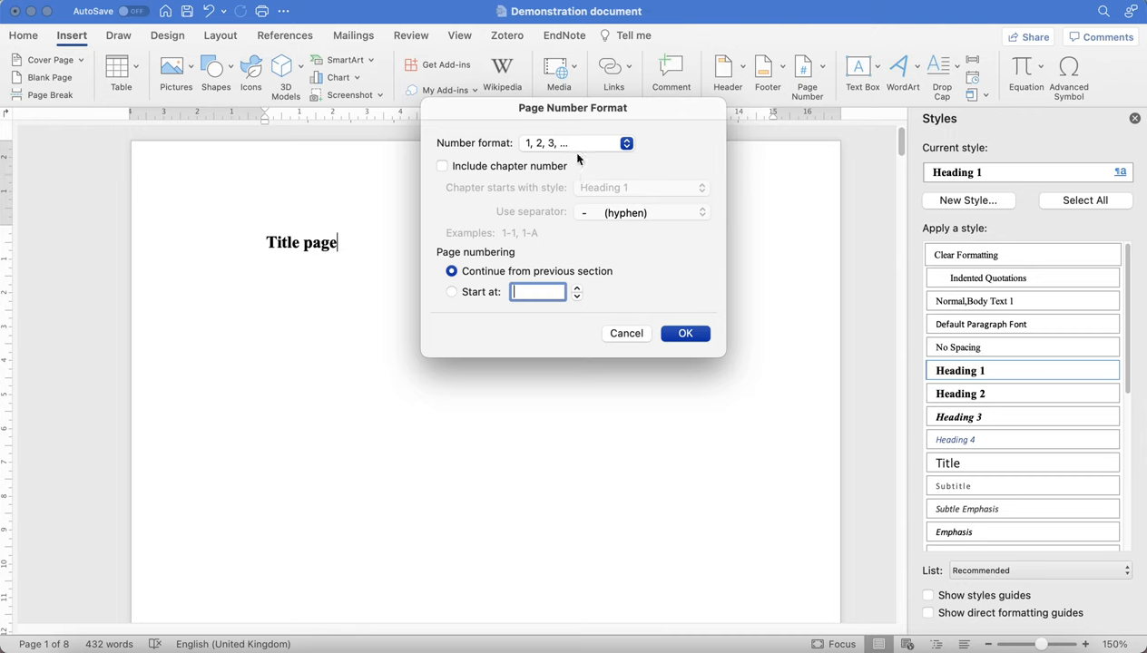
pyautogui.moveTo(579, 160)
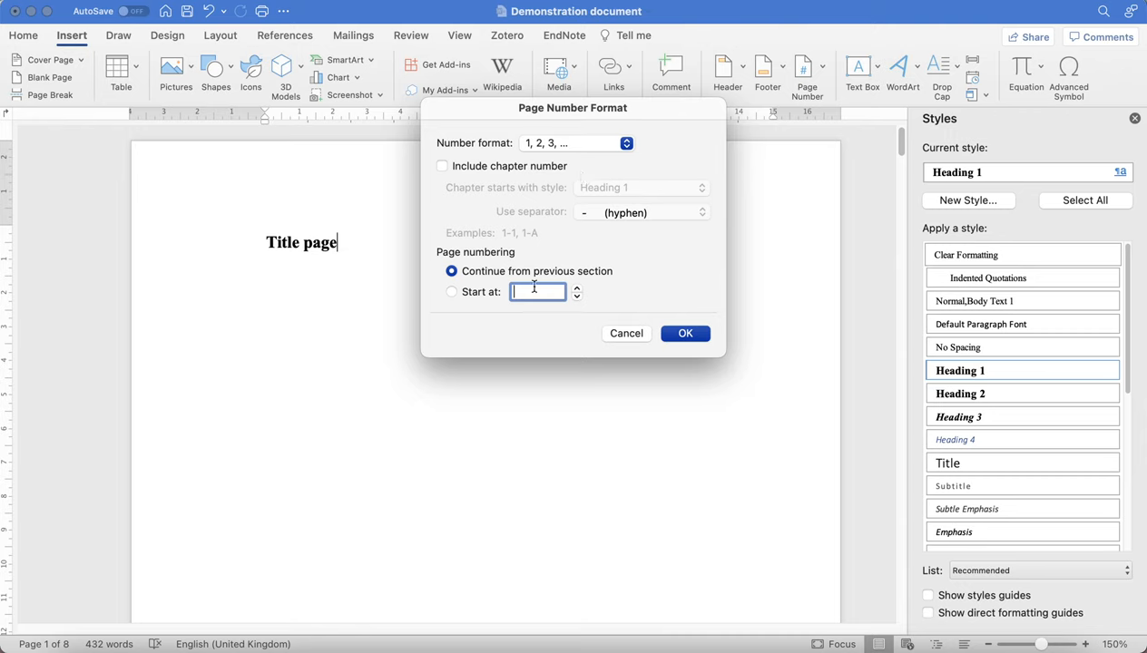
pyautogui.click(625, 142)
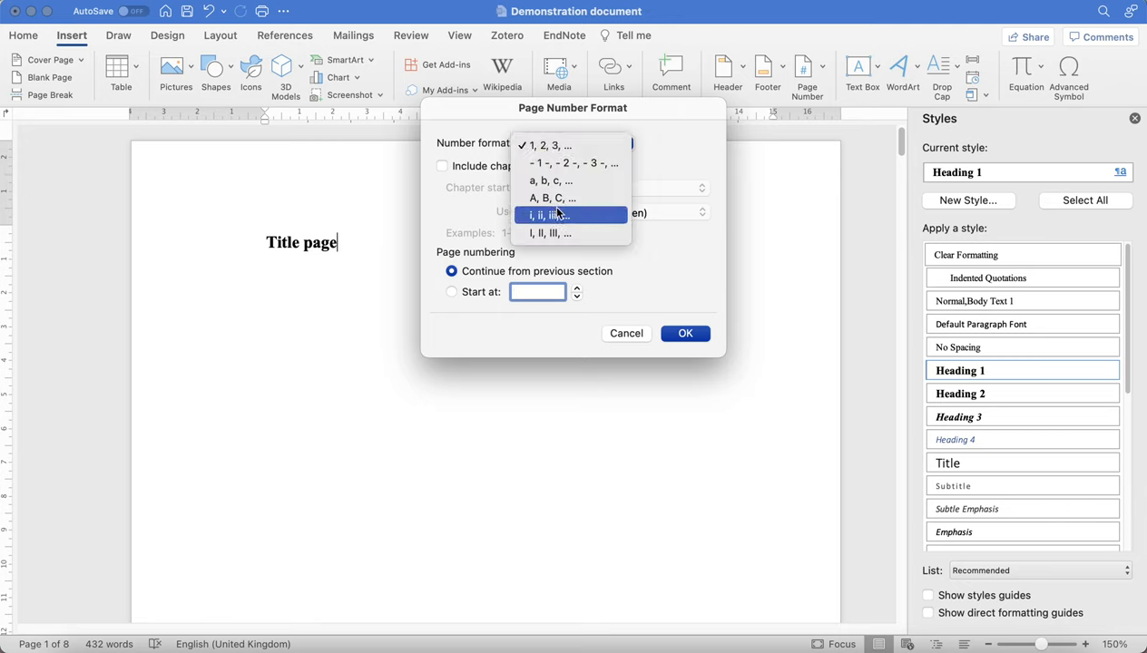
pyautogui.click(546, 215)
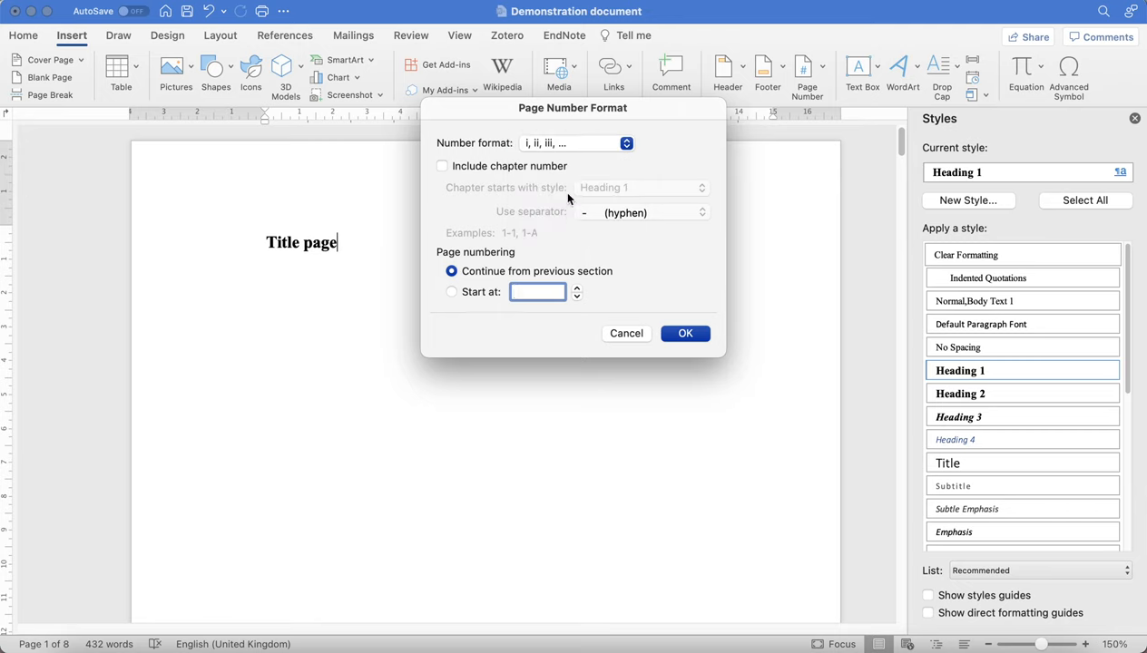
pyautogui.moveTo(556, 152)
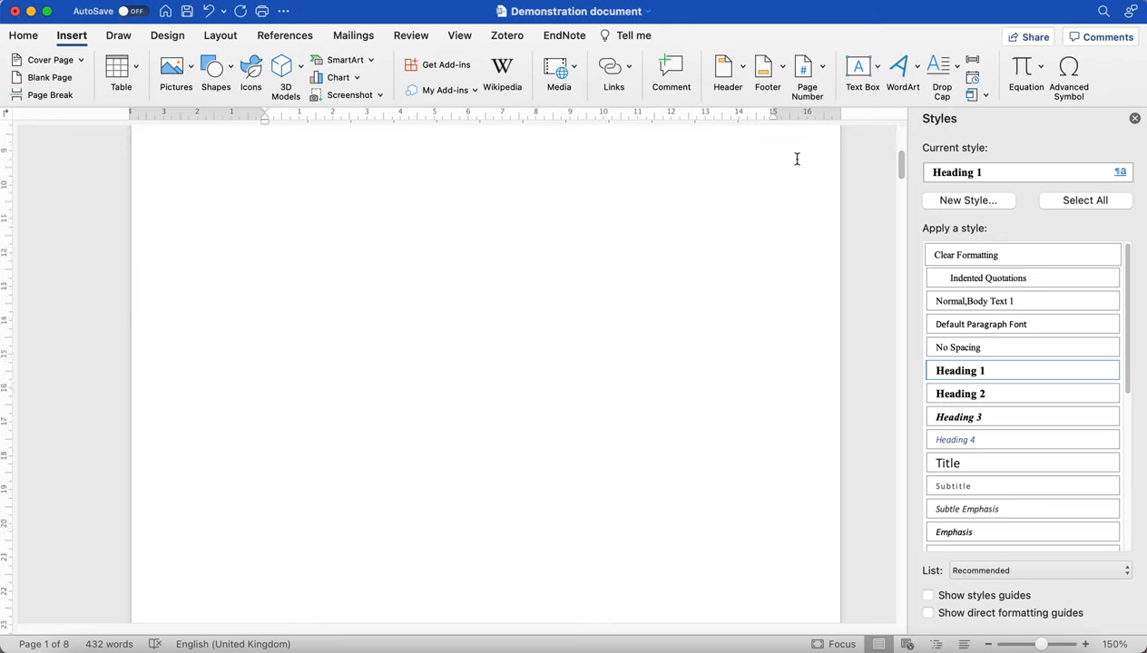
# Add bottom-right lowercase Roman page numbers in the footer, including on the first page.
pyautogui.scroll(-3)
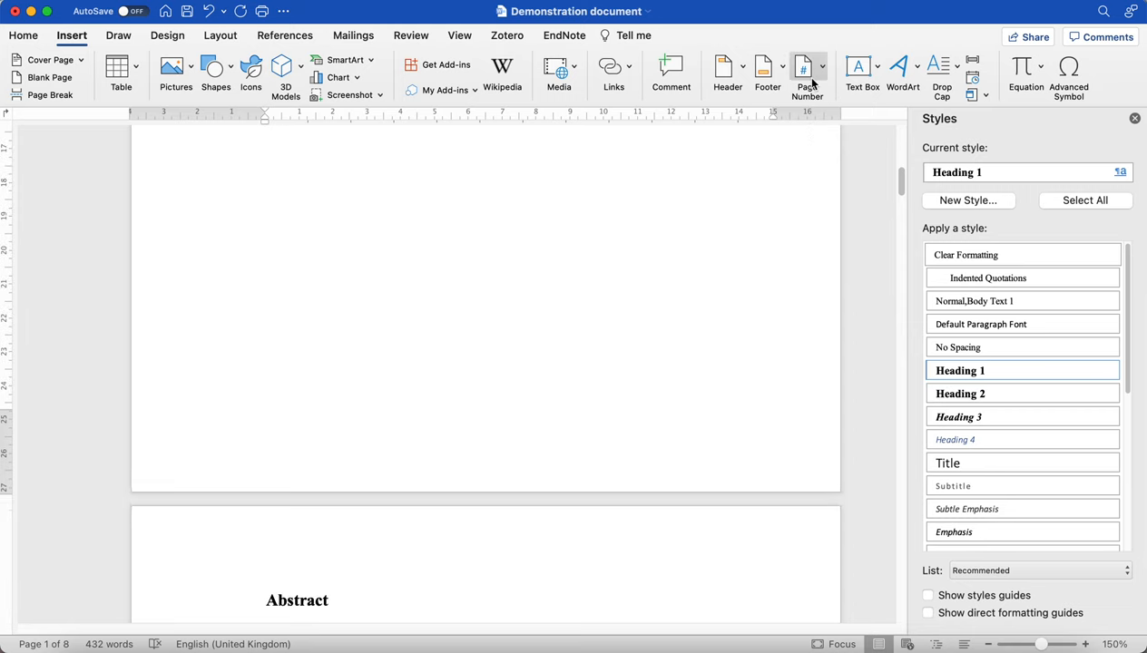
pyautogui.click(806, 75)
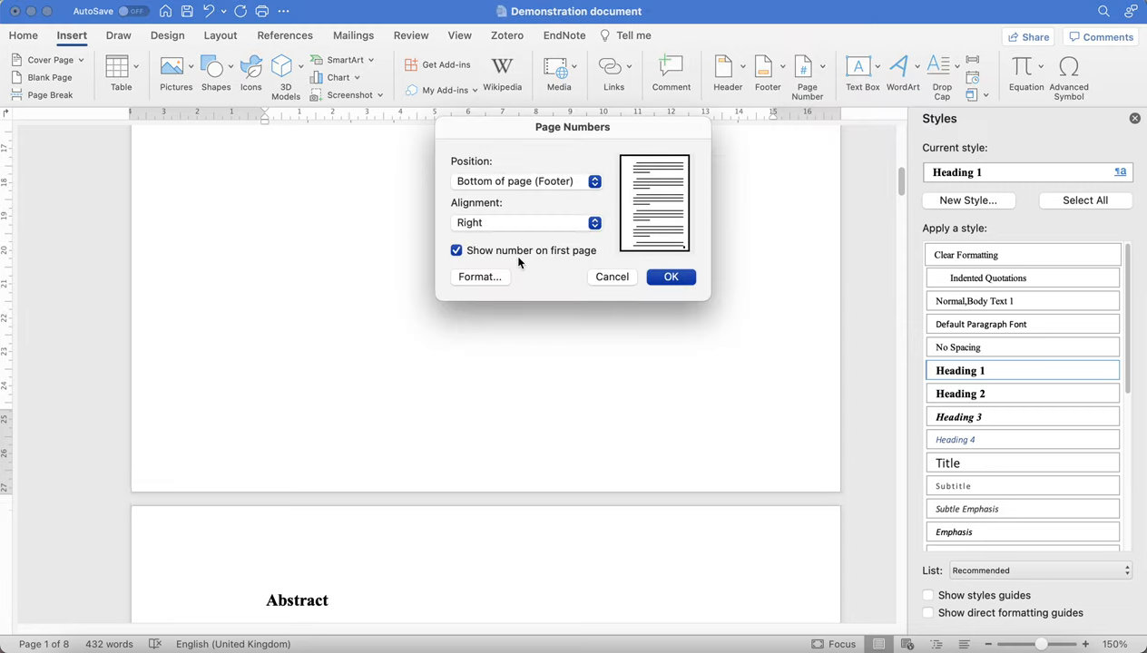
pyautogui.click(671, 277)
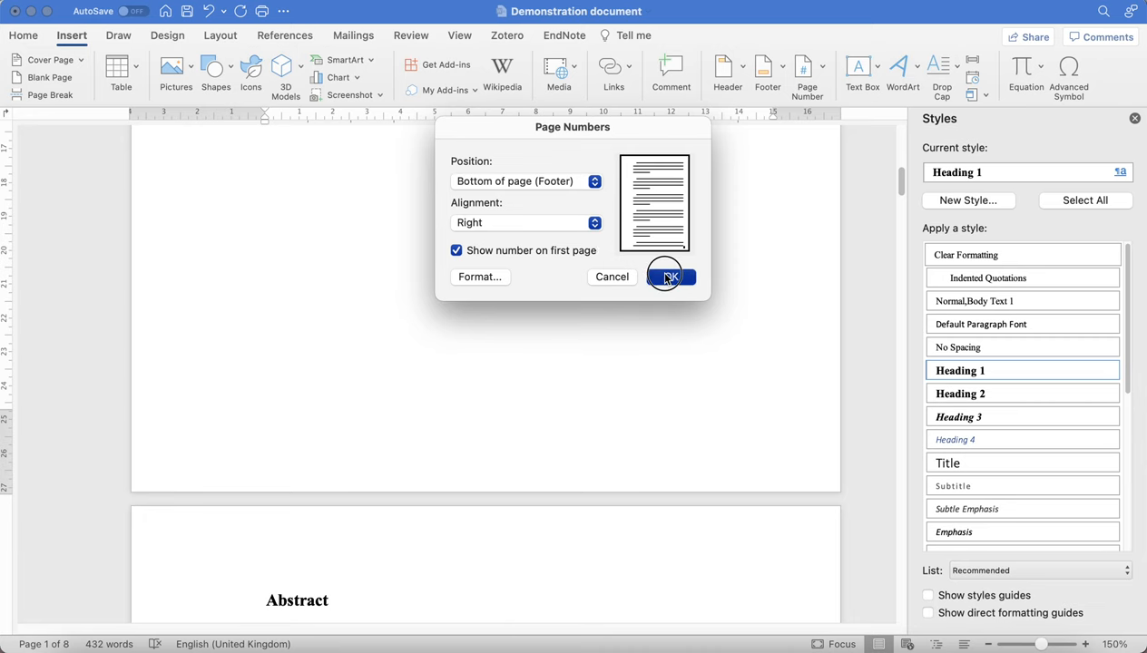
pyautogui.click(669, 277)
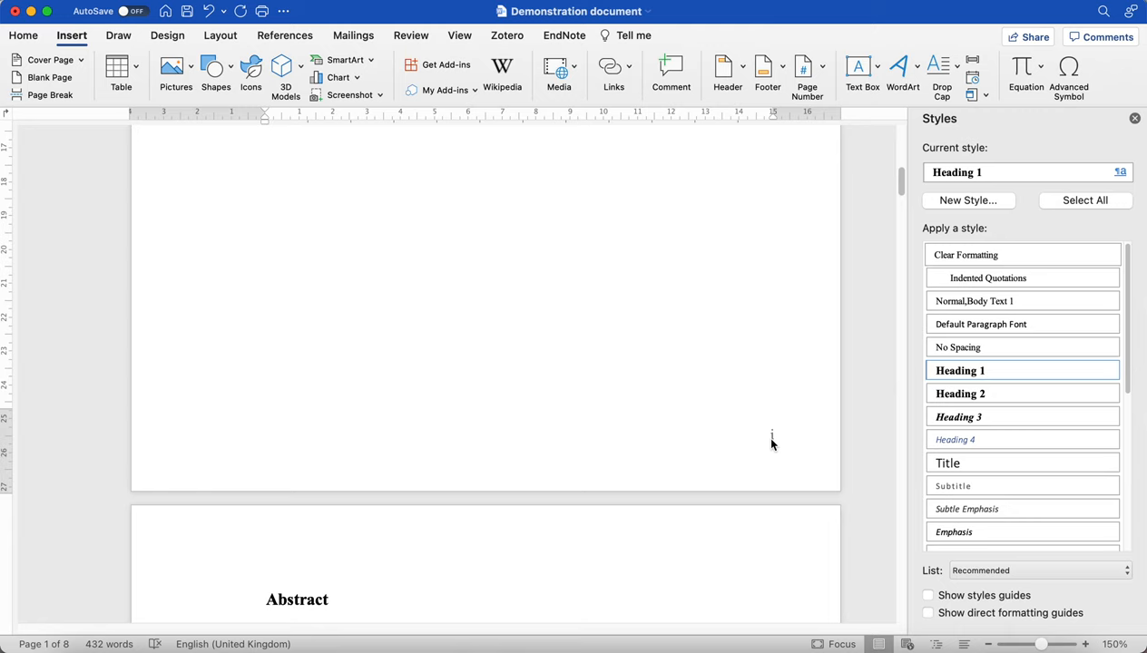
pyautogui.moveTo(950, 319)
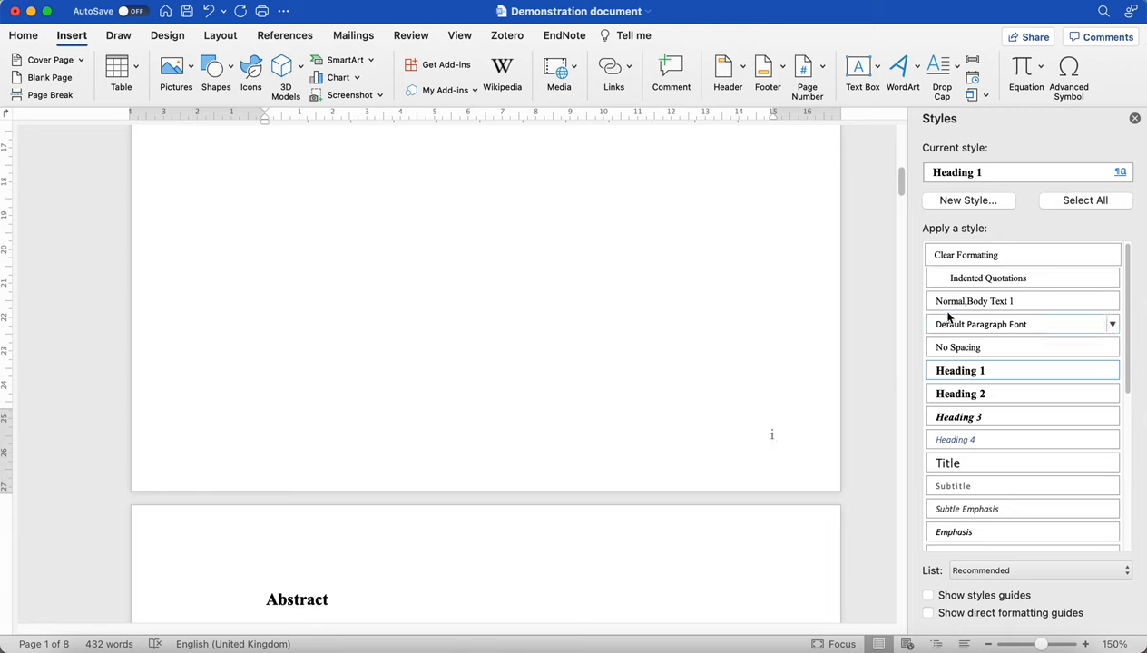
pyautogui.moveTo(981, 324)
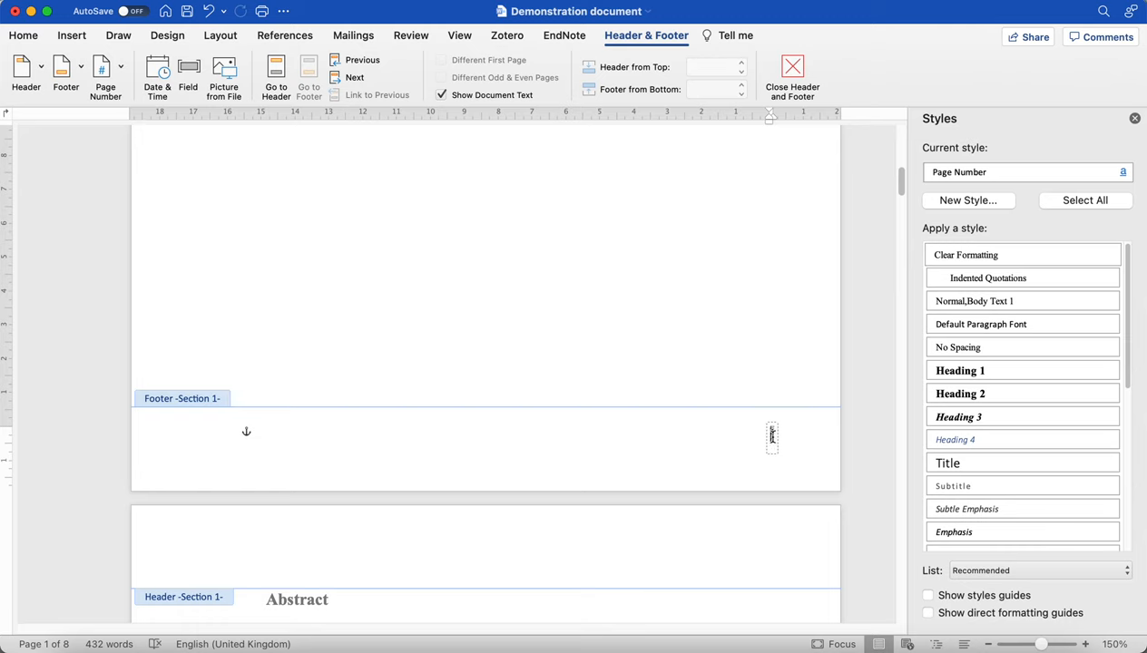
pyautogui.moveTo(725, 398)
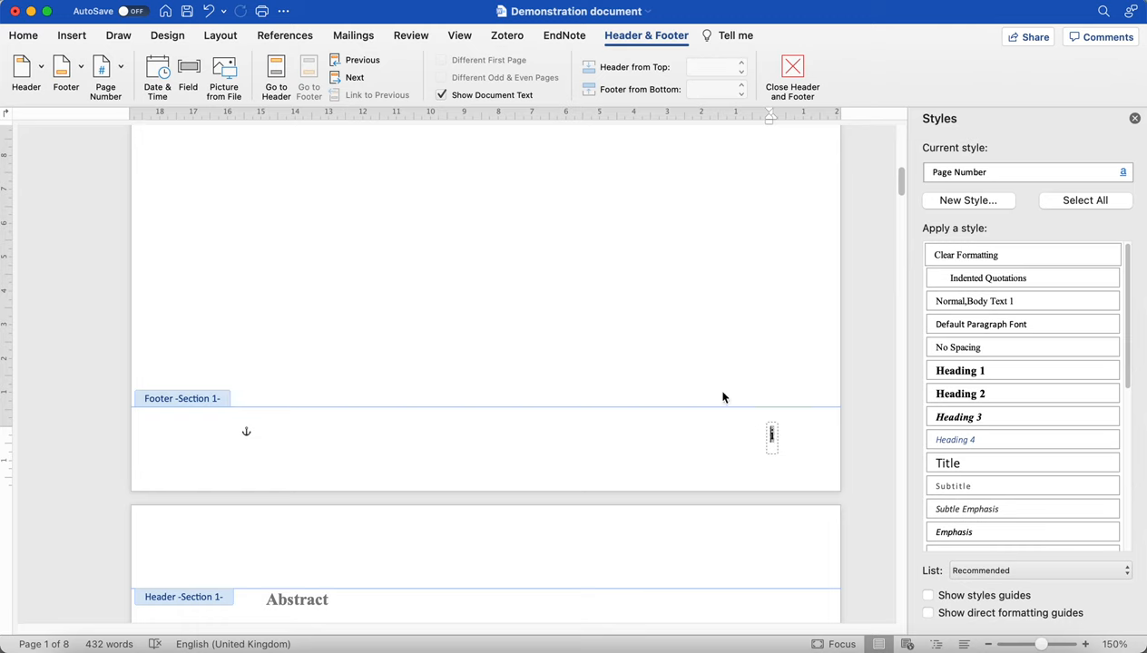
# Close the footer and check numbering: front matter ends at vi, Chapter I's font table page shows 7.
pyautogui.click(792, 76)
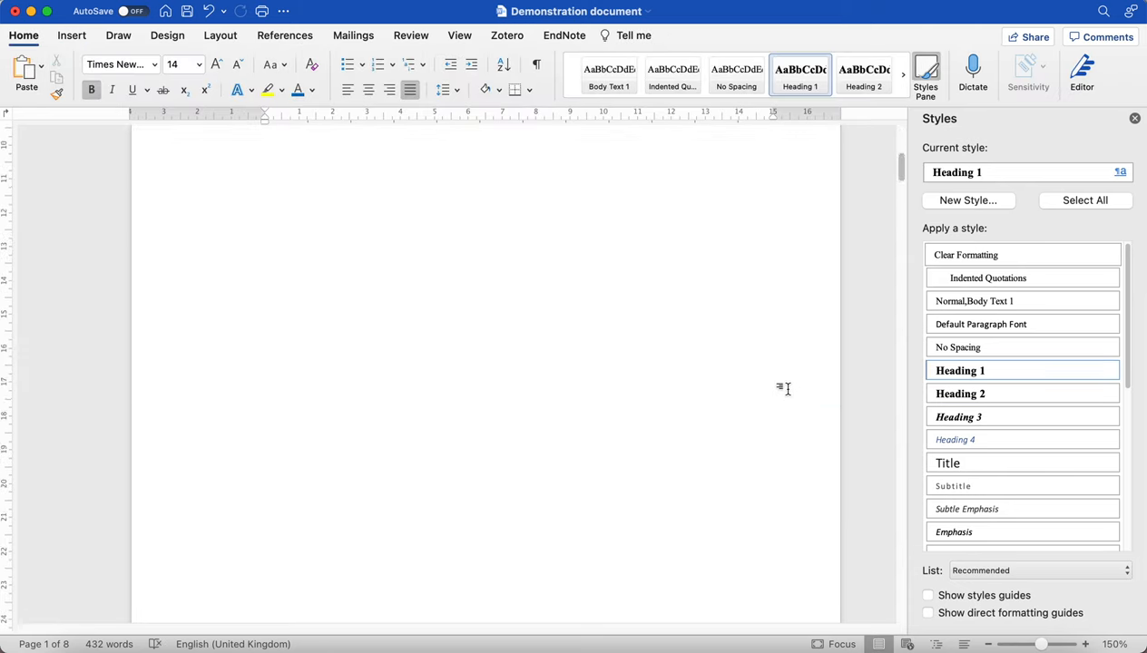
pyautogui.scroll(-3)
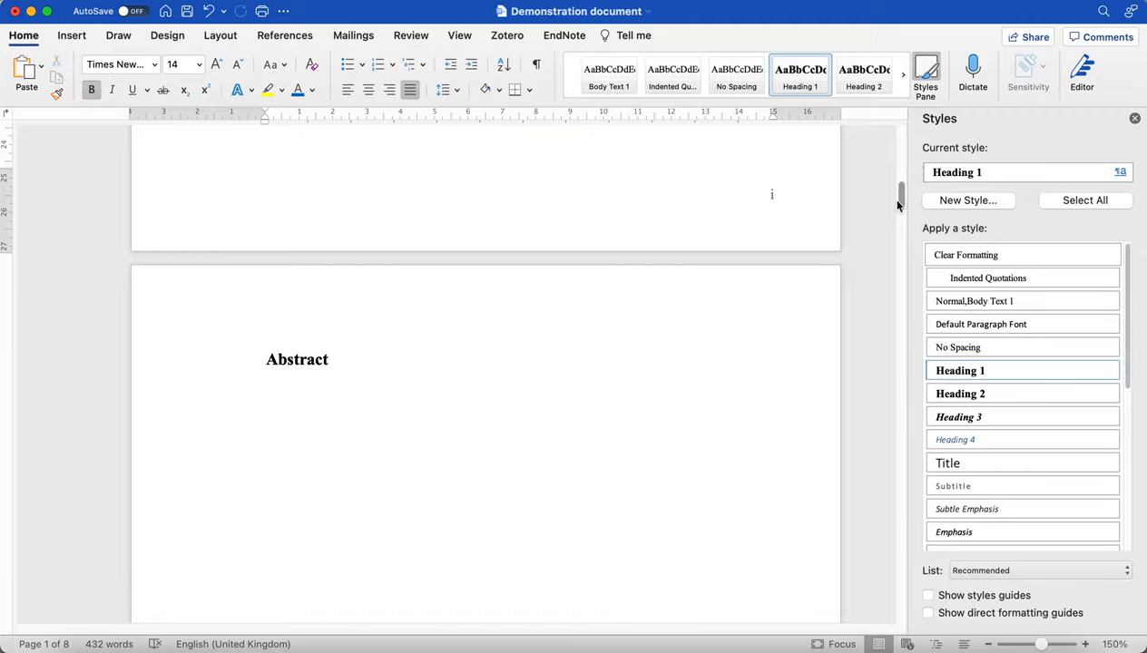
pyautogui.scroll(-3)
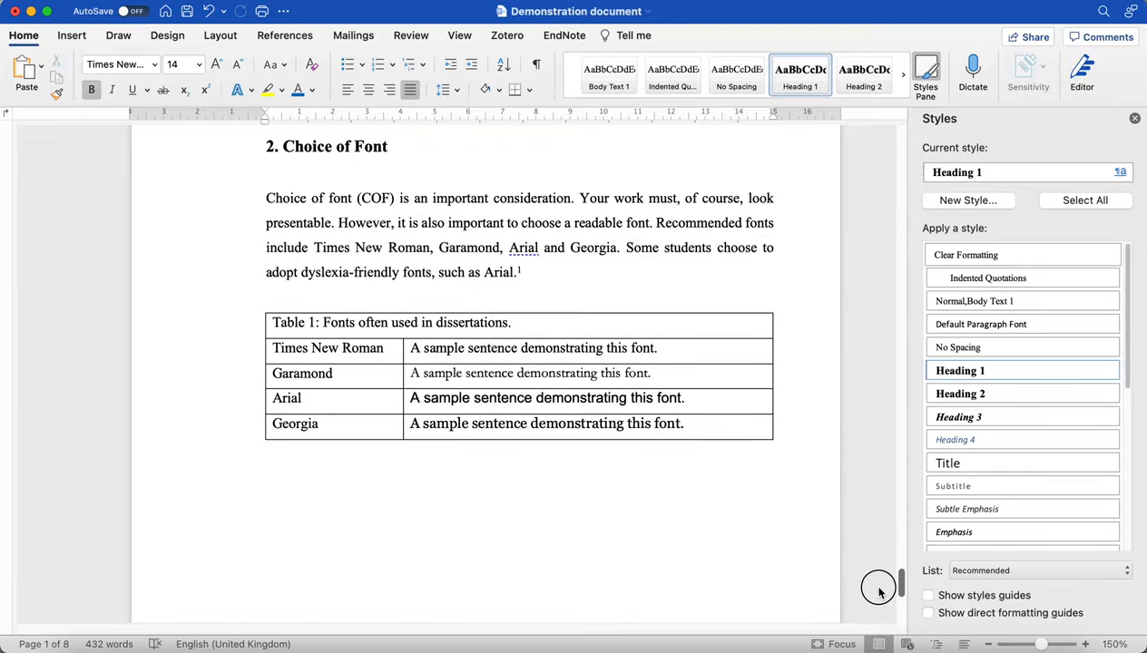
pyautogui.scroll(-3)
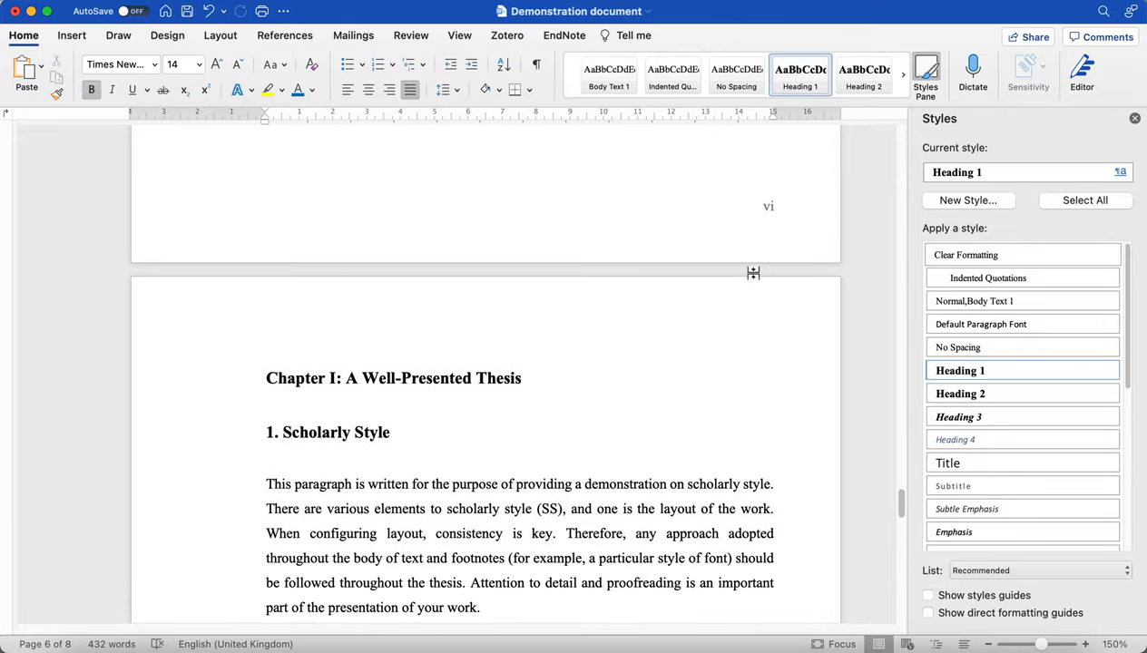
pyautogui.moveTo(783, 202)
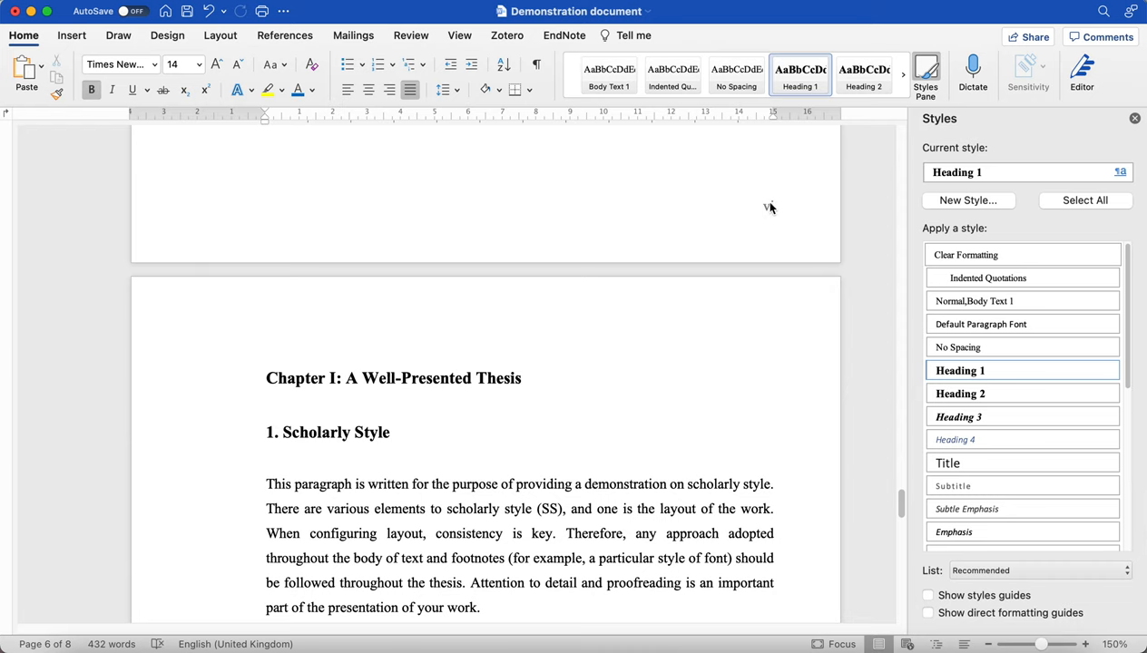
pyautogui.scroll(-3)
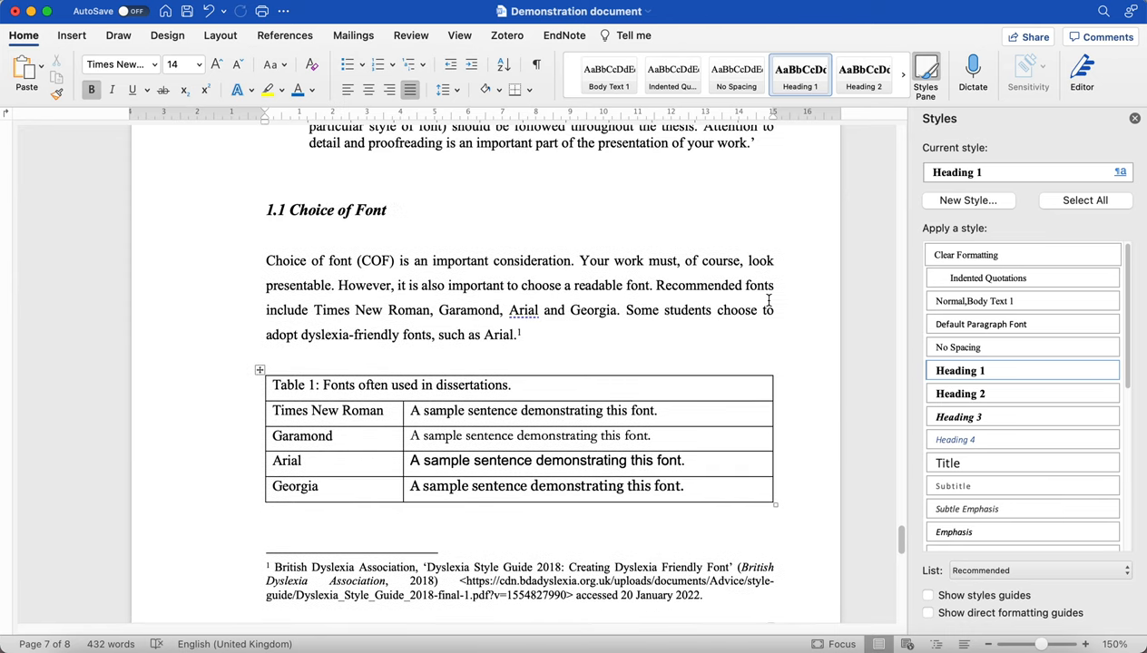
pyautogui.scroll(-3)
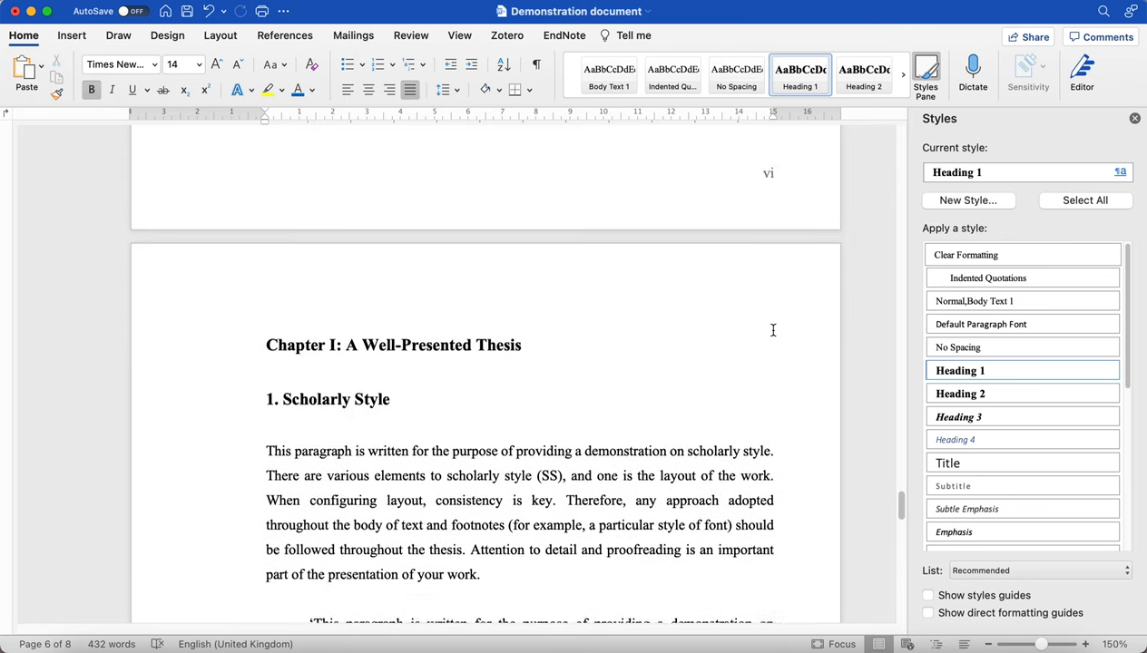
pyautogui.scroll(-3)
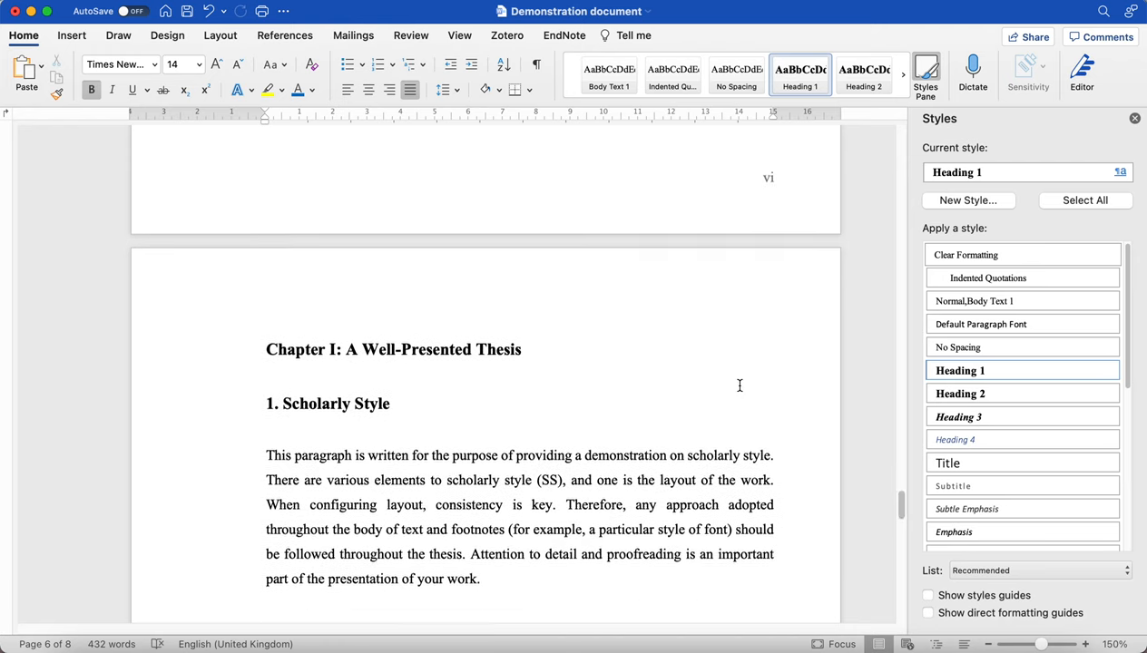
pyautogui.scroll(-3)
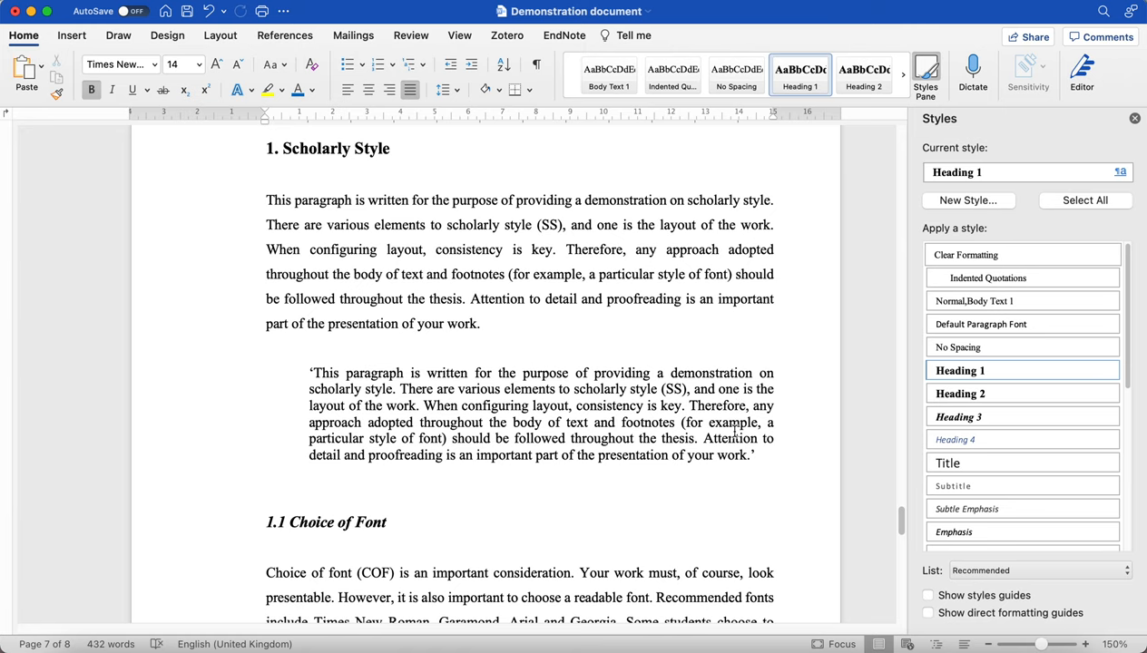
pyautogui.scroll(-3)
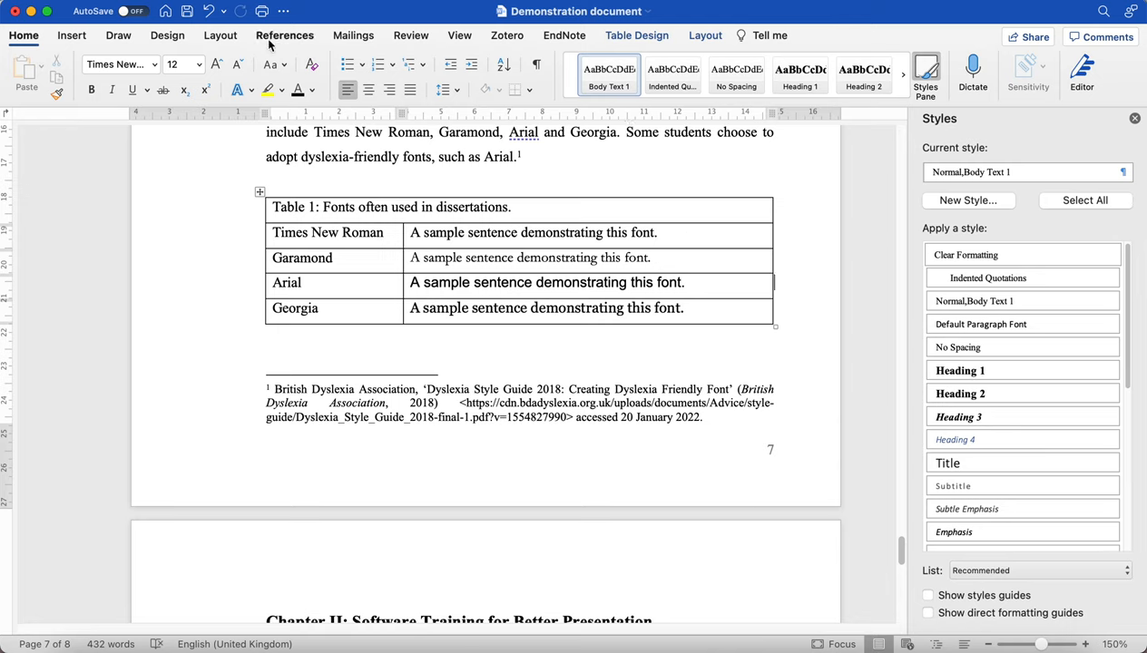
# Restart Chapter I page numbering at 1 and check the following page shows 2.
pyautogui.click(71, 36)
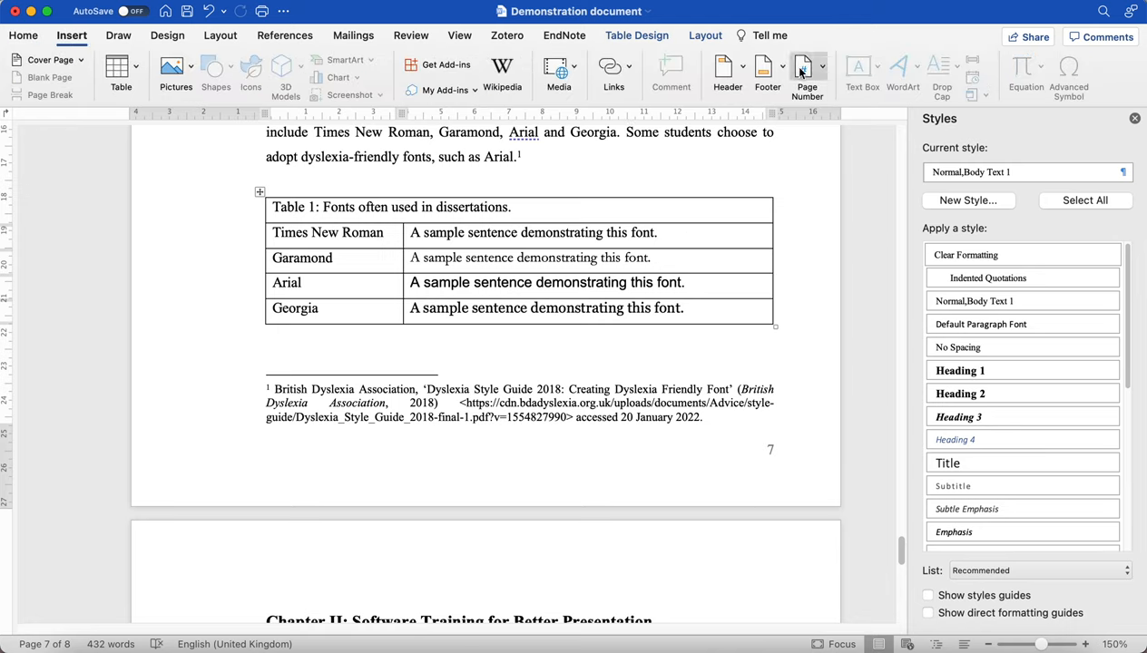
pyautogui.click(807, 74)
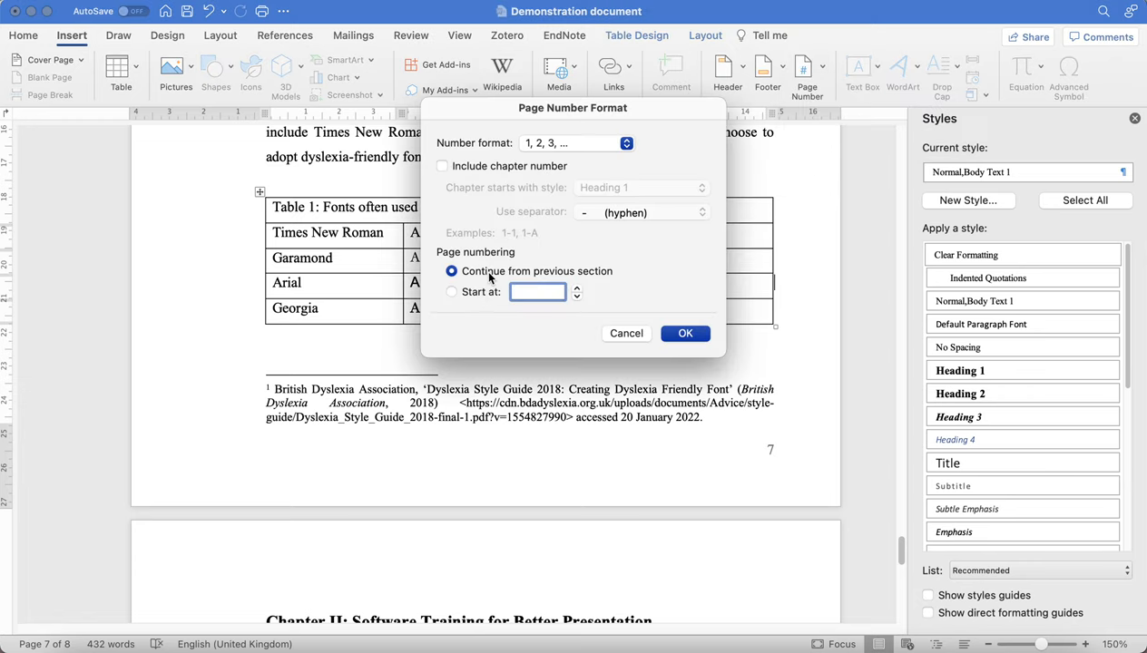
pyautogui.click(452, 291)
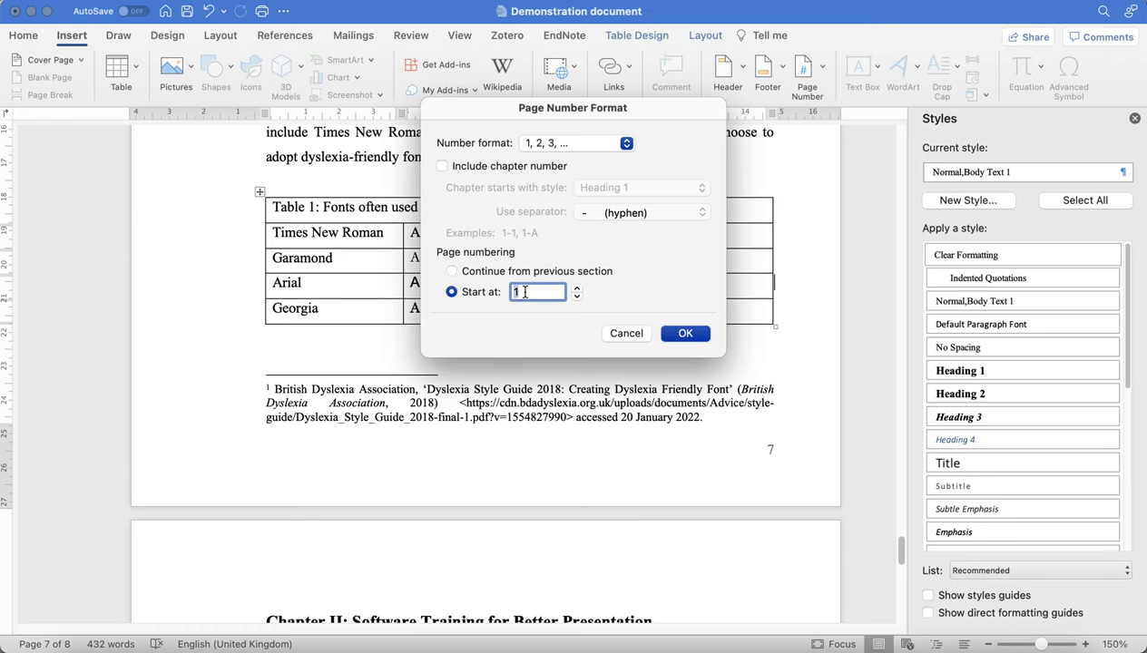
pyautogui.click(685, 333)
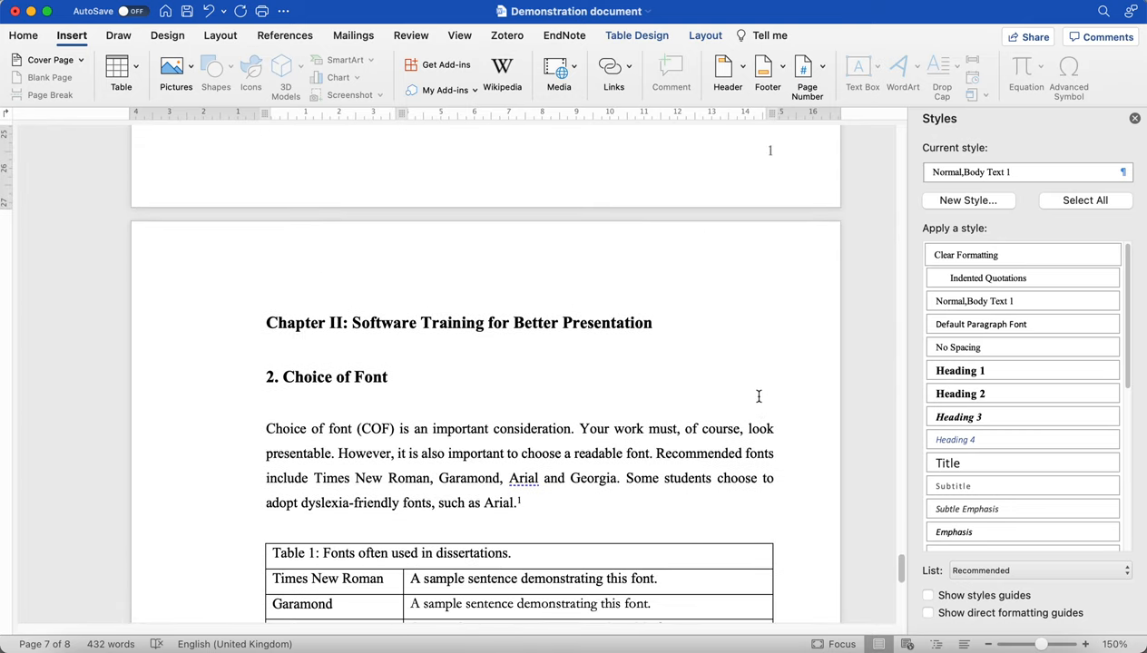
pyautogui.moveTo(770, 227)
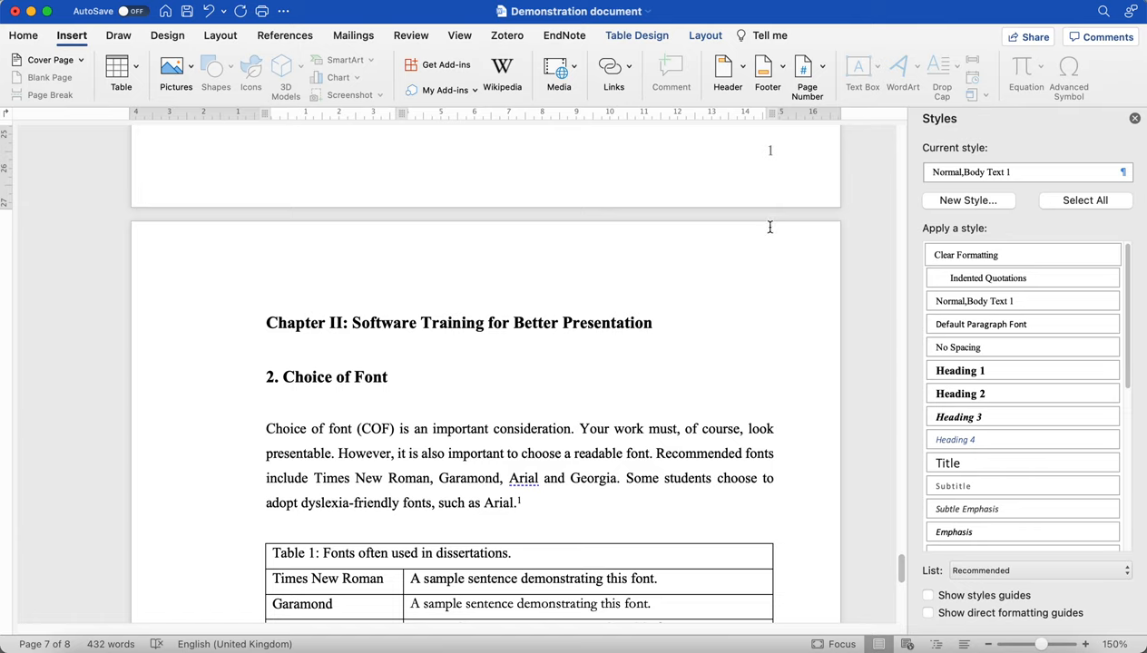
pyautogui.moveTo(370, 178)
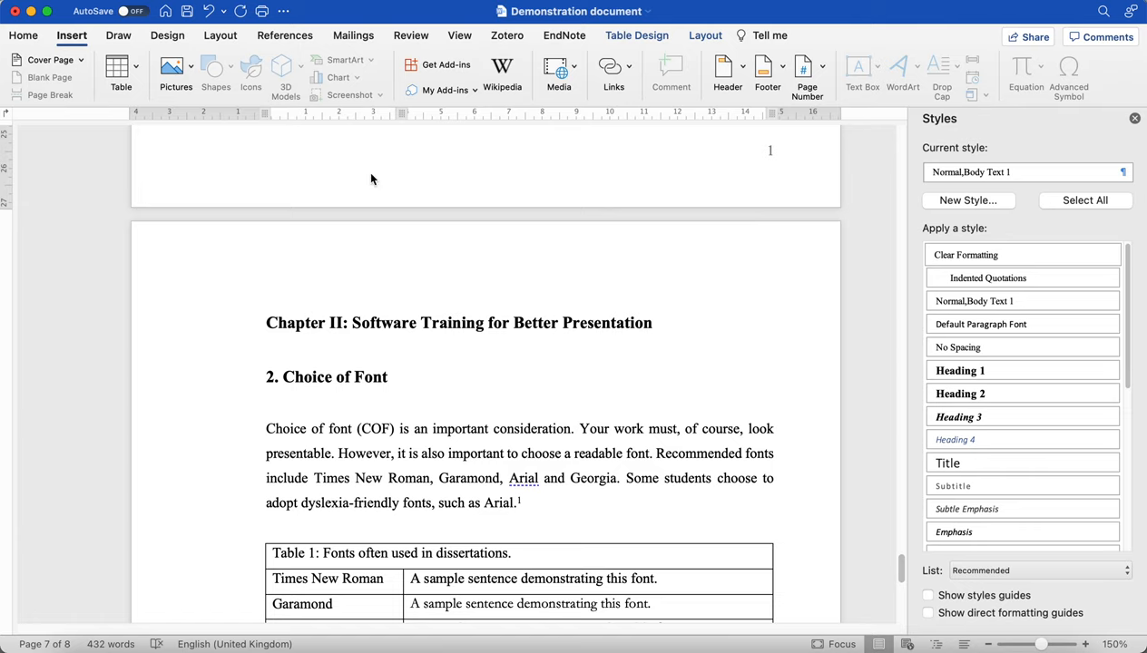
pyautogui.scroll(-3)
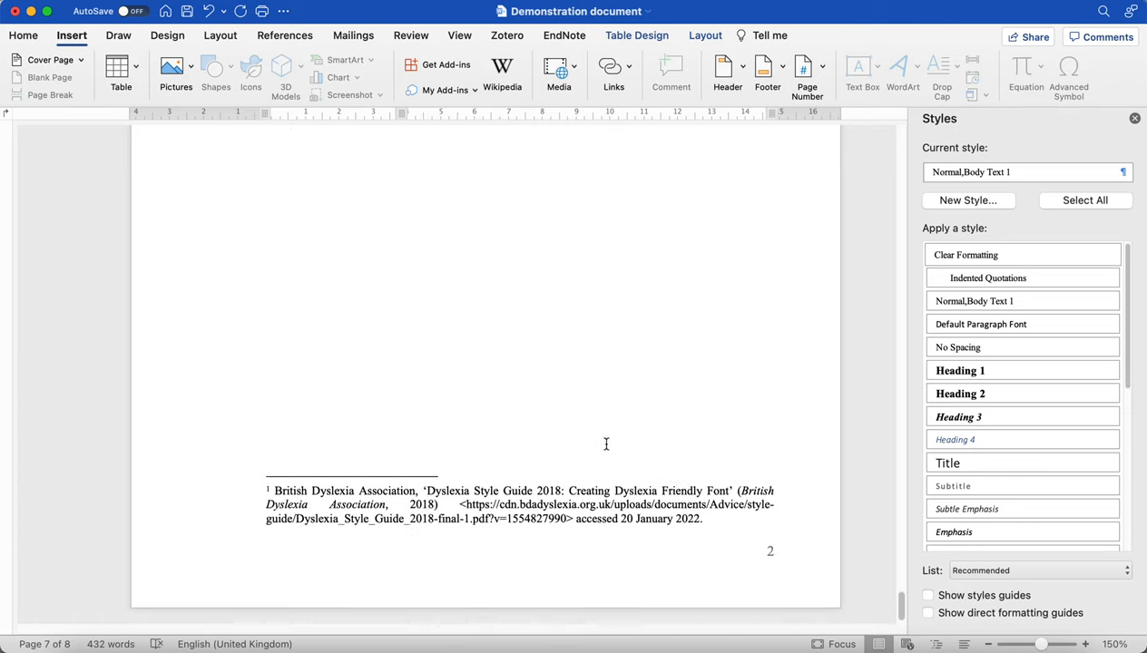